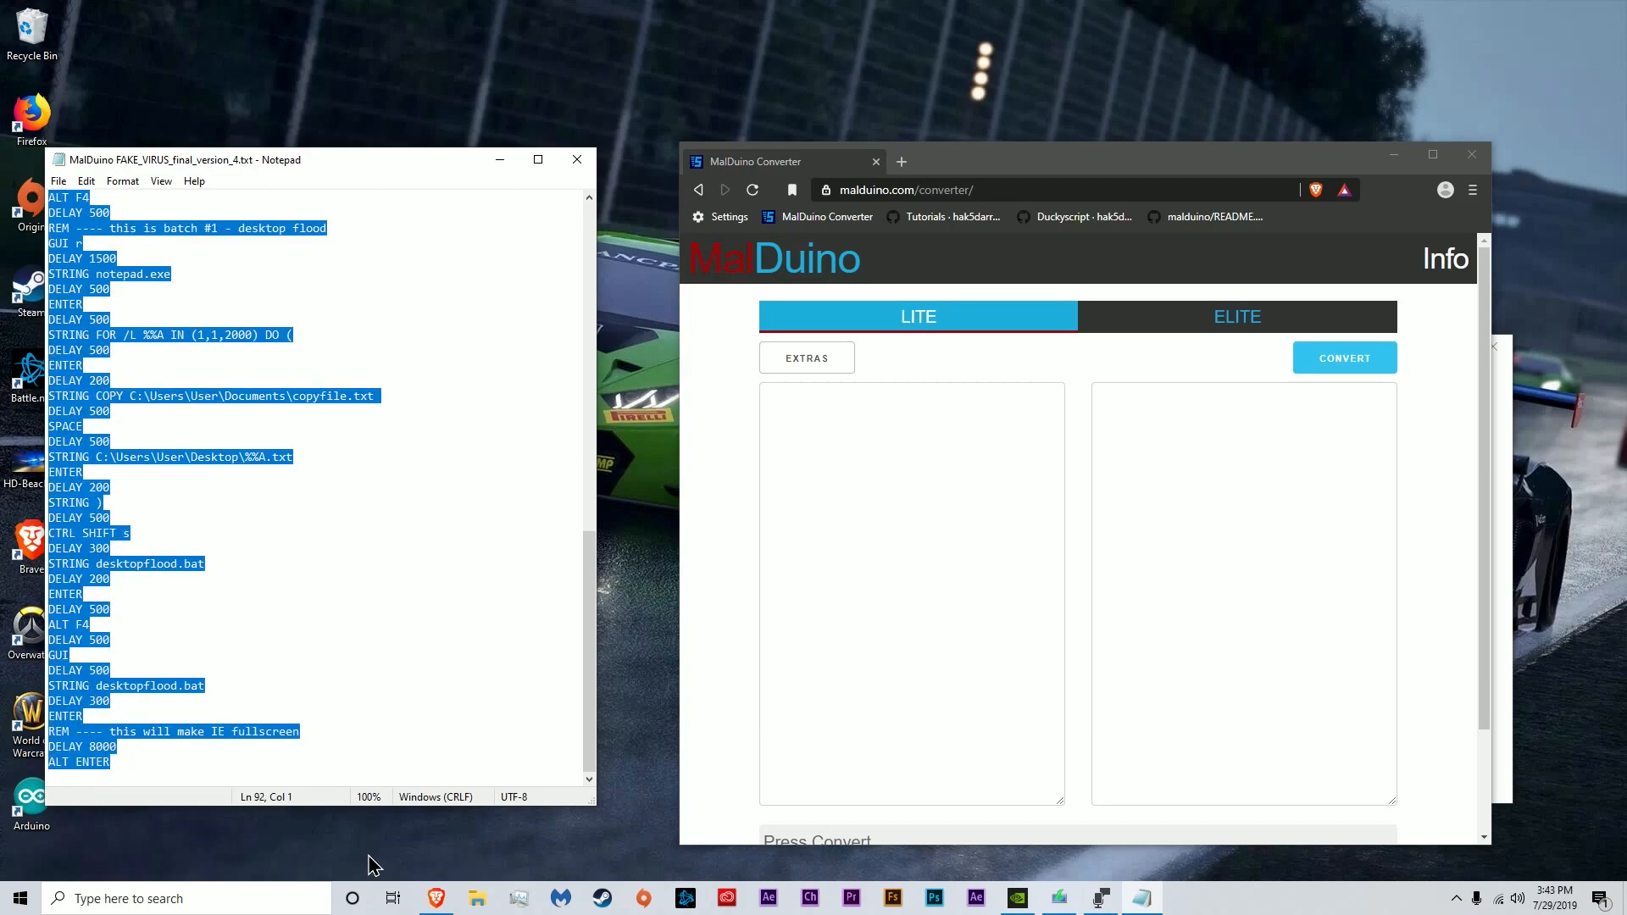
# Scroll down through the FAKE_VIRUS Ducky script in Notepad to review its commands
pyautogui.scroll(-3)
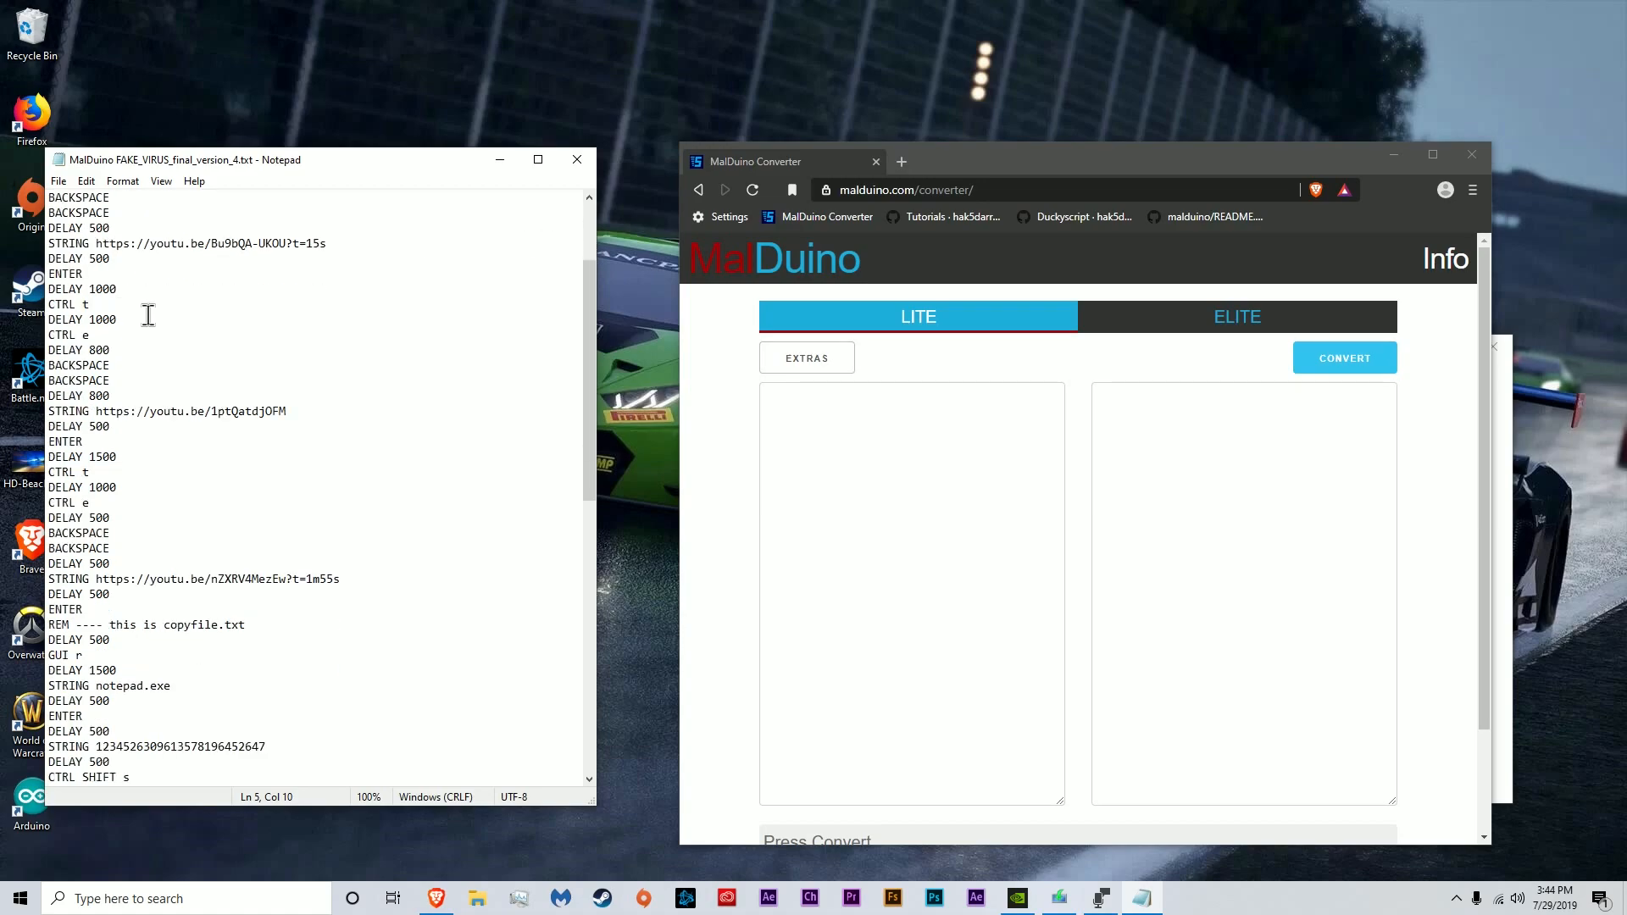
pyautogui.scroll(-3)
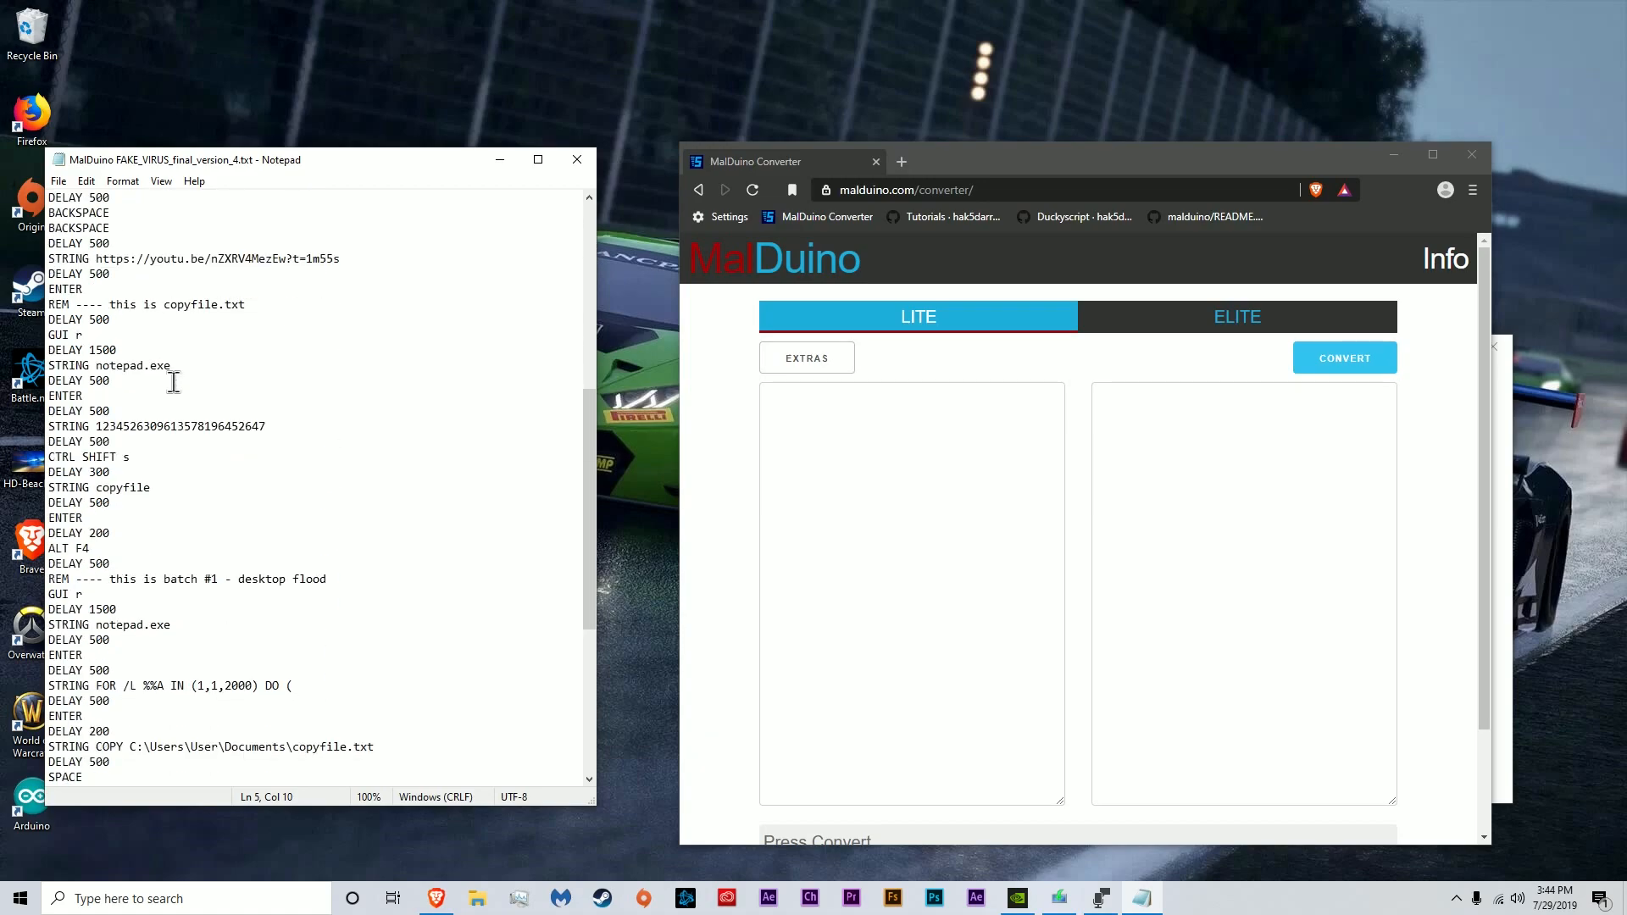
pyautogui.scroll(-3)
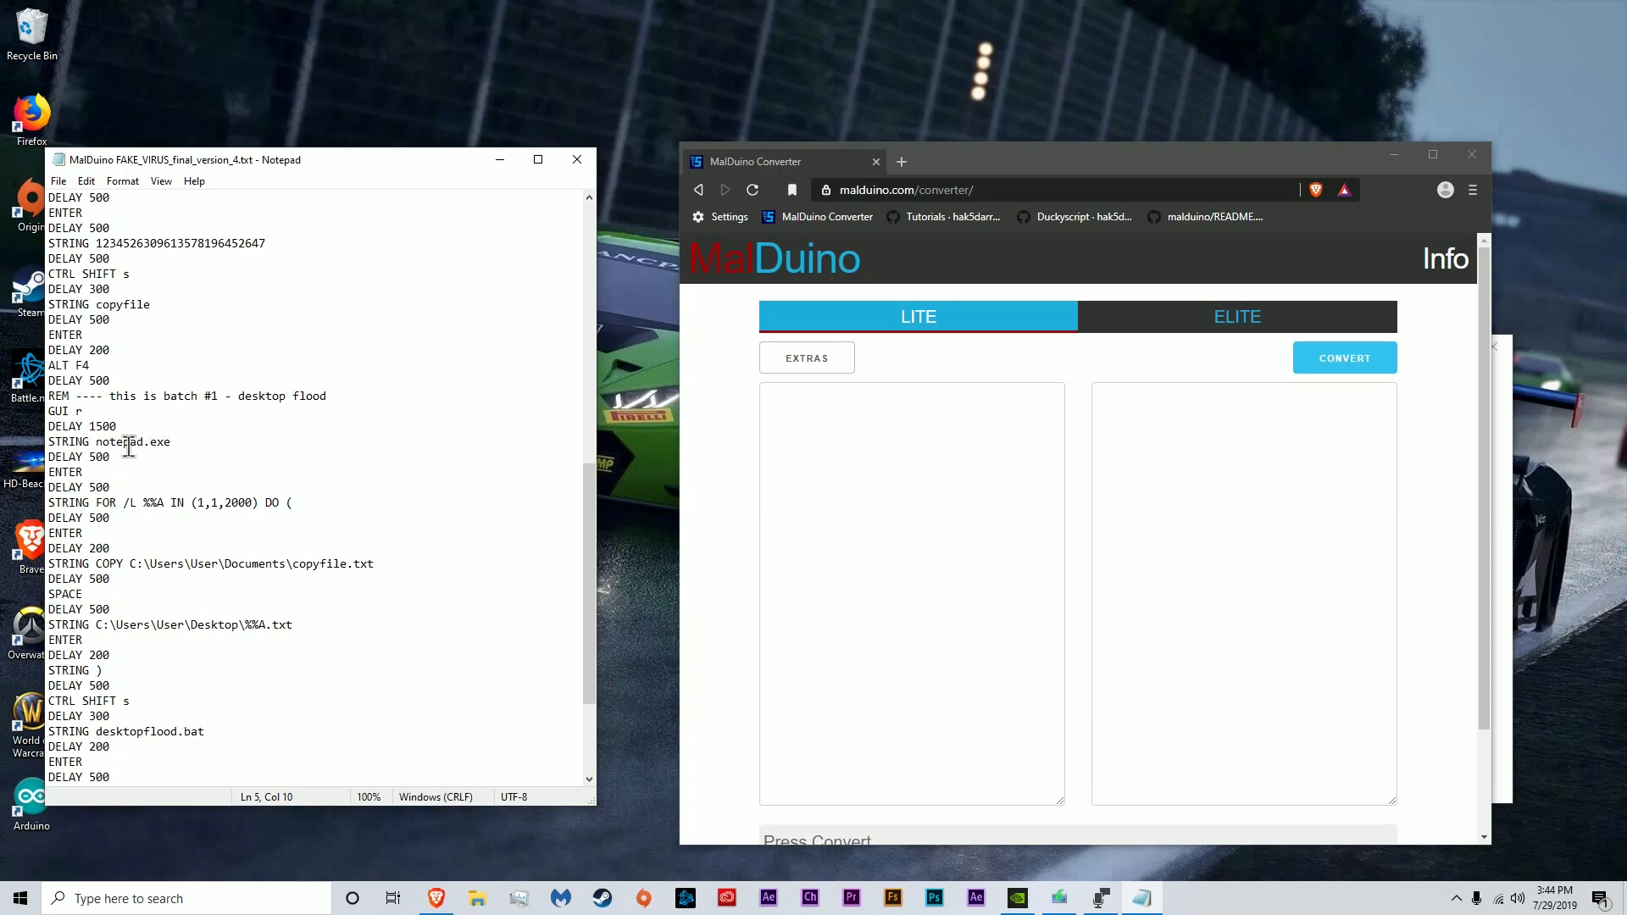
pyautogui.scroll(-3)
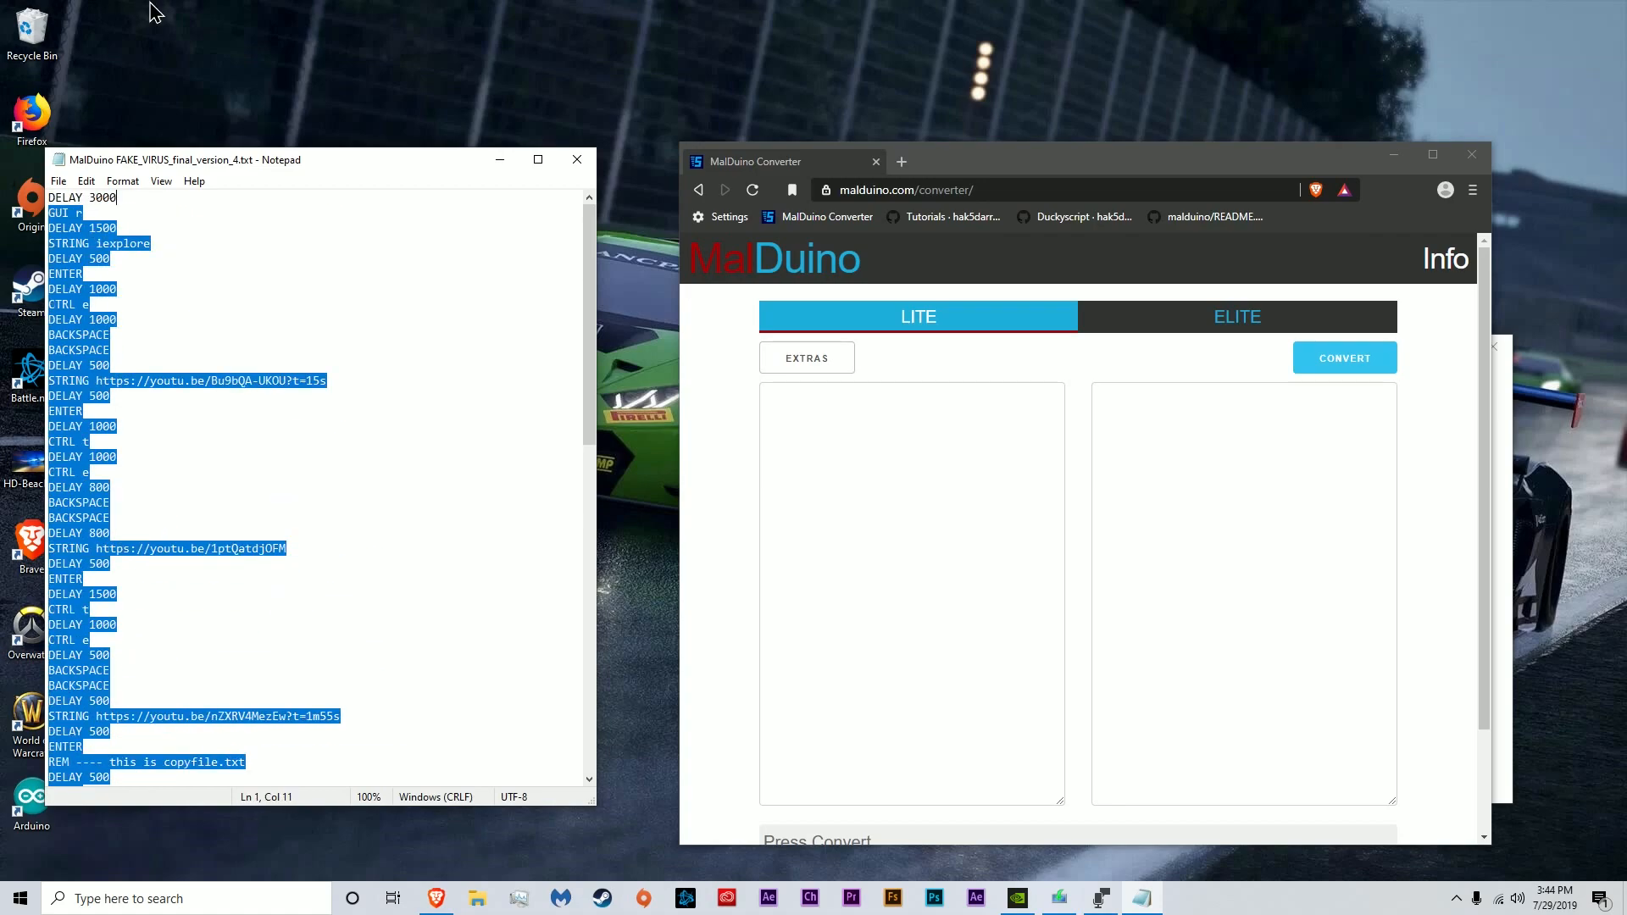
pyautogui.scroll(-3)
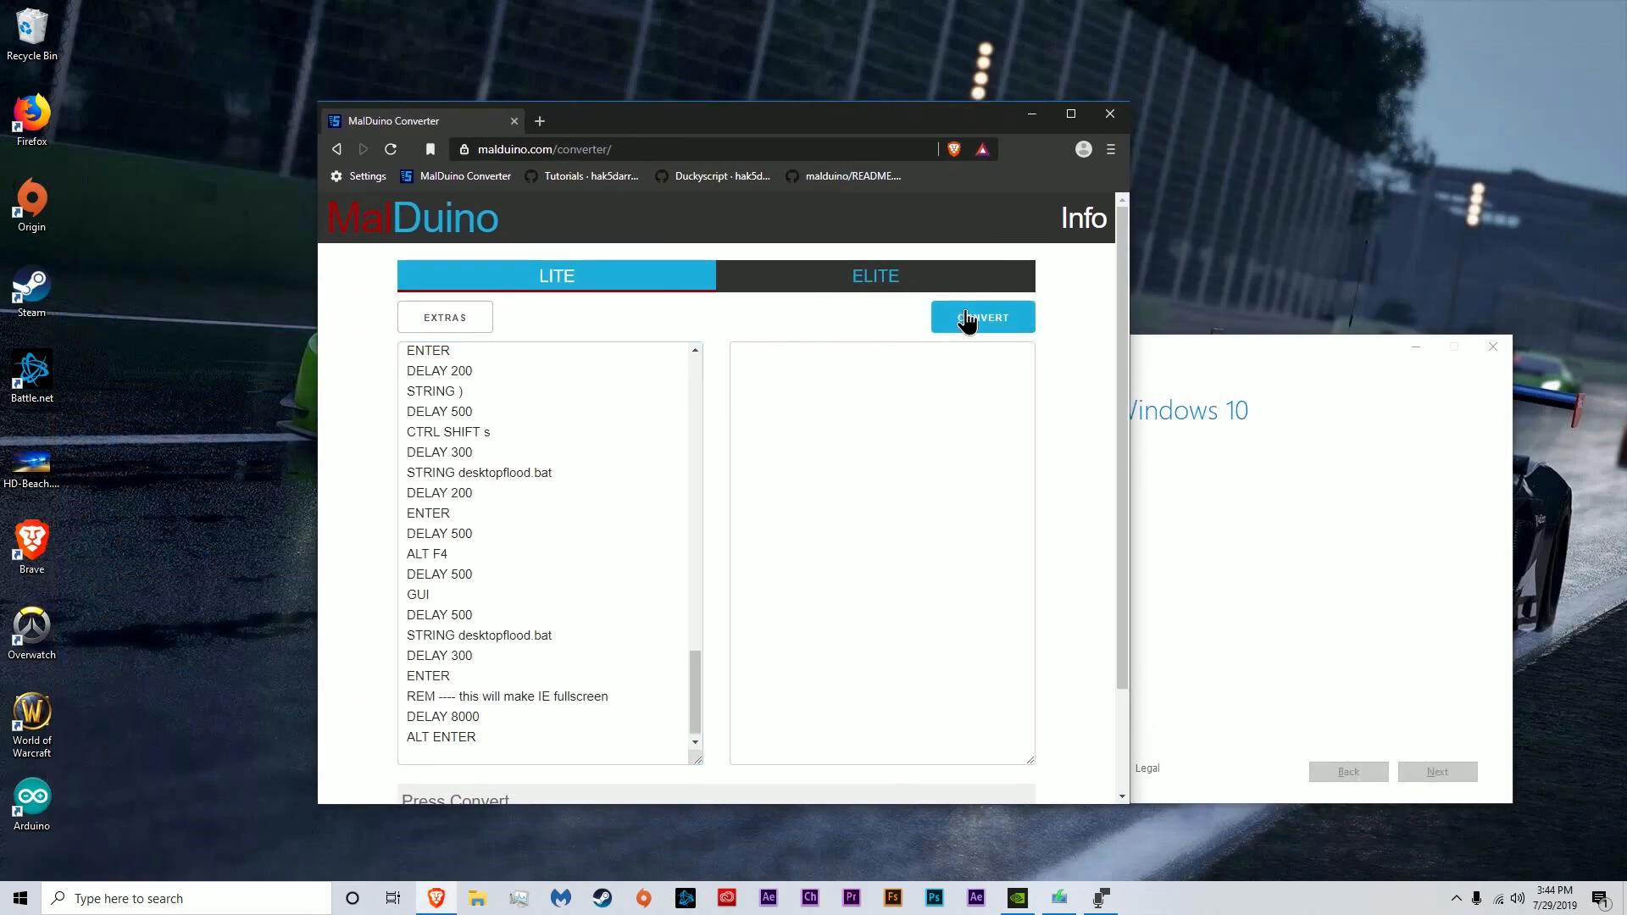
# Convert the pasted Ducky script into Arduino code, 91 lines parsed, and review the output
pyautogui.click(981, 317)
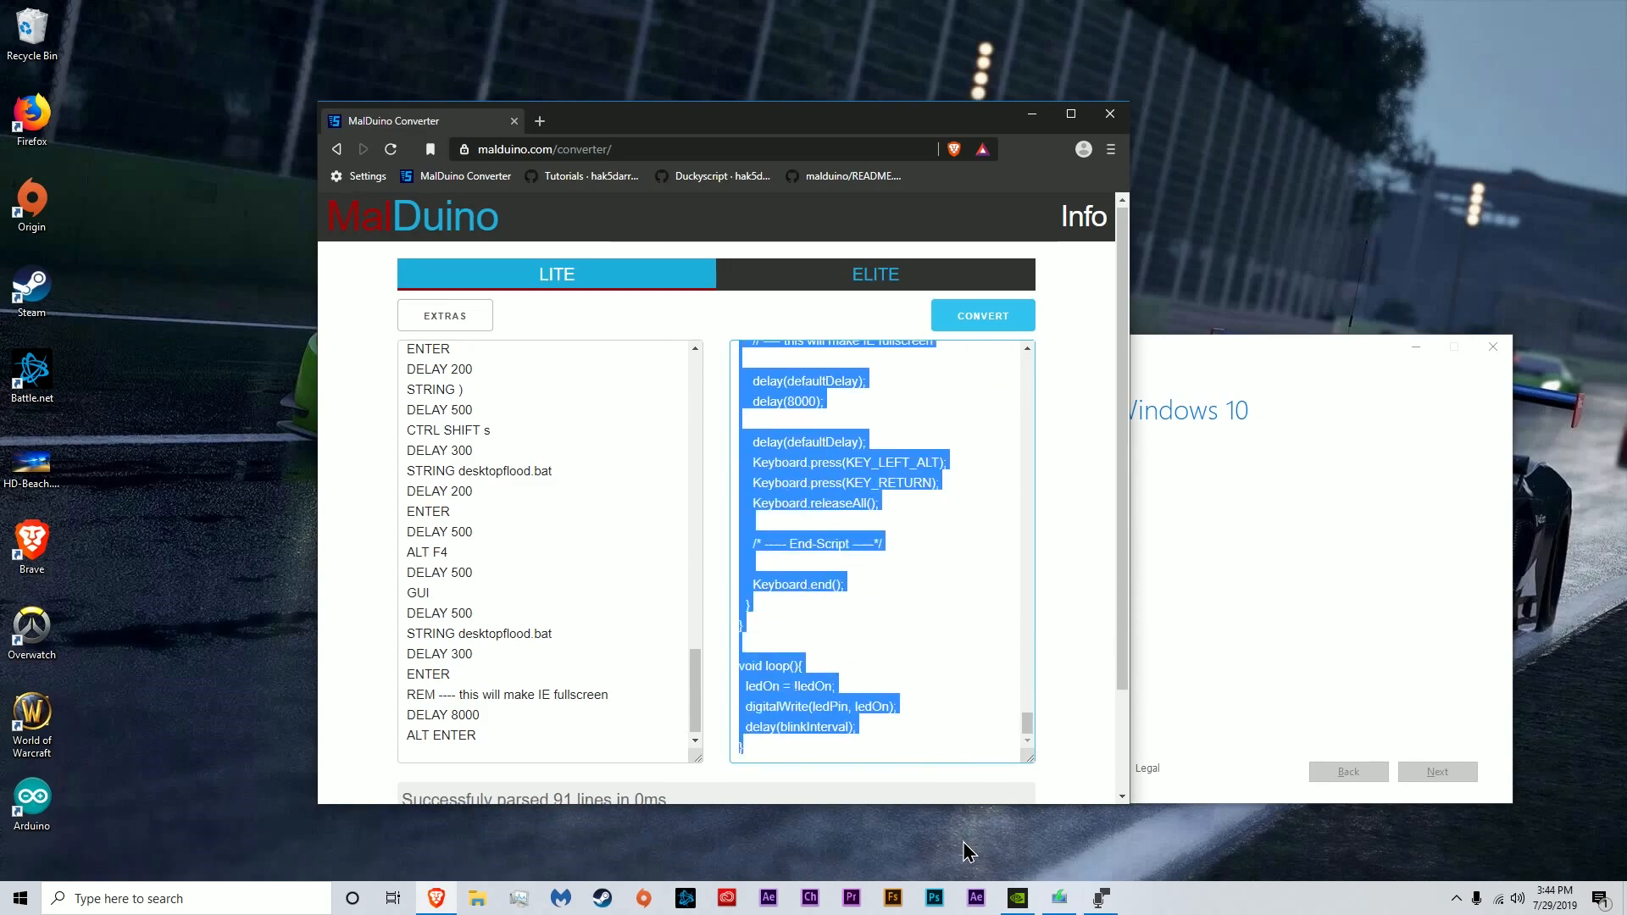
pyautogui.scroll(-3)
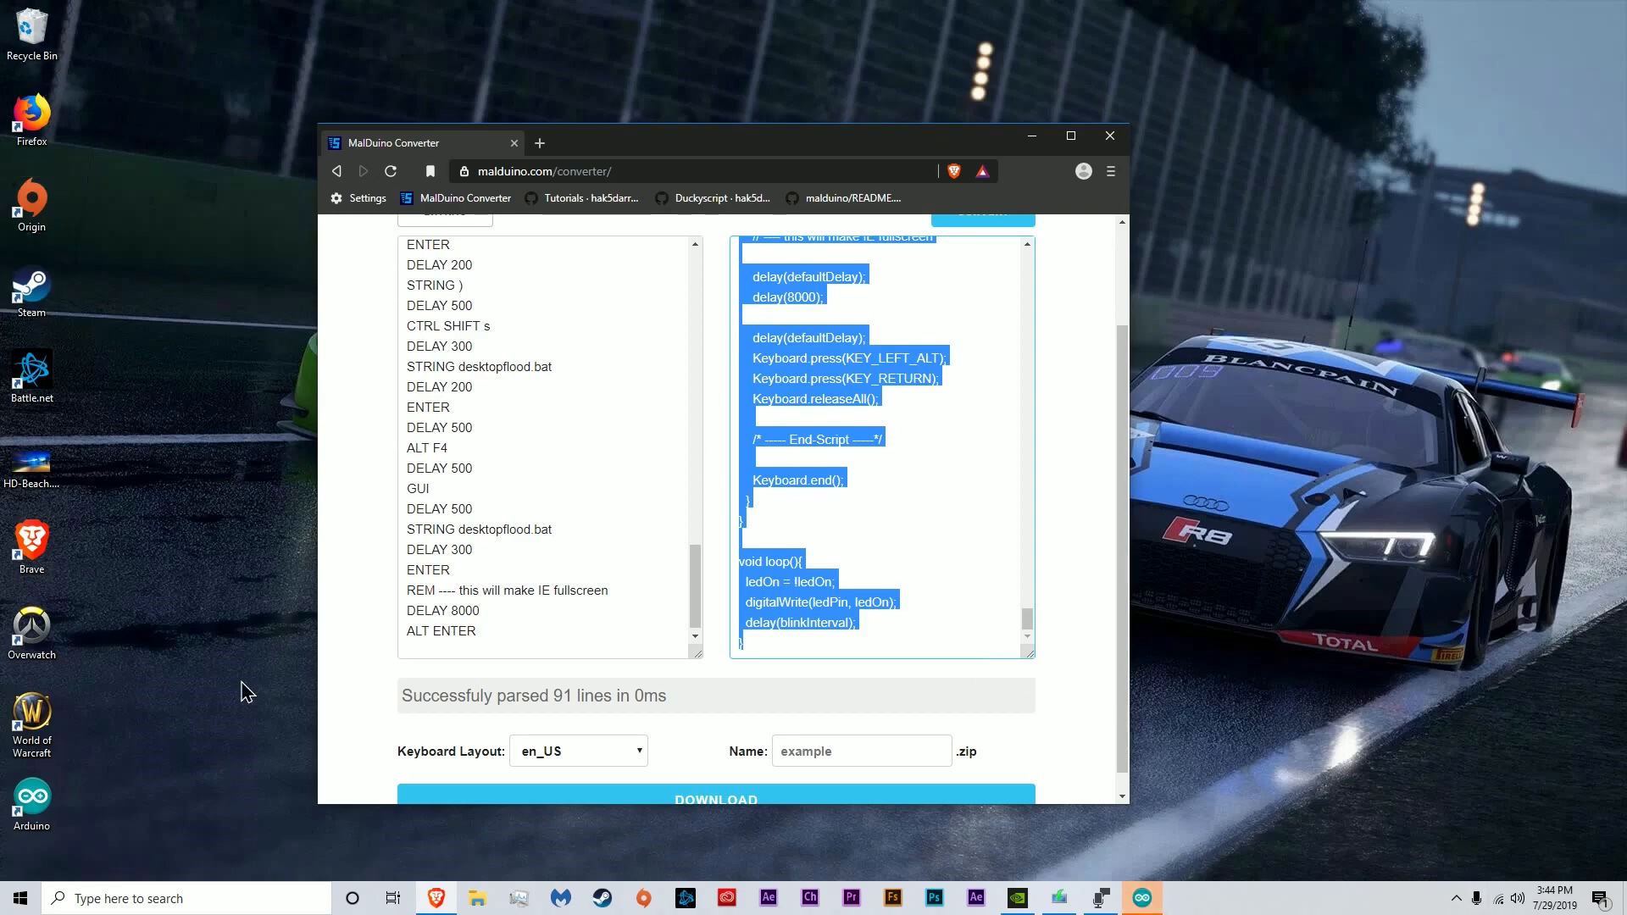
pyautogui.moveTo(1047, 850)
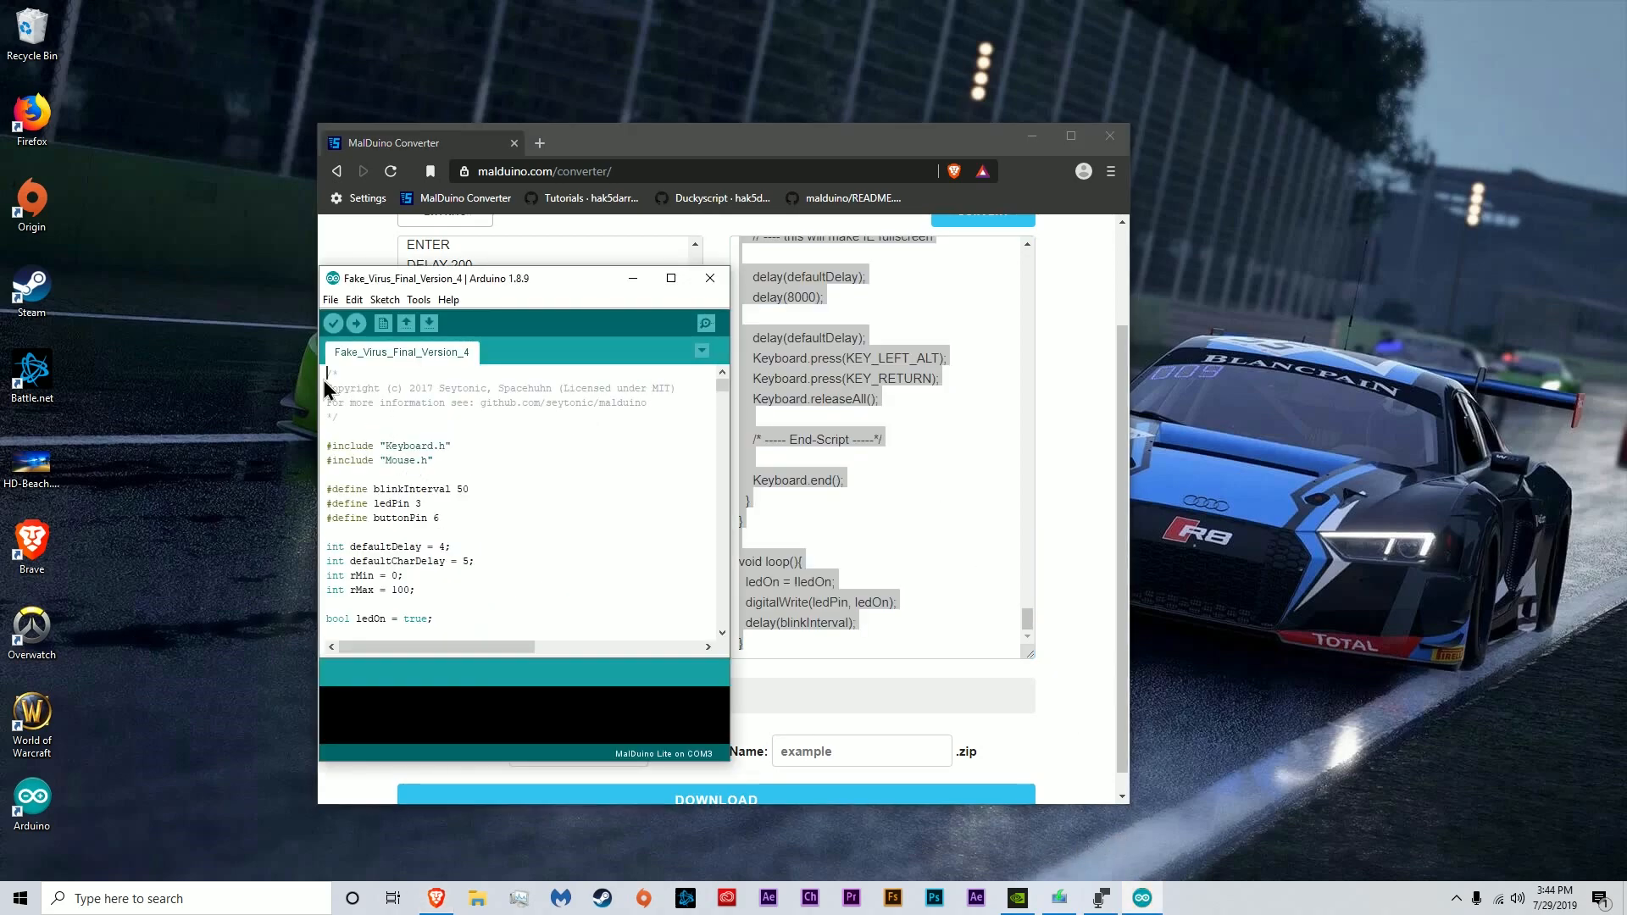
# Create a new blank sketch from the Arduino IDE File menu
pyautogui.click(473, 313)
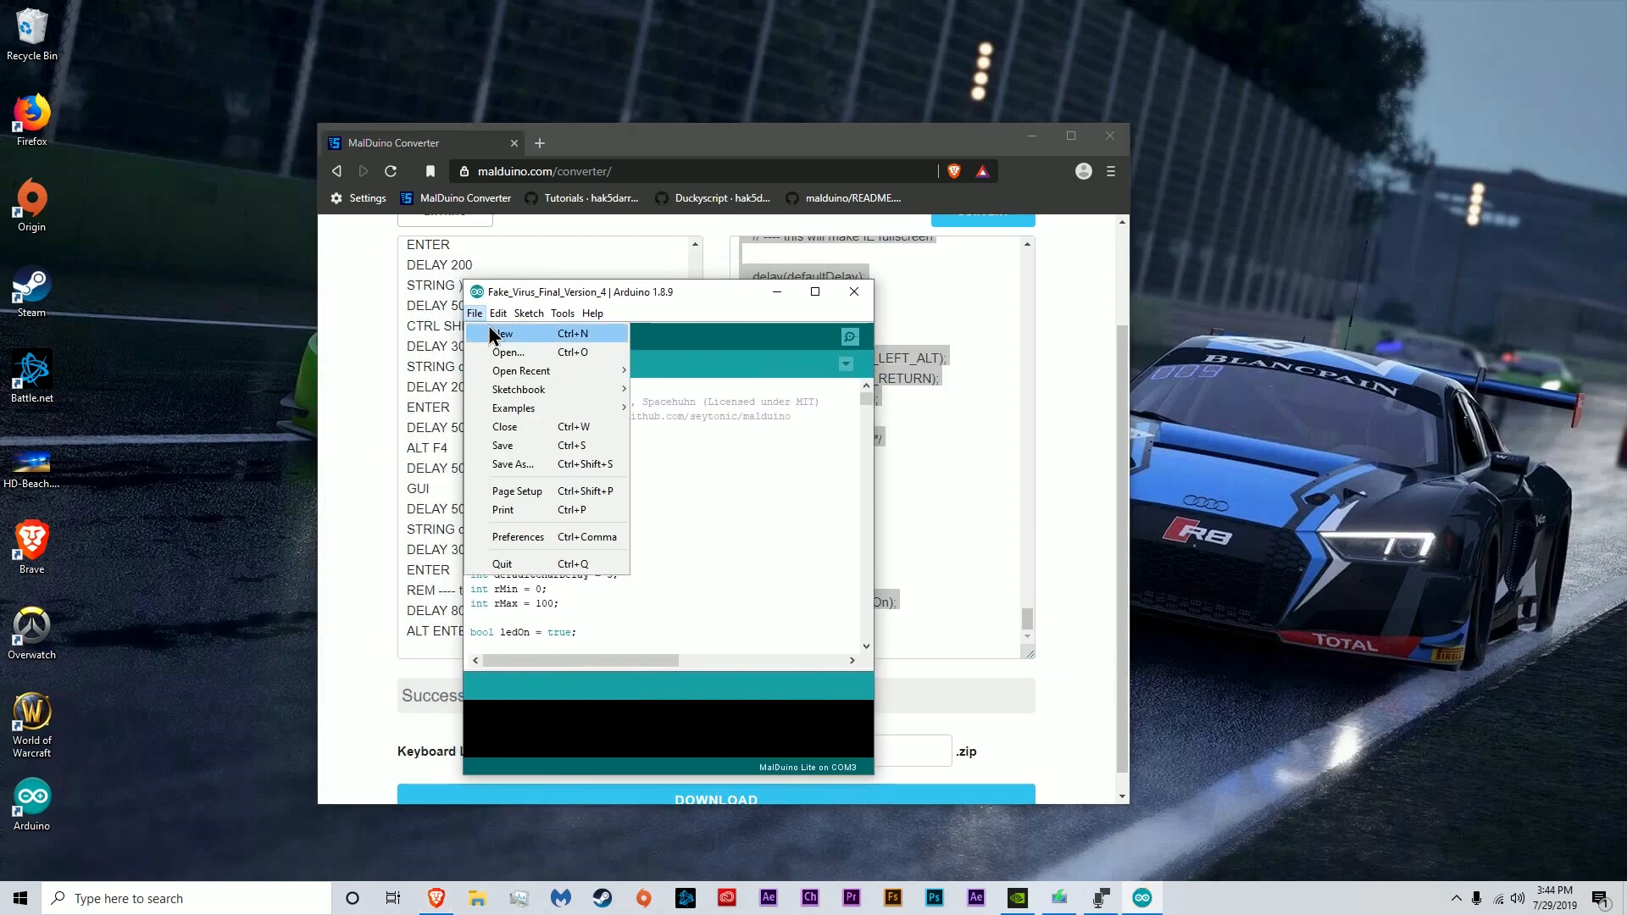
pyautogui.click(502, 334)
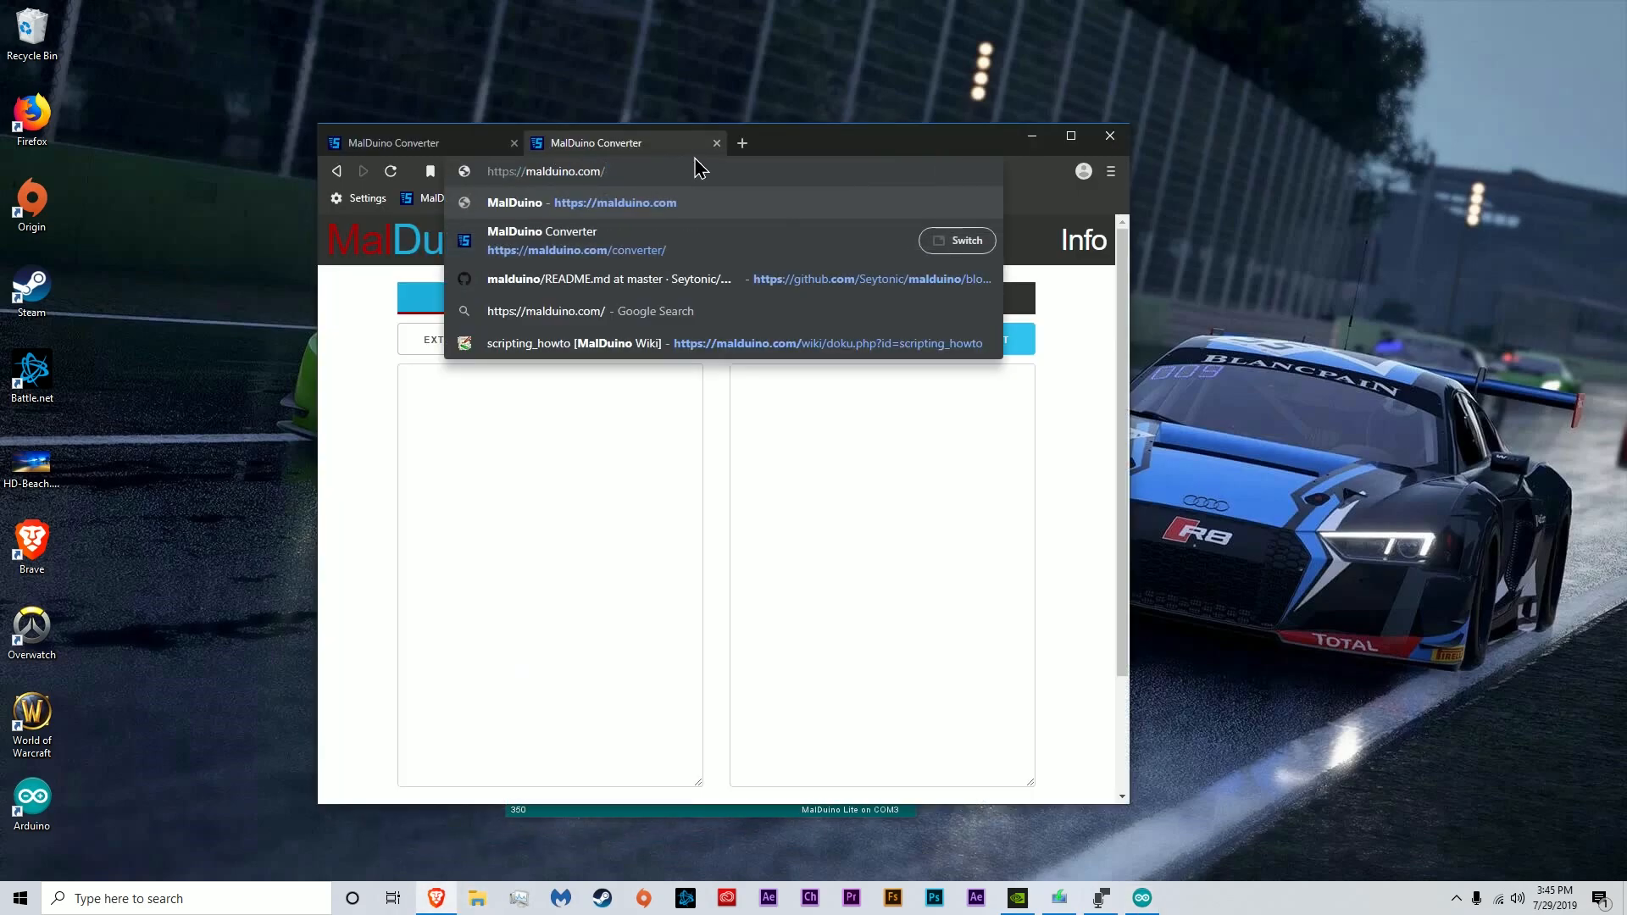
# On malduino.com, add a MalDuino Elite to the cart for a £48.00 subtotal
pyautogui.click(614, 201)
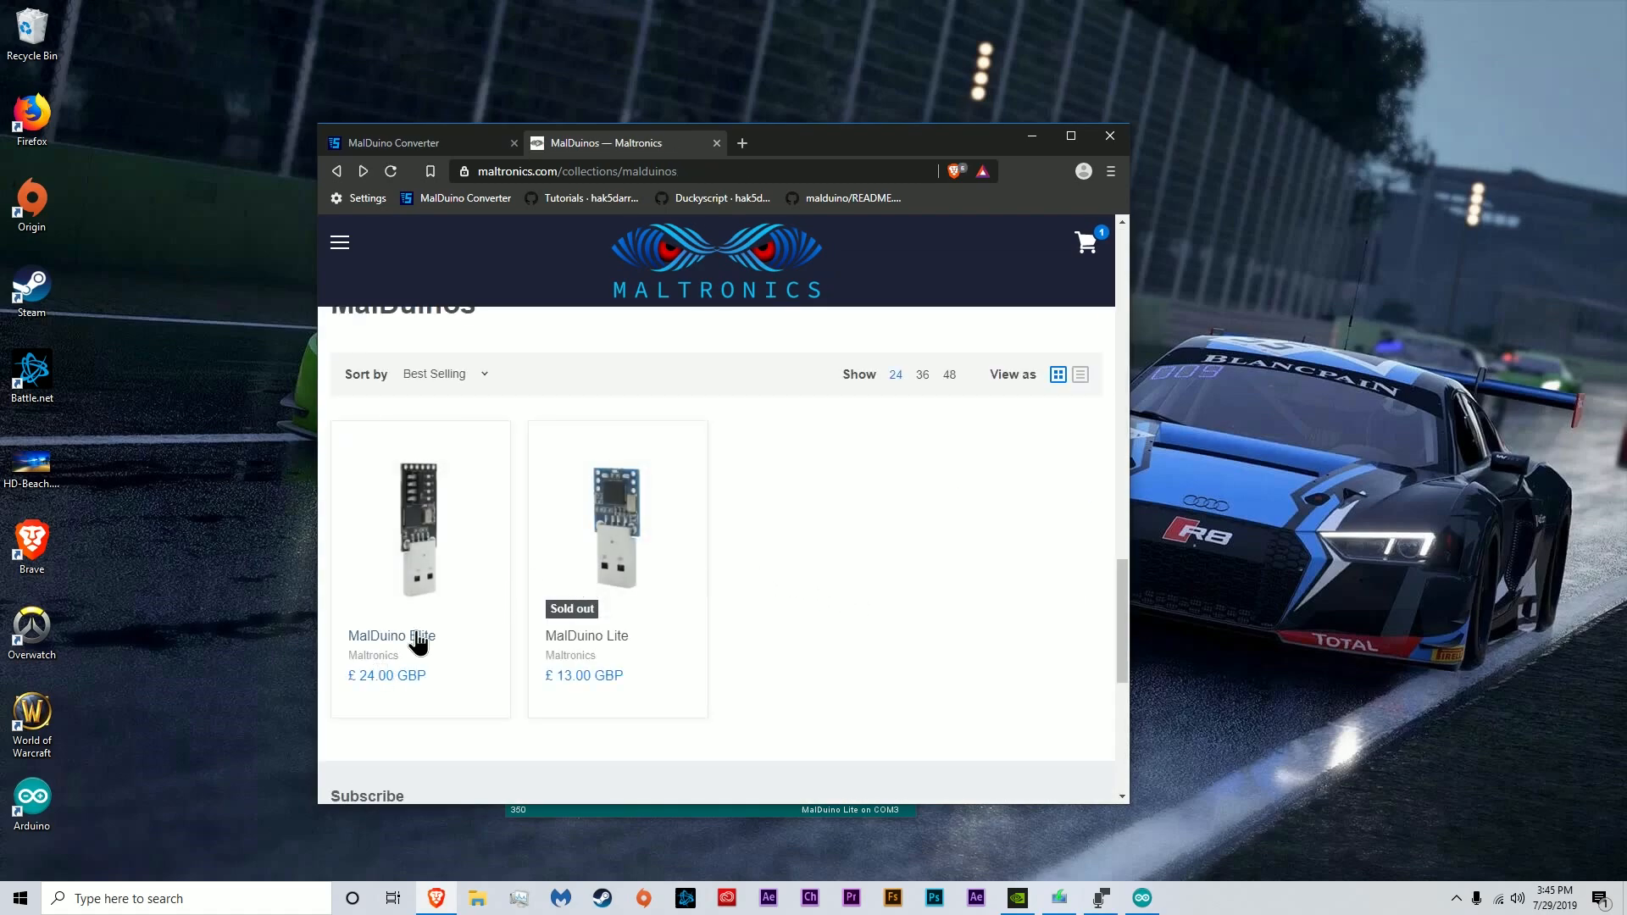
pyautogui.click(419, 635)
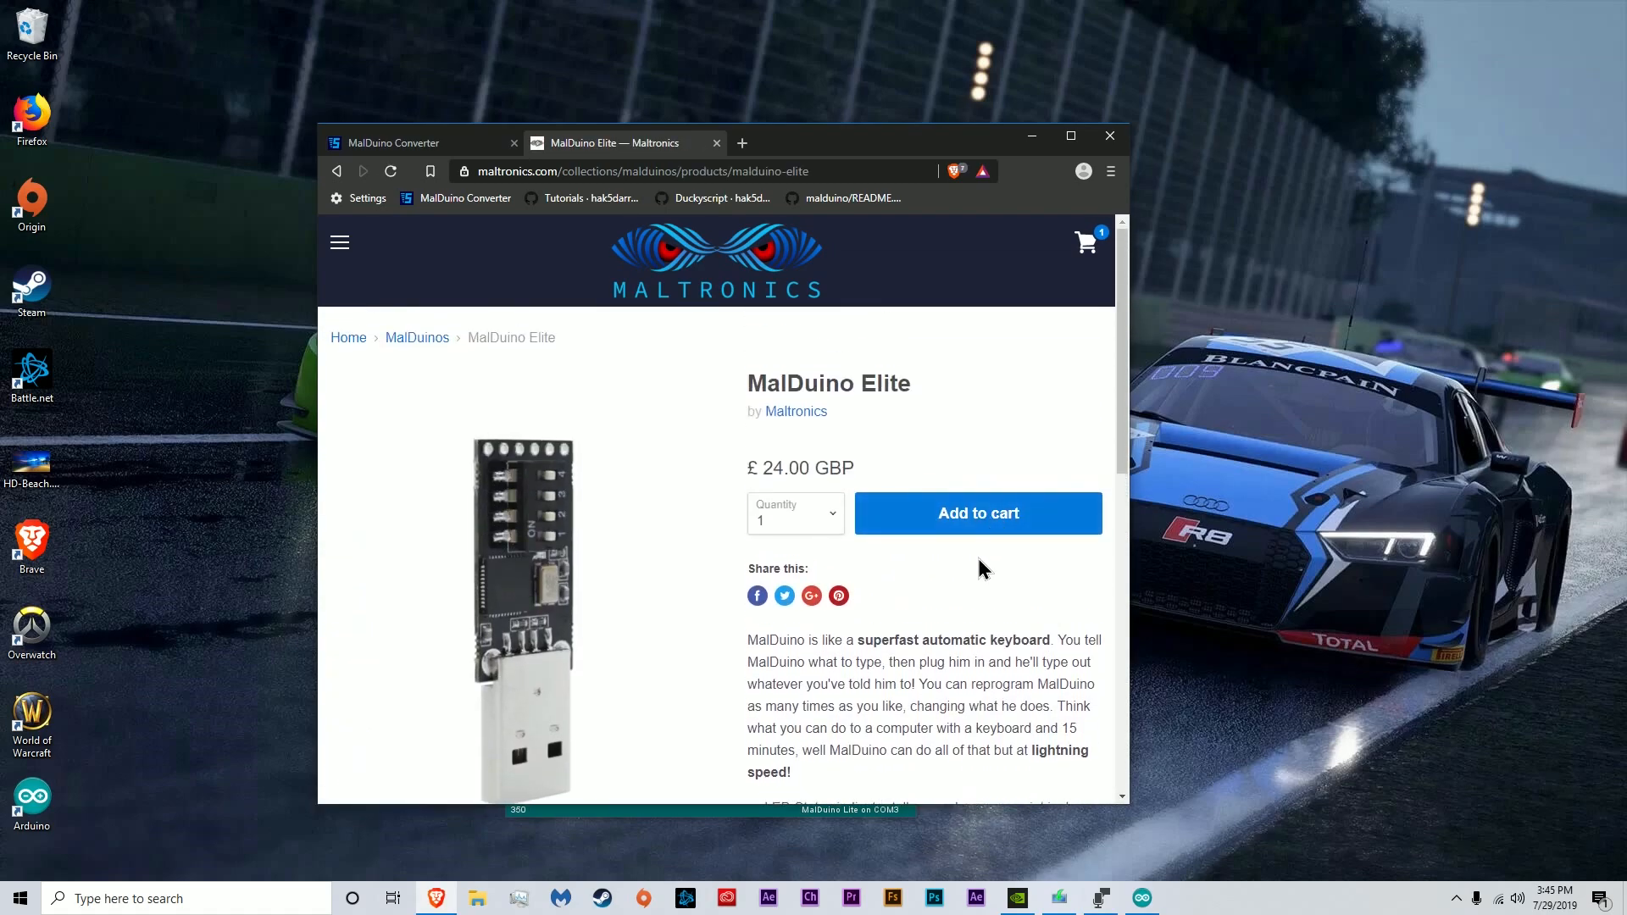
pyautogui.click(976, 512)
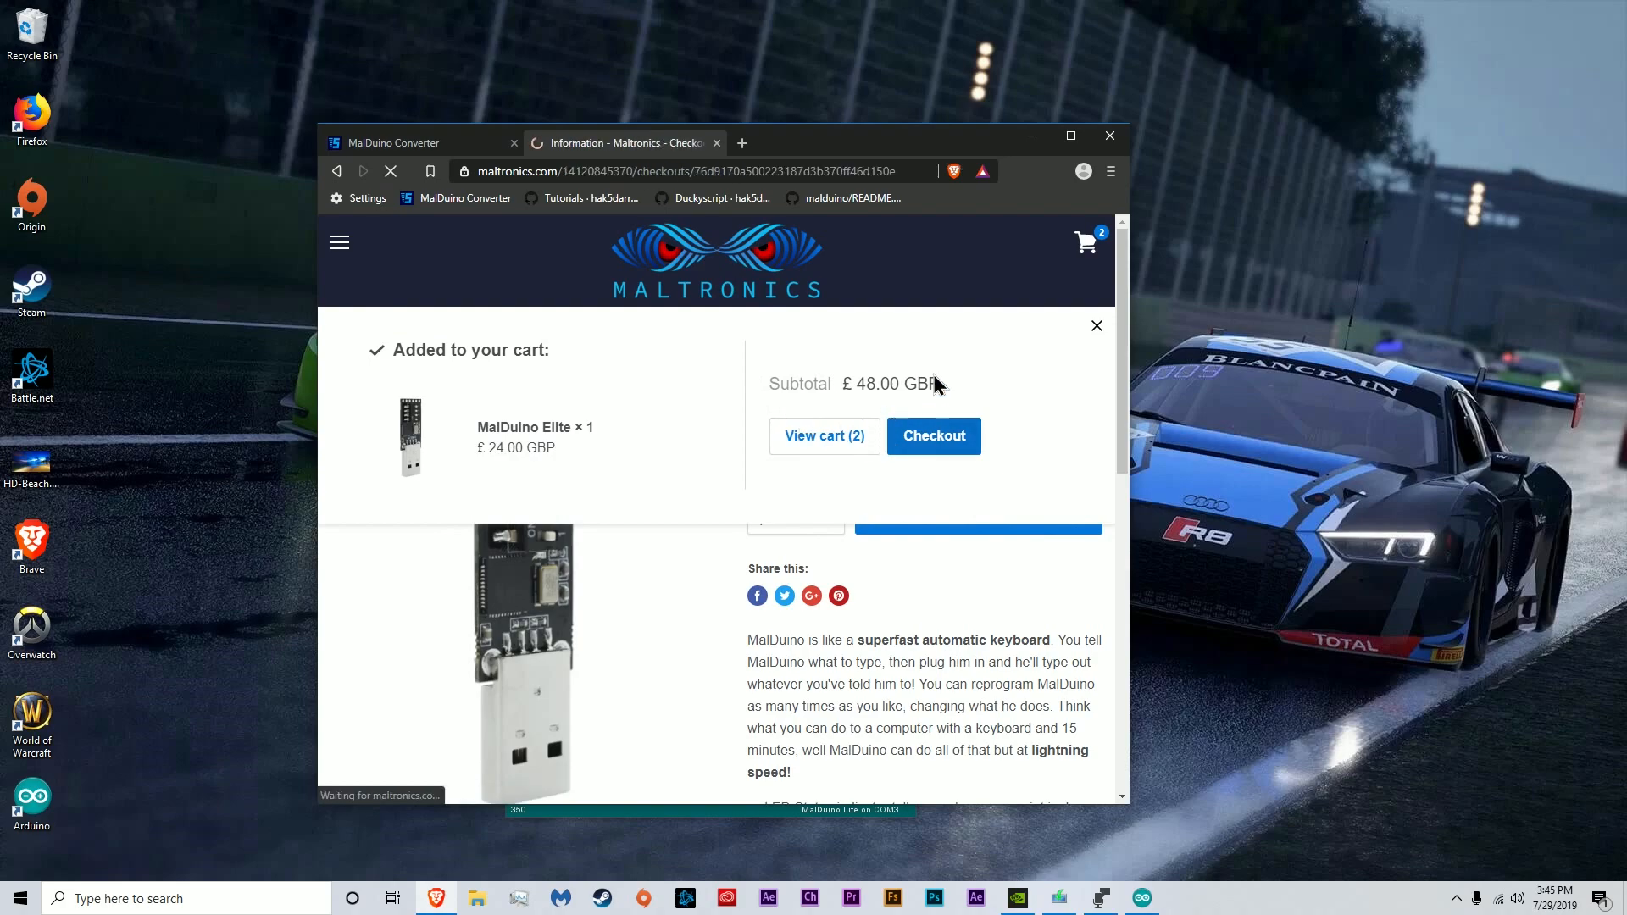
# At checkout, try the Amazon Pay and Coinbase Commerce payment options for the £48.00 order
pyautogui.click(932, 435)
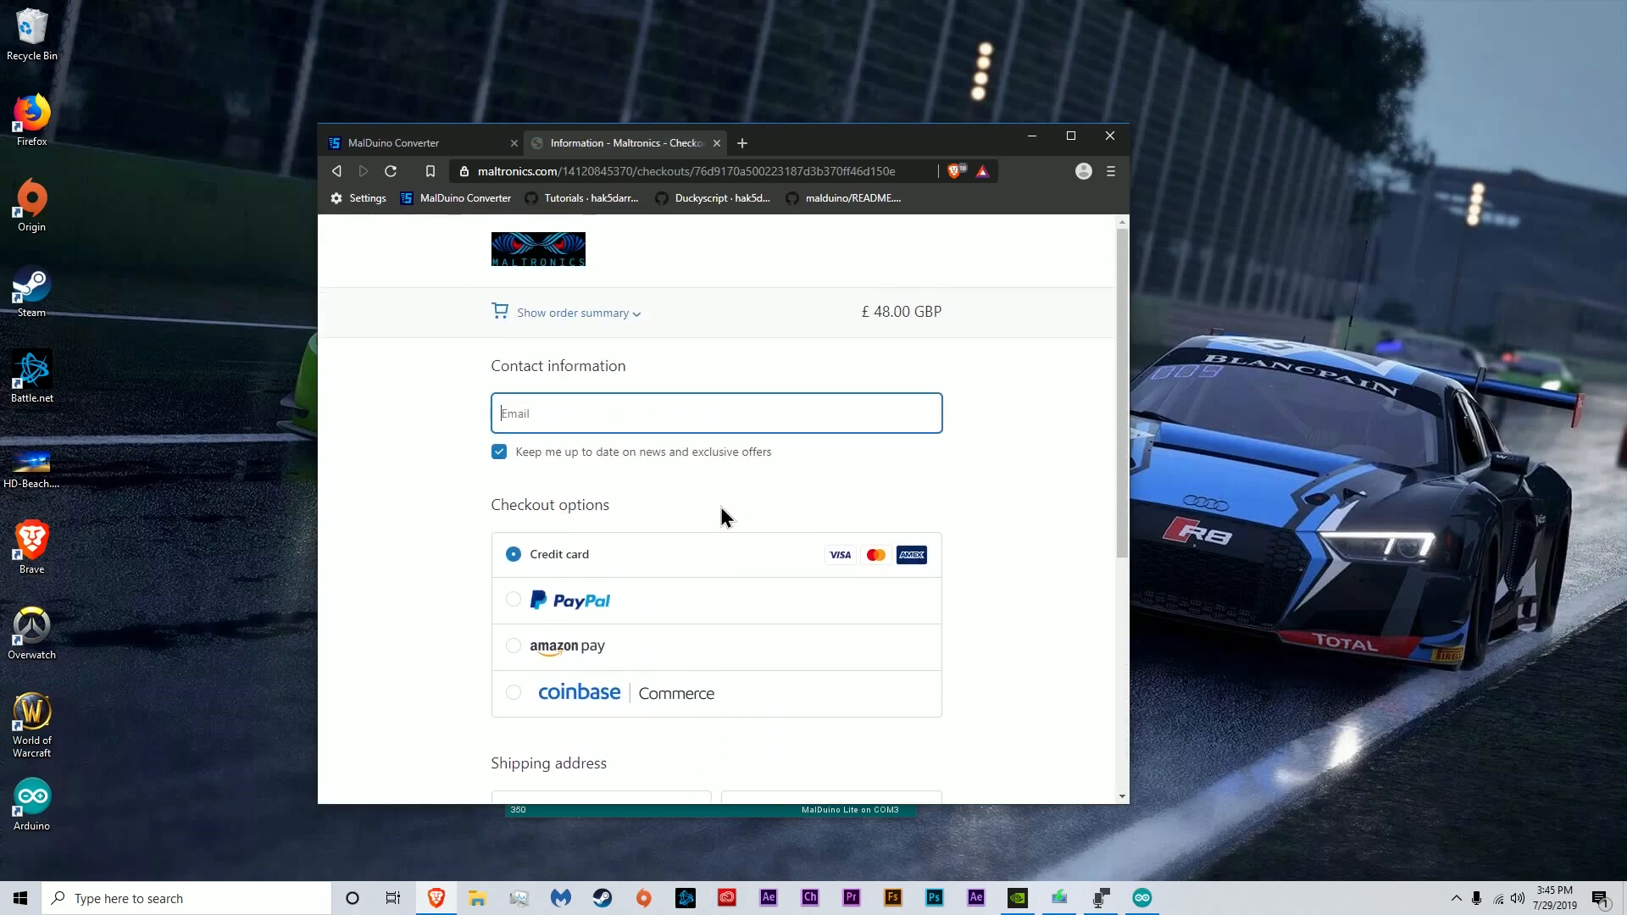
pyautogui.click(512, 644)
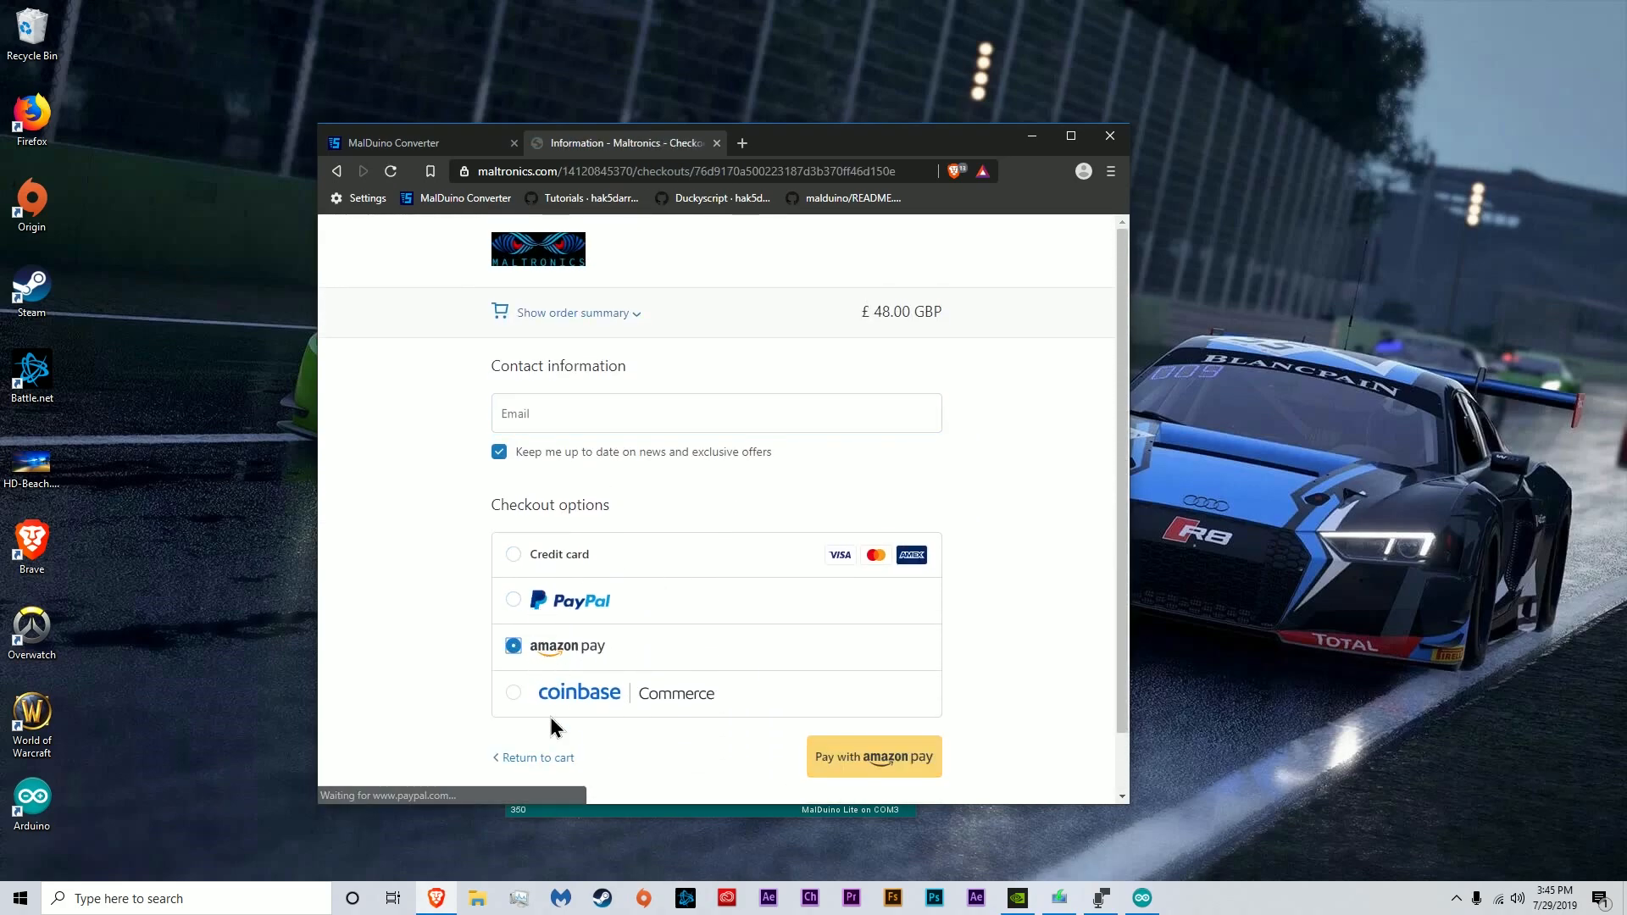
pyautogui.click(512, 691)
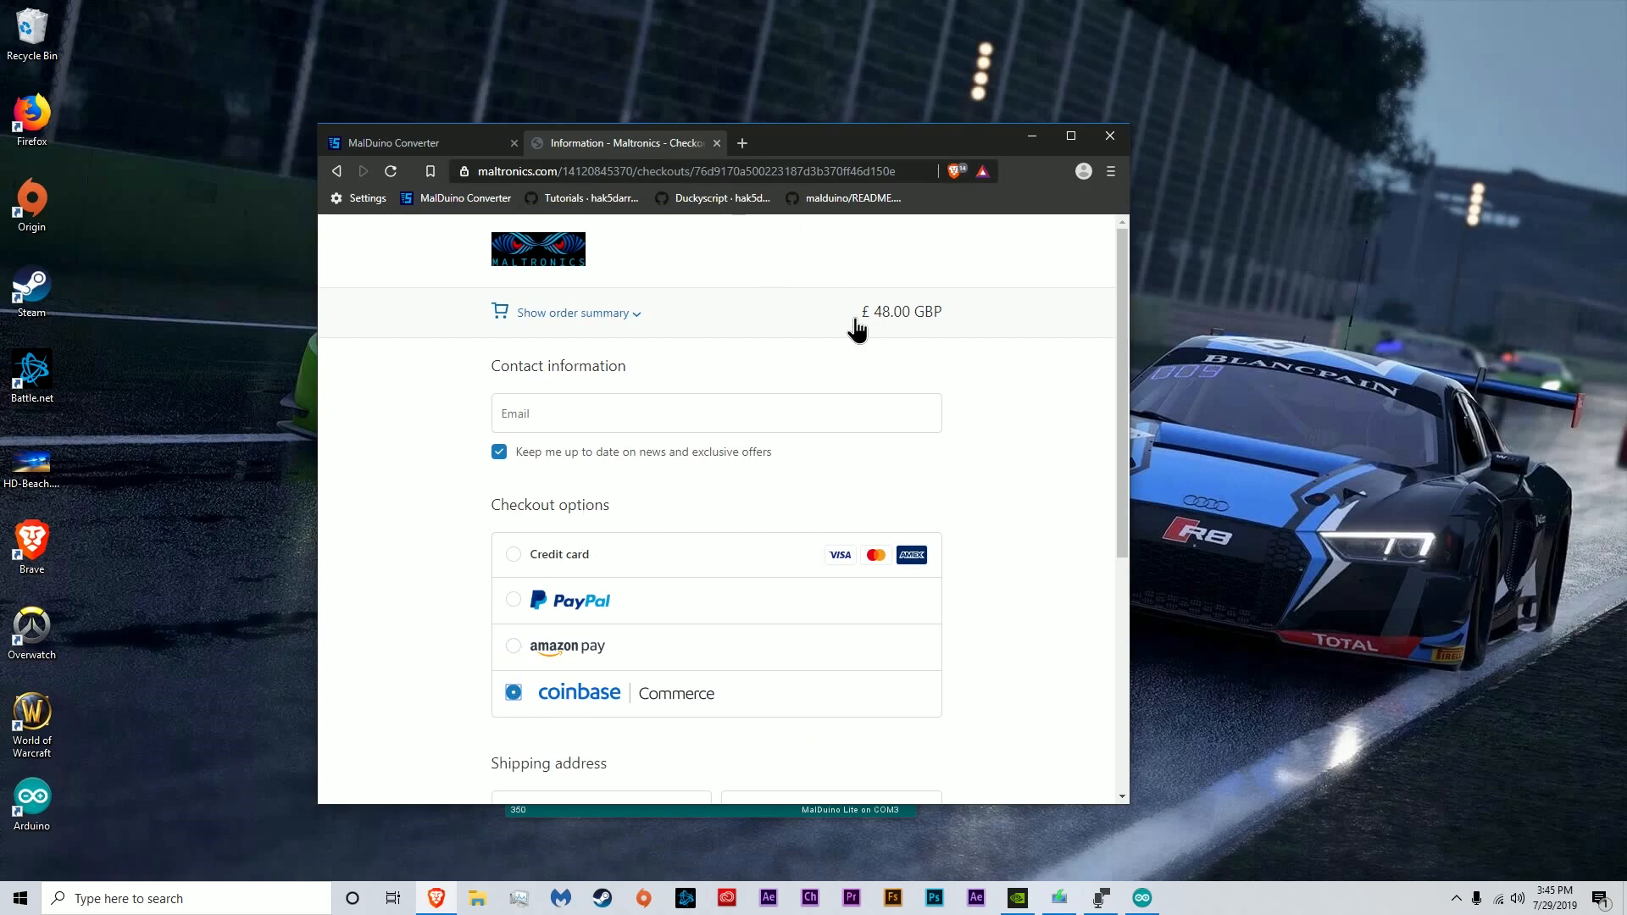
pyautogui.scroll(-3)
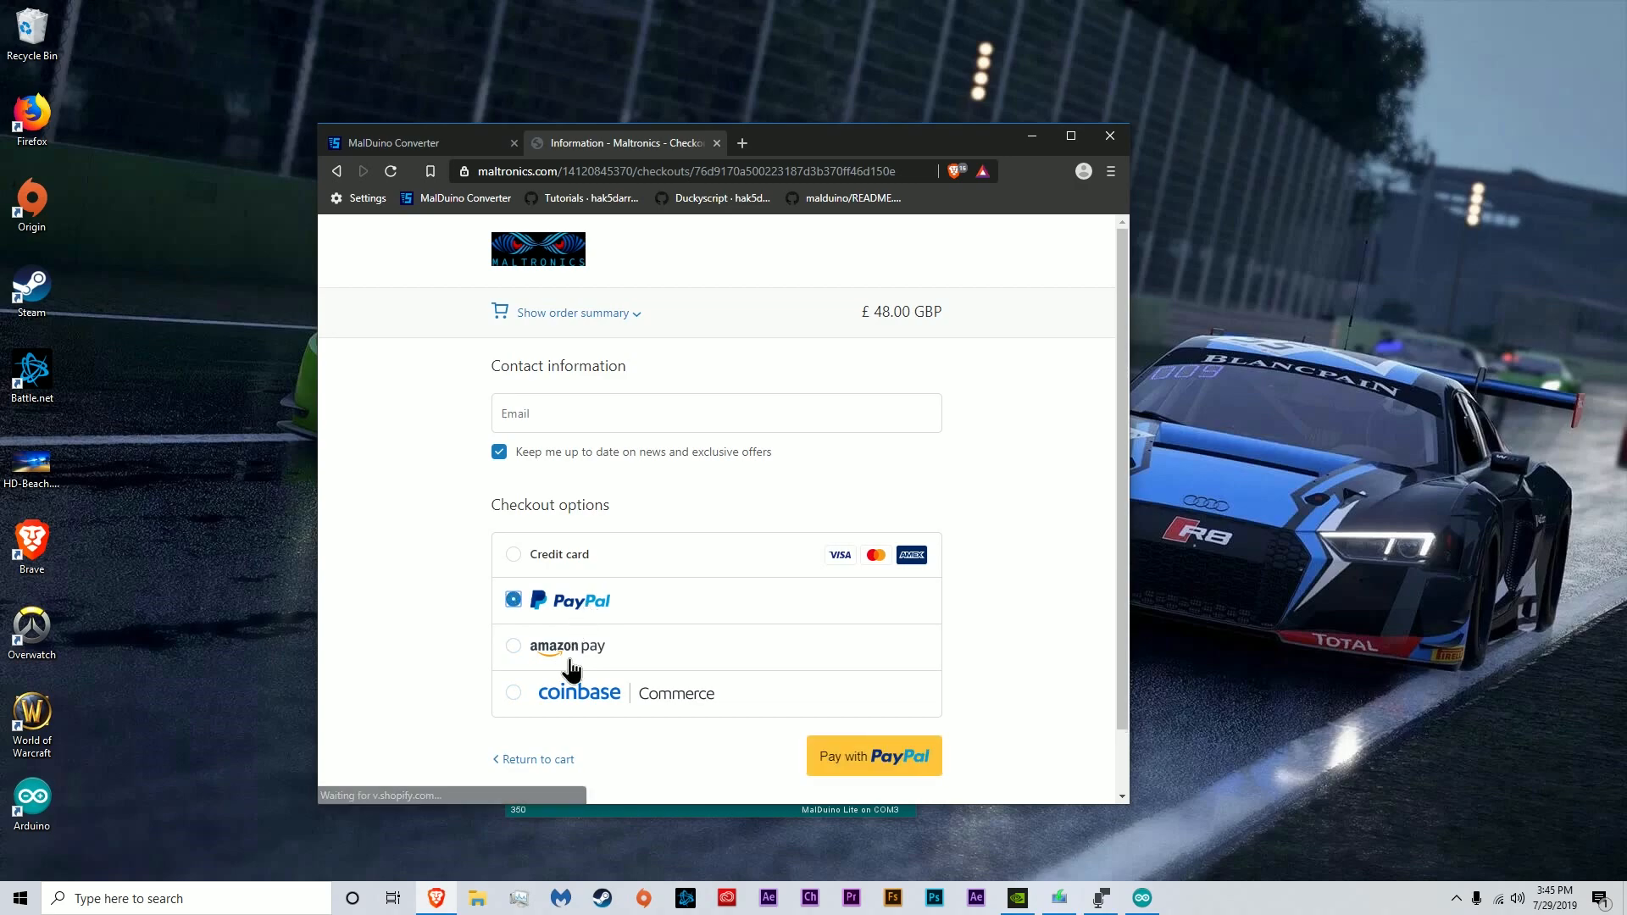
pyautogui.click(512, 691)
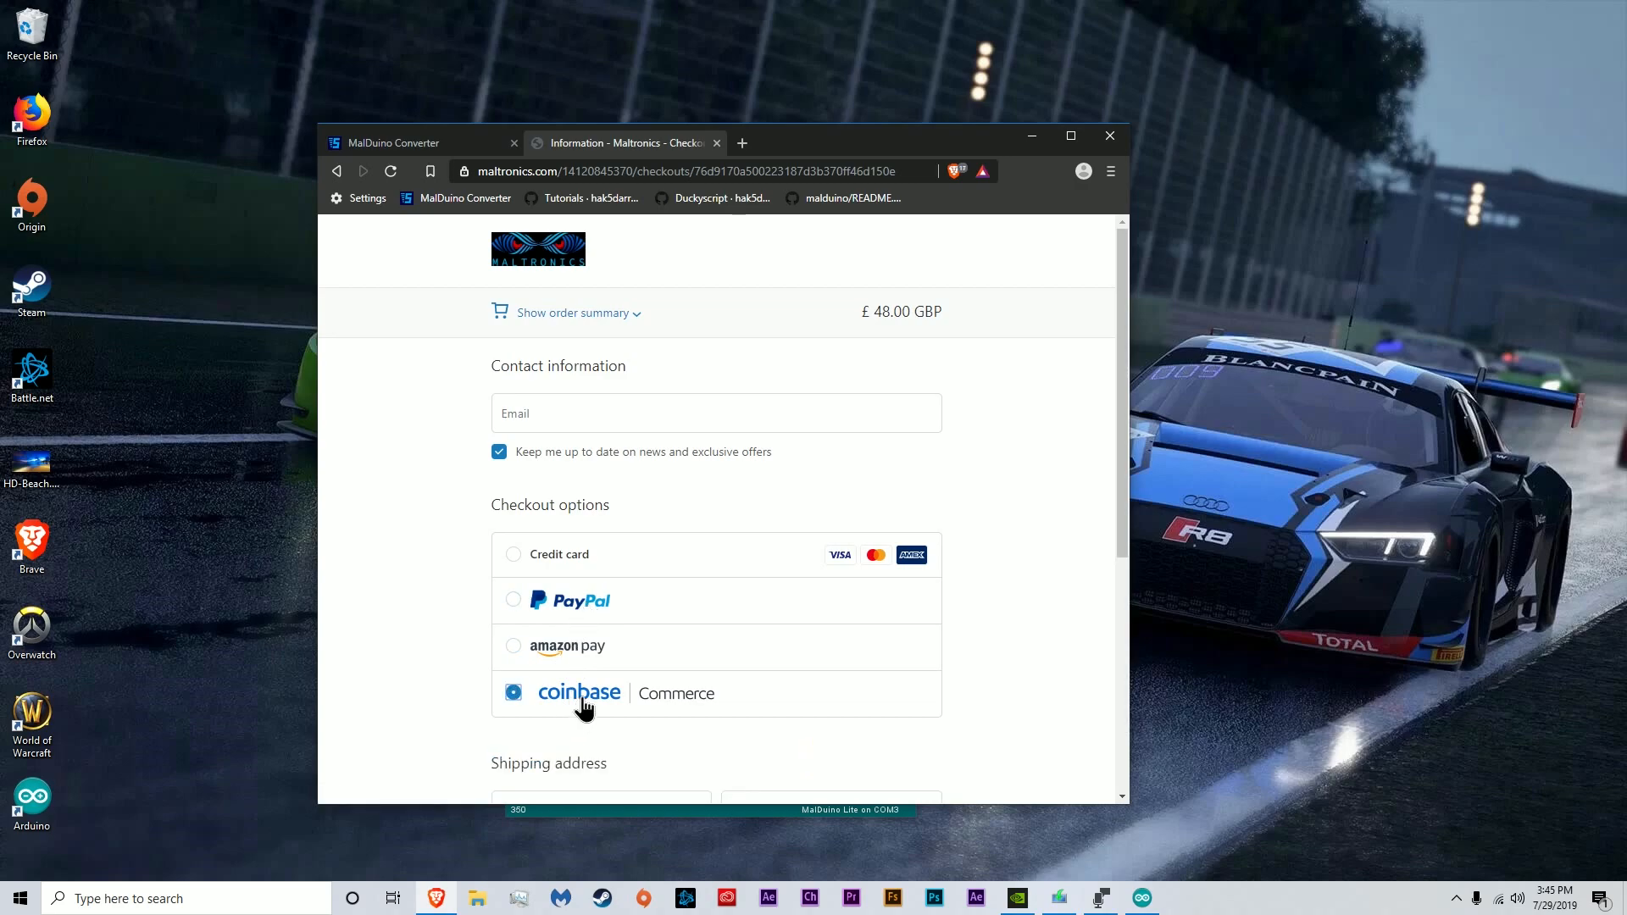
pyautogui.scroll(-3)
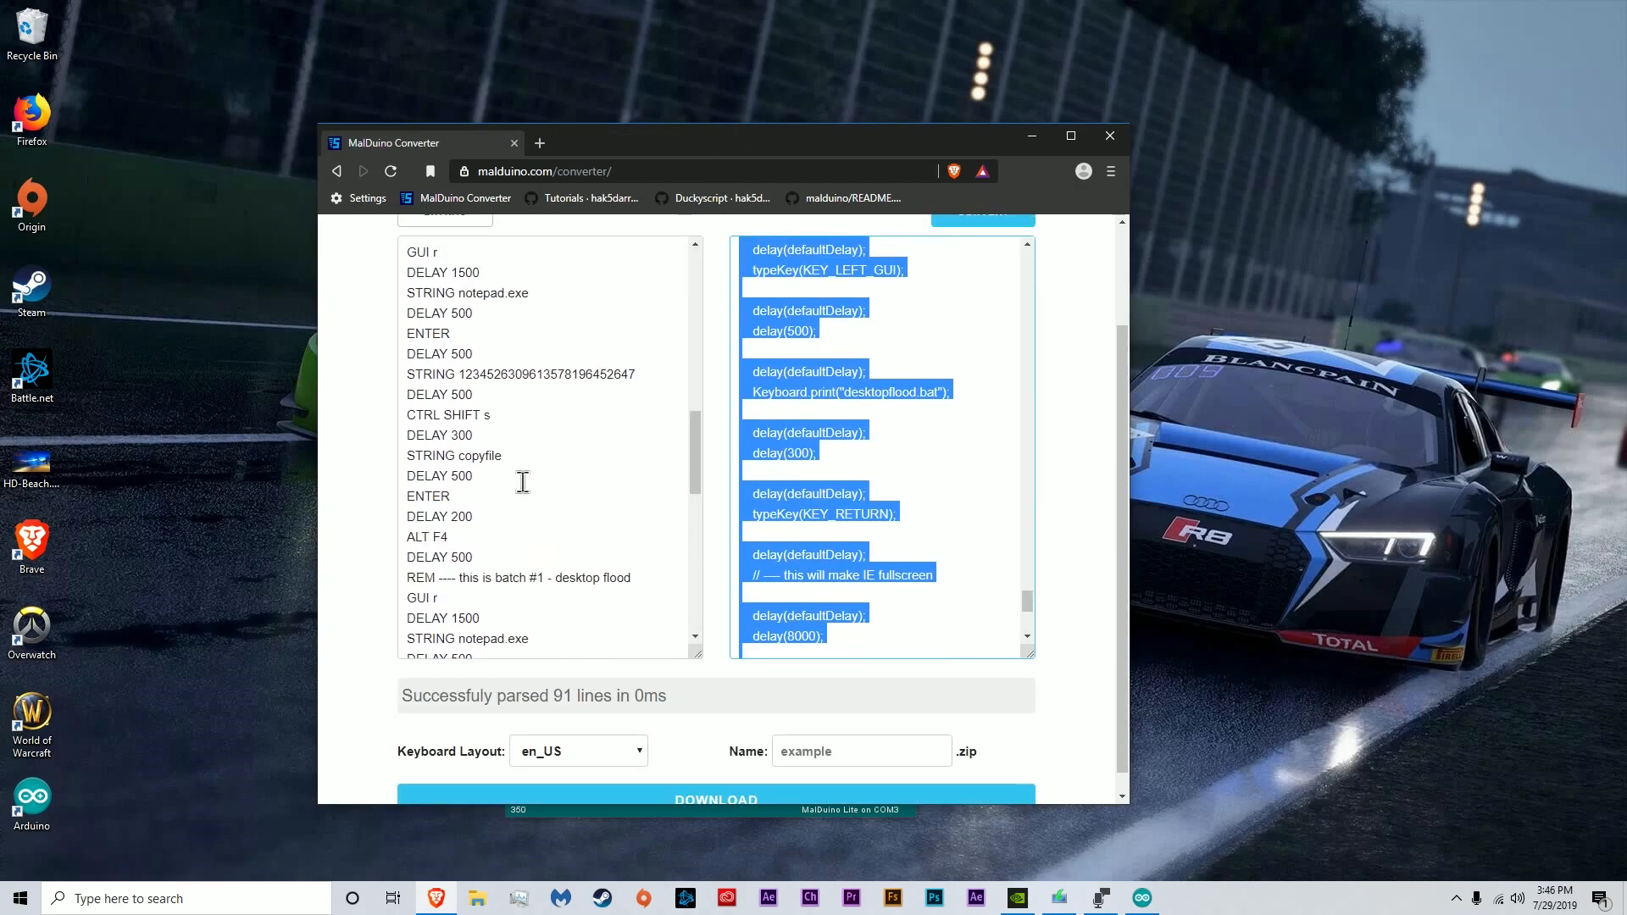
# Paste the converted MalDuino code into the new sketch, dismissing the library updates notice
pyautogui.click(1138, 898)
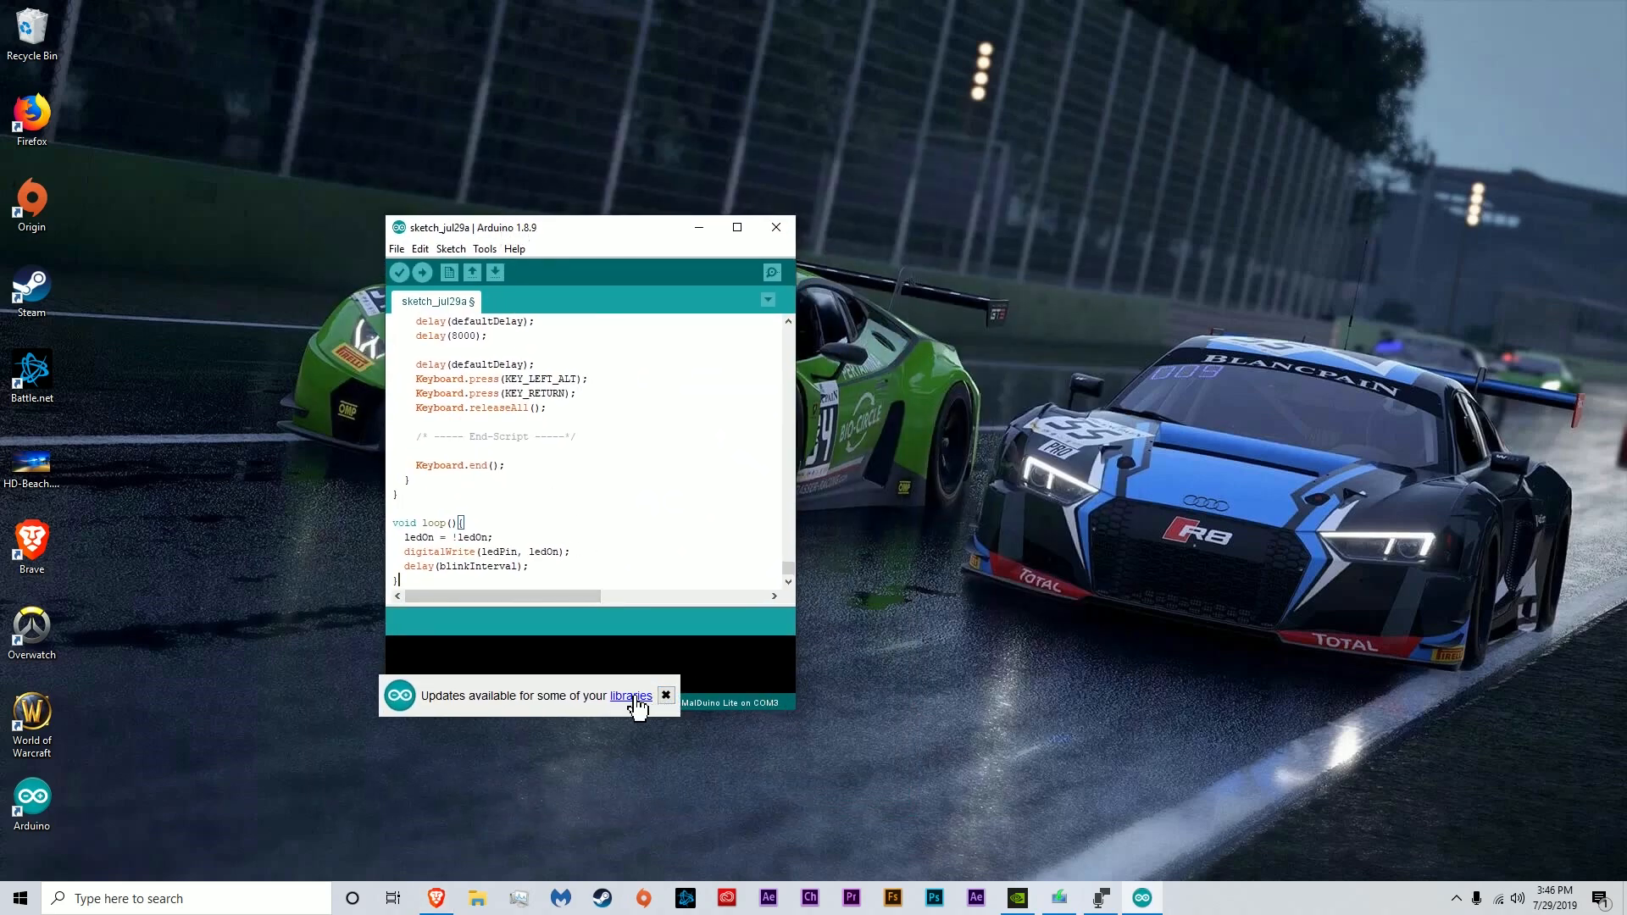
pyautogui.click(630, 695)
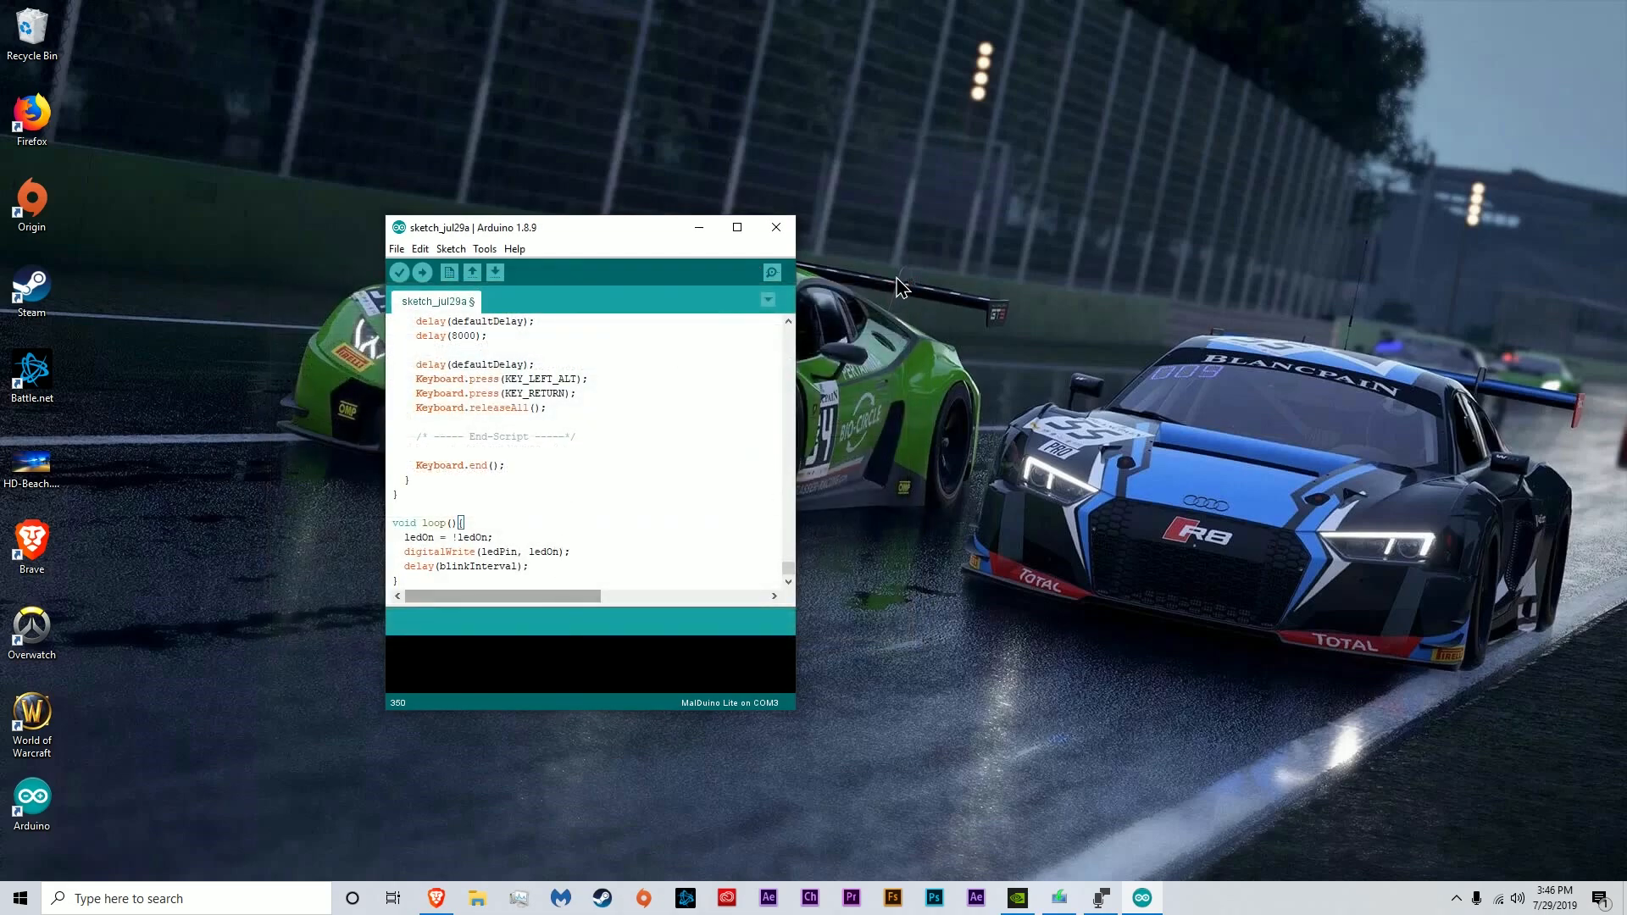
pyautogui.moveTo(937, 261)
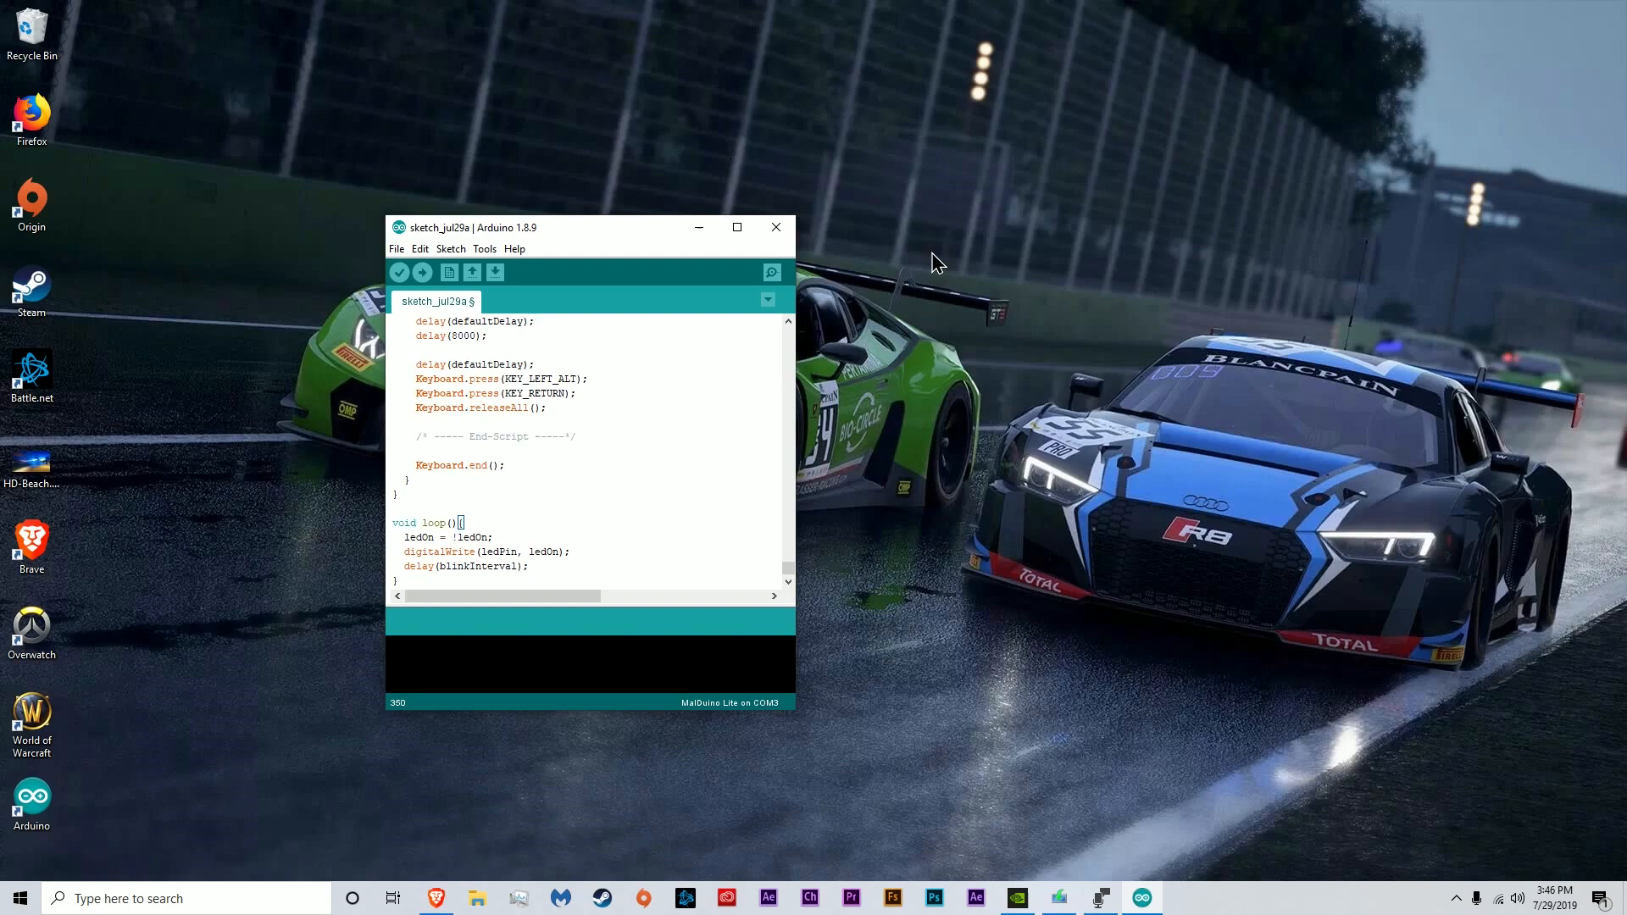
pyautogui.moveTo(1022, 10)
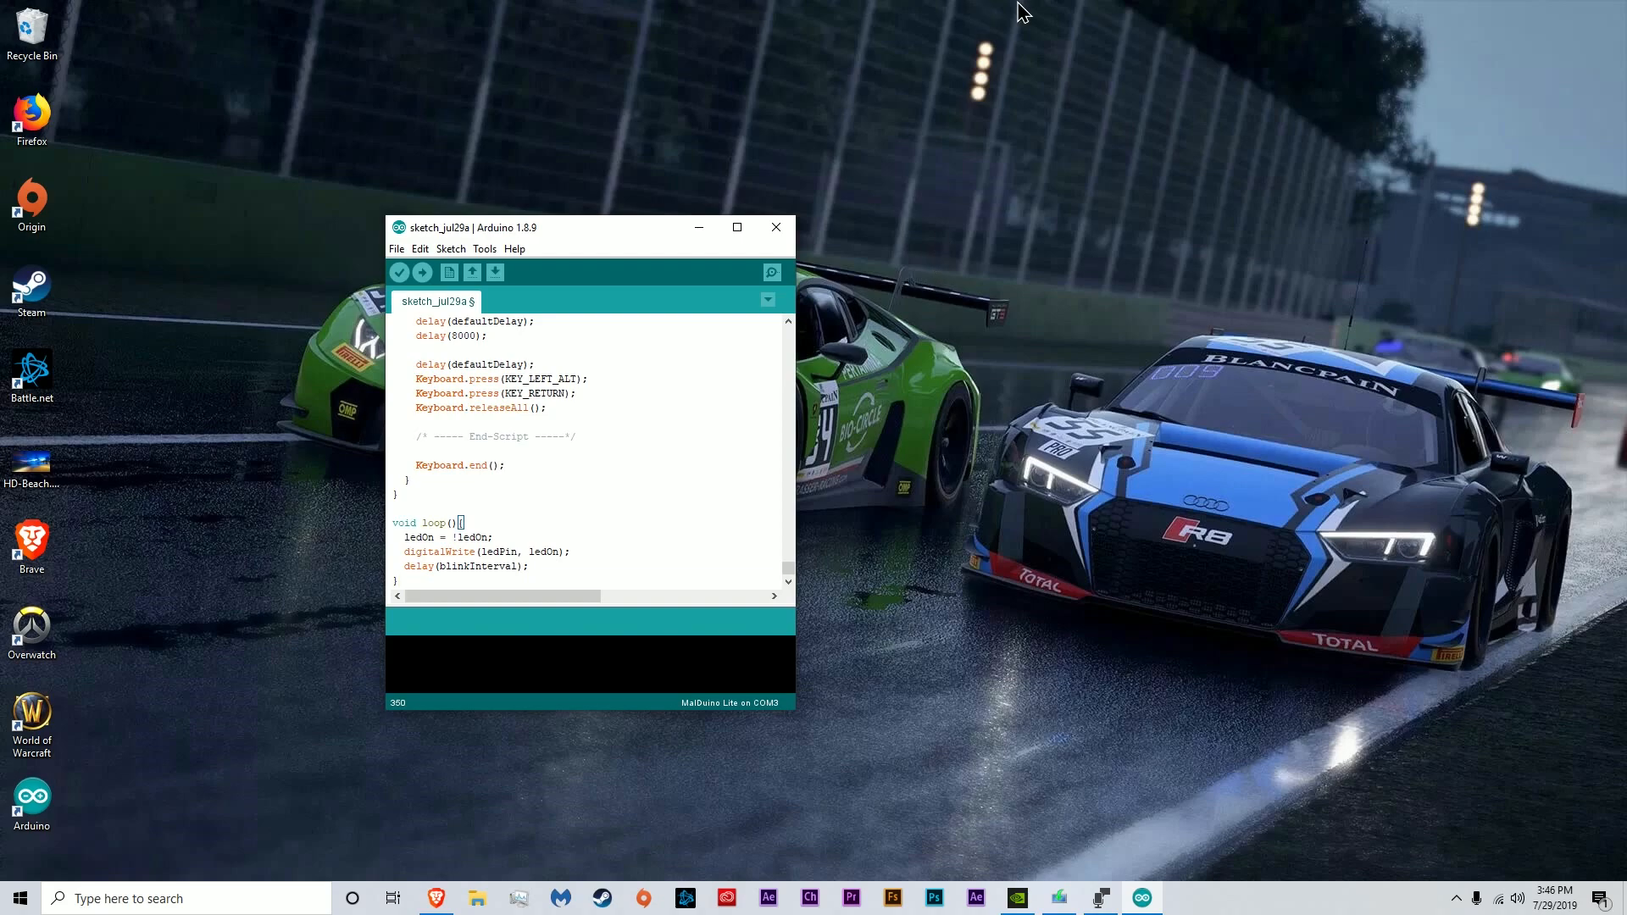
pyautogui.click(483, 247)
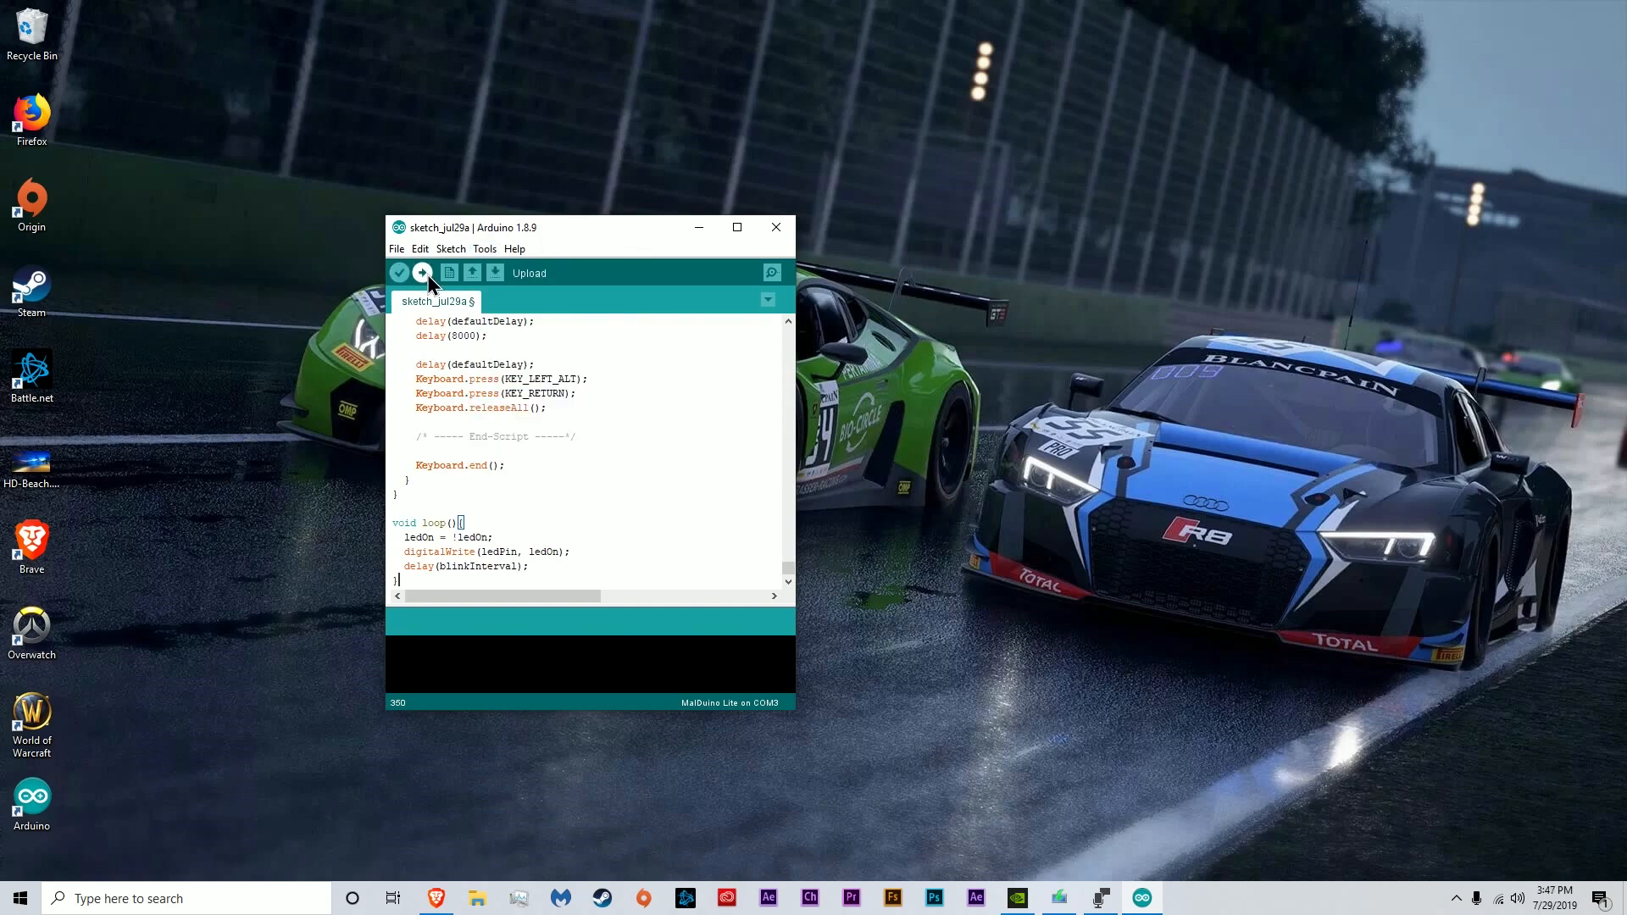
# Upload the sketch to the MalDuino board, saving it as sketch_jul29a when prompted
pyautogui.click(422, 271)
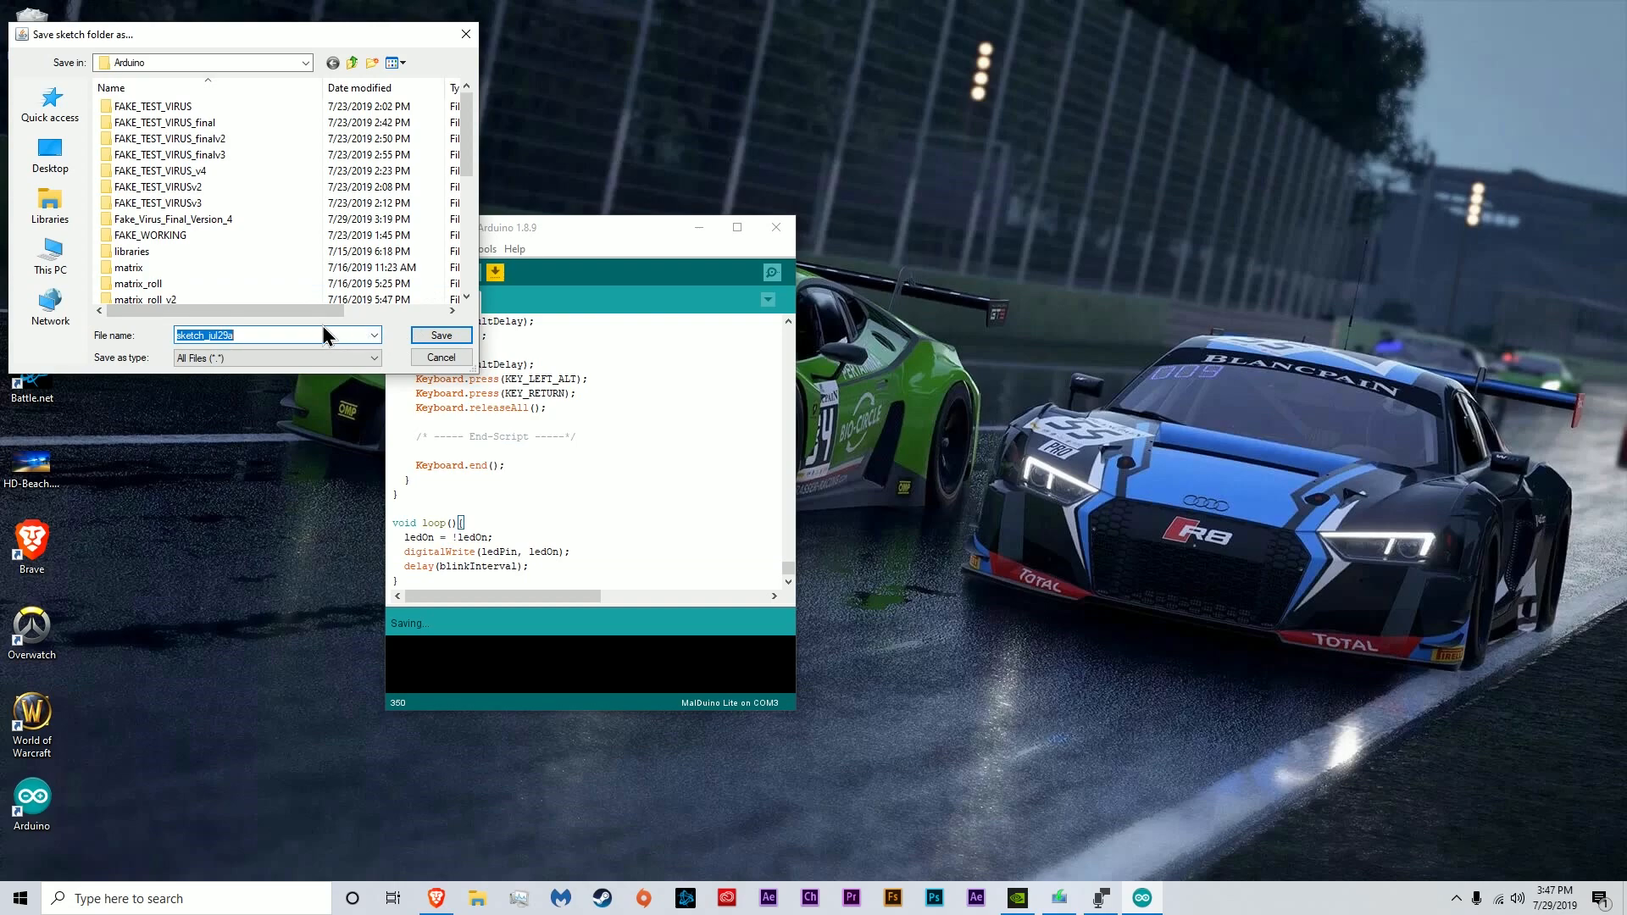
pyautogui.click(440, 334)
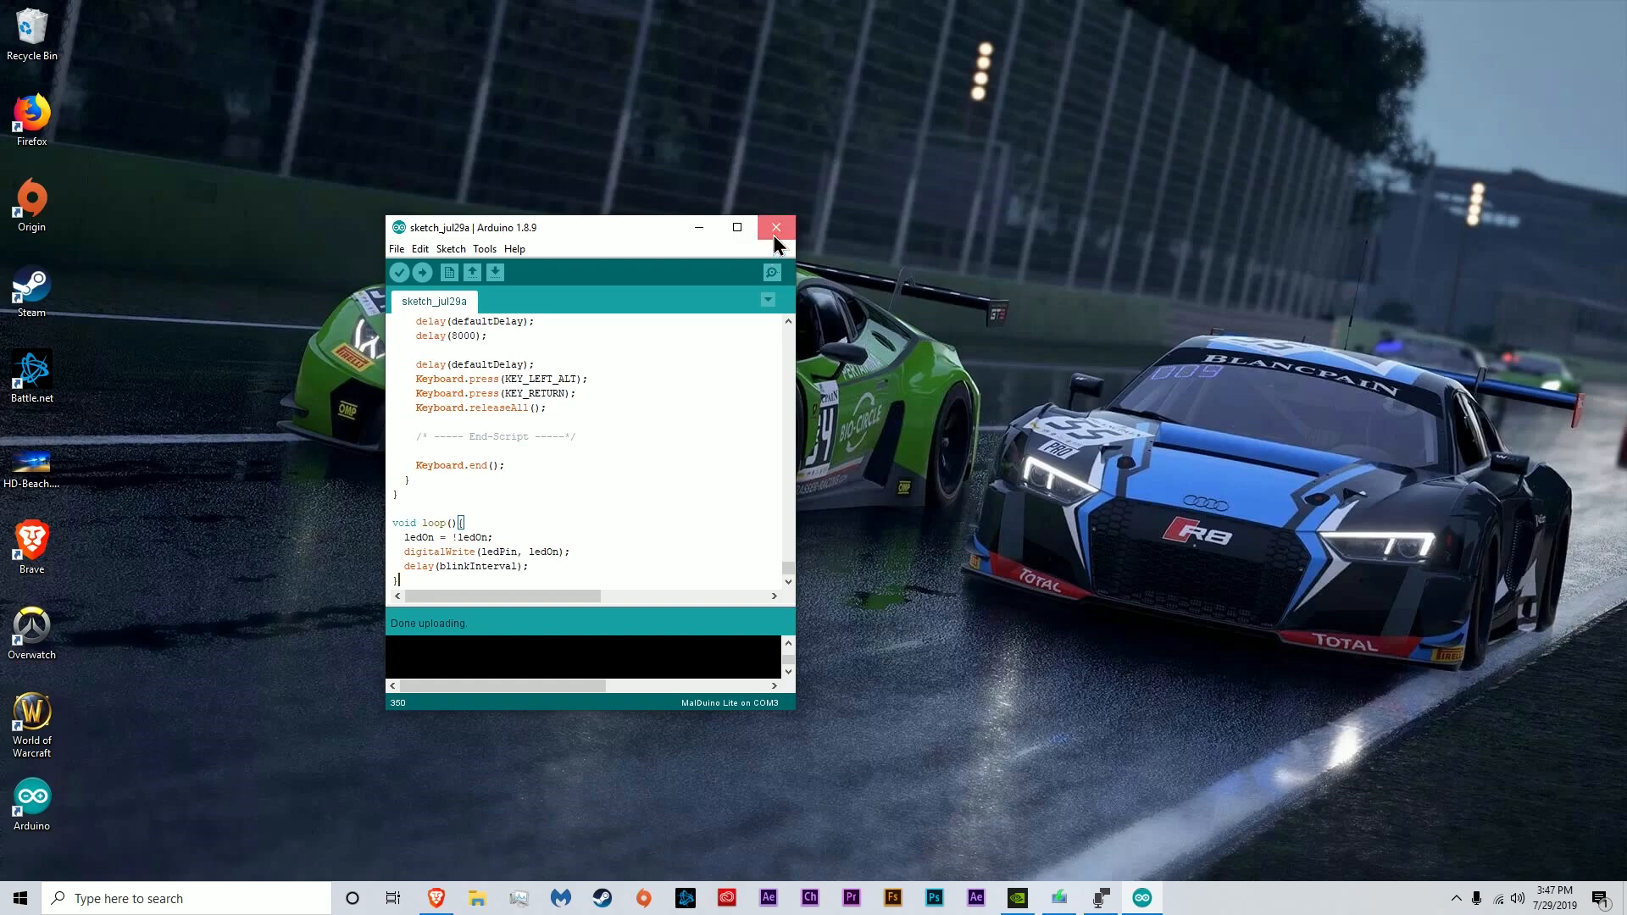
# Enter notepad.exe in the Windows Run dialog without launching it yet
pyautogui.click(774, 228)
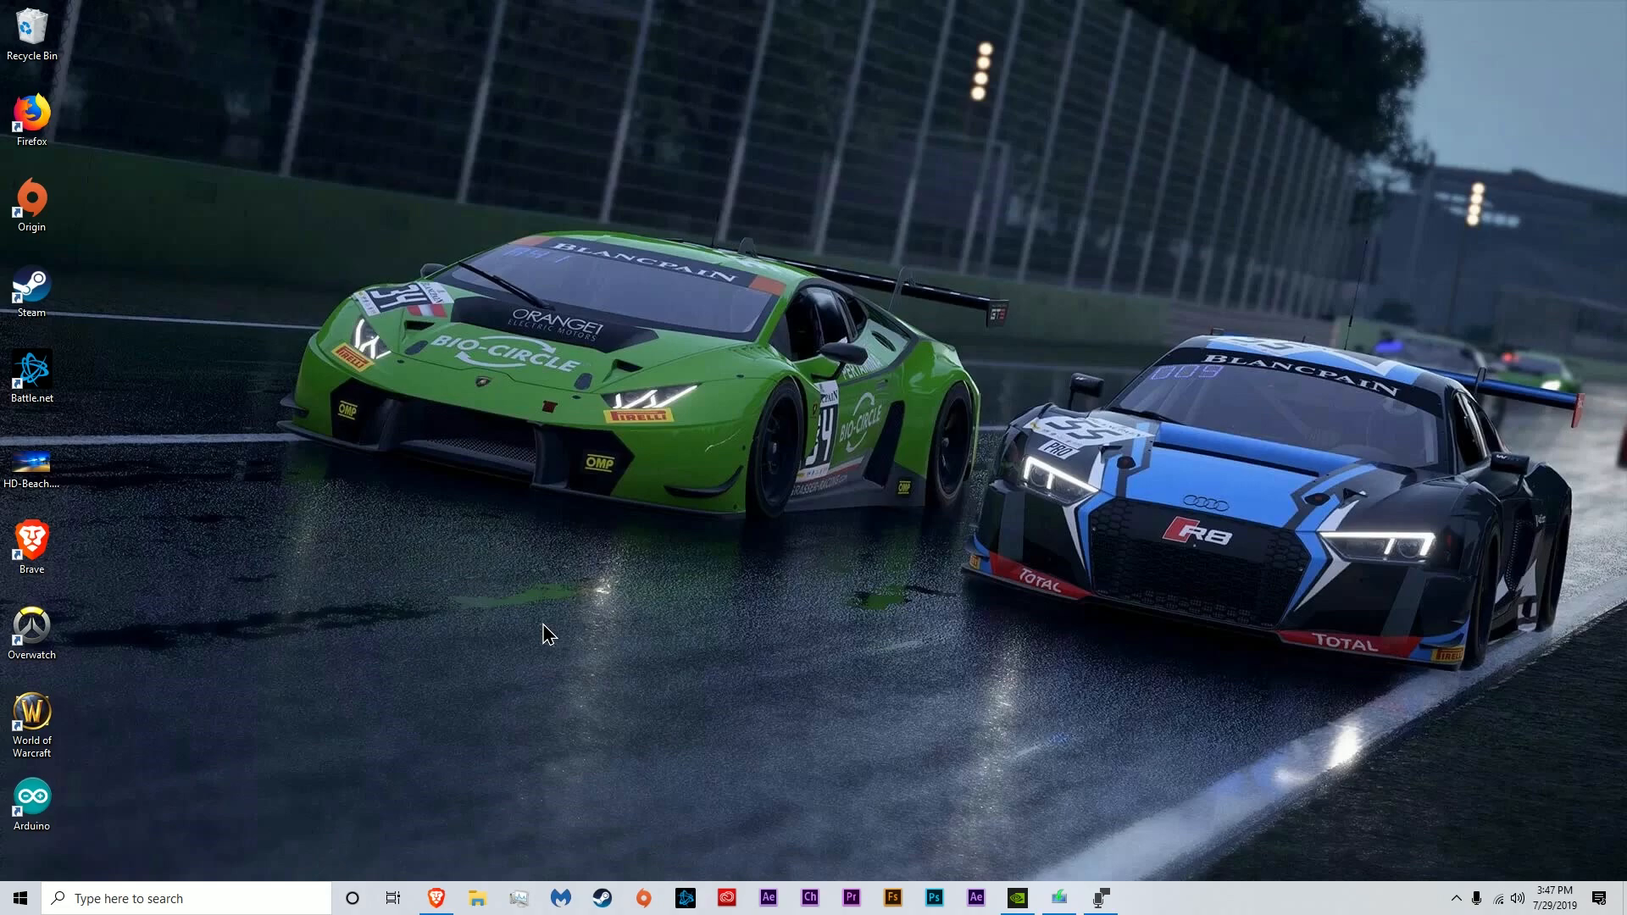
pyautogui.moveTo(503, 617)
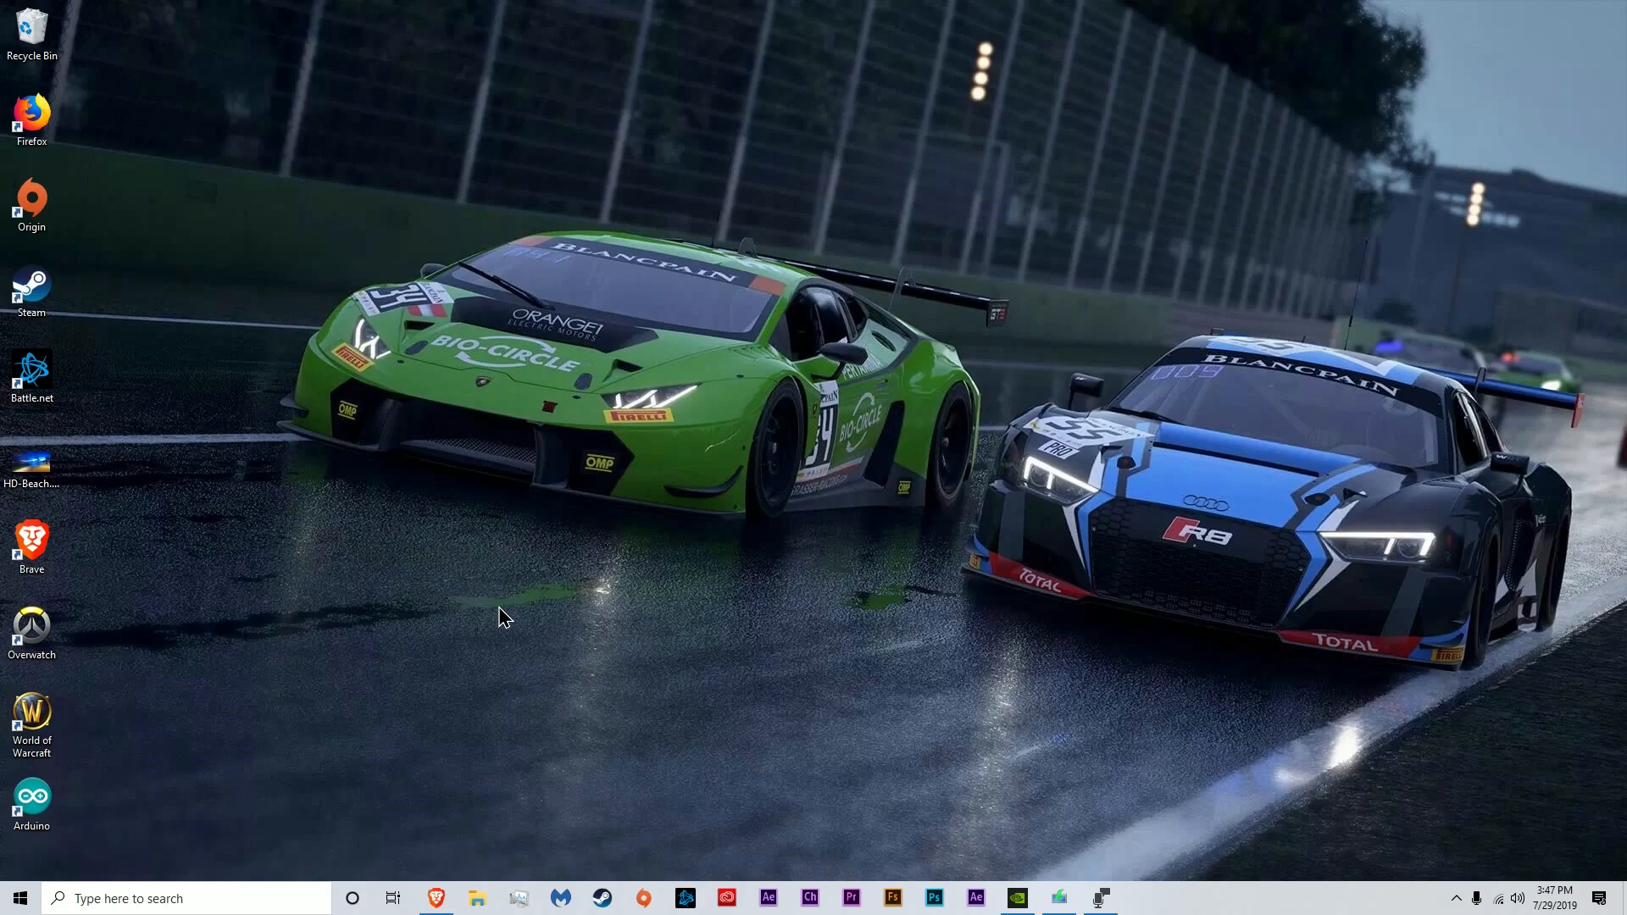
pyautogui.moveTo(1342, 284)
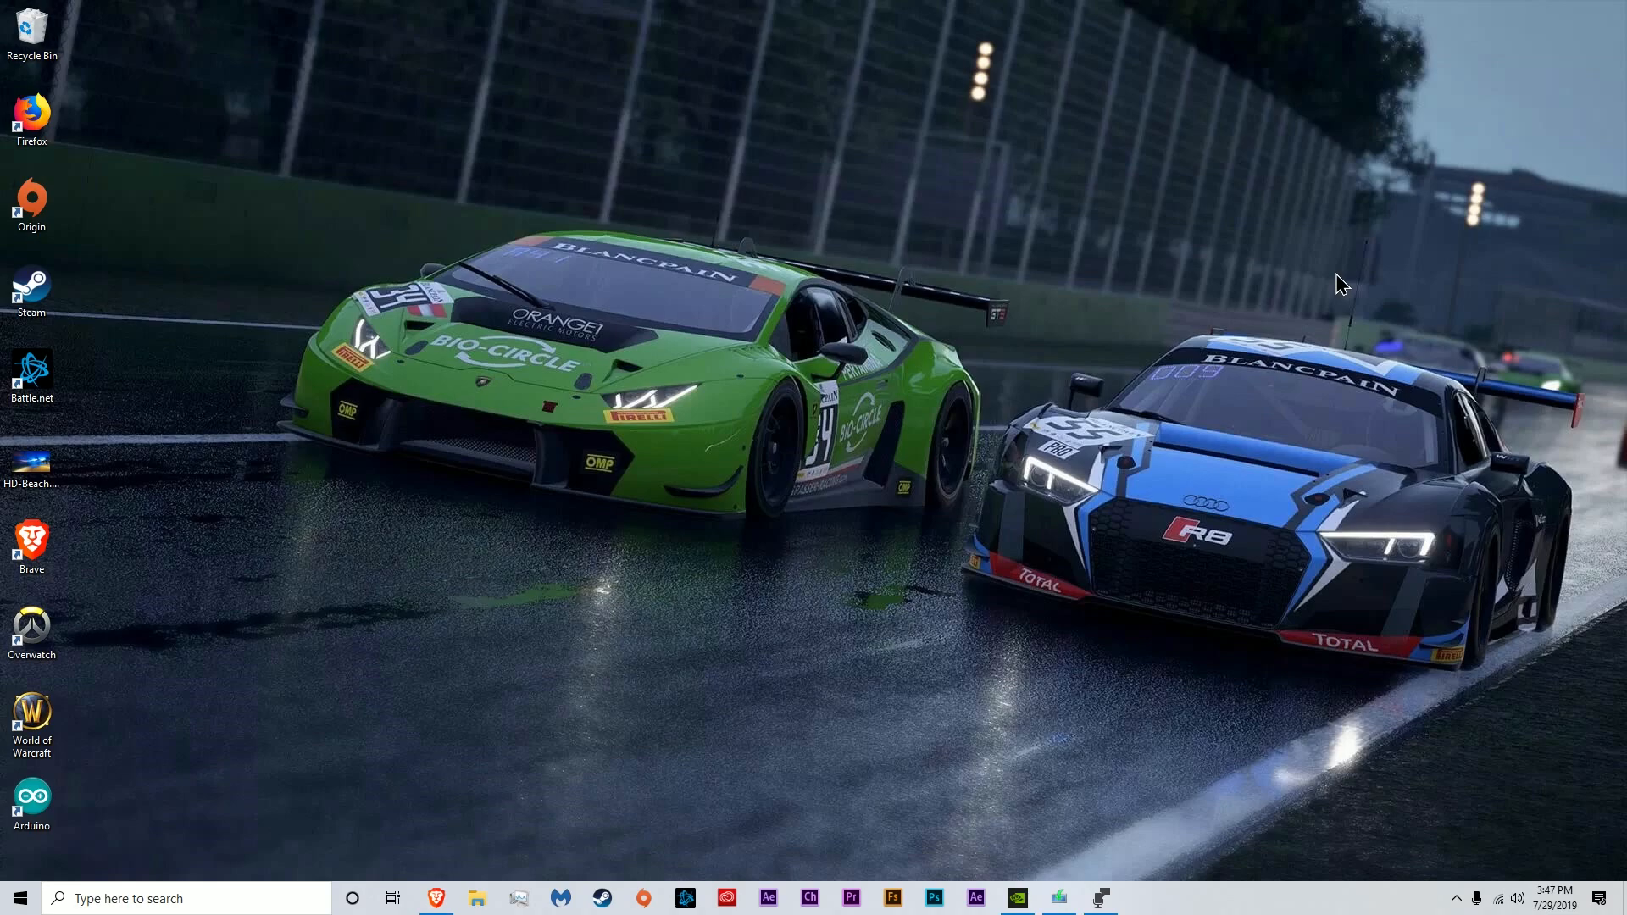
pyautogui.write('notepad.exe')
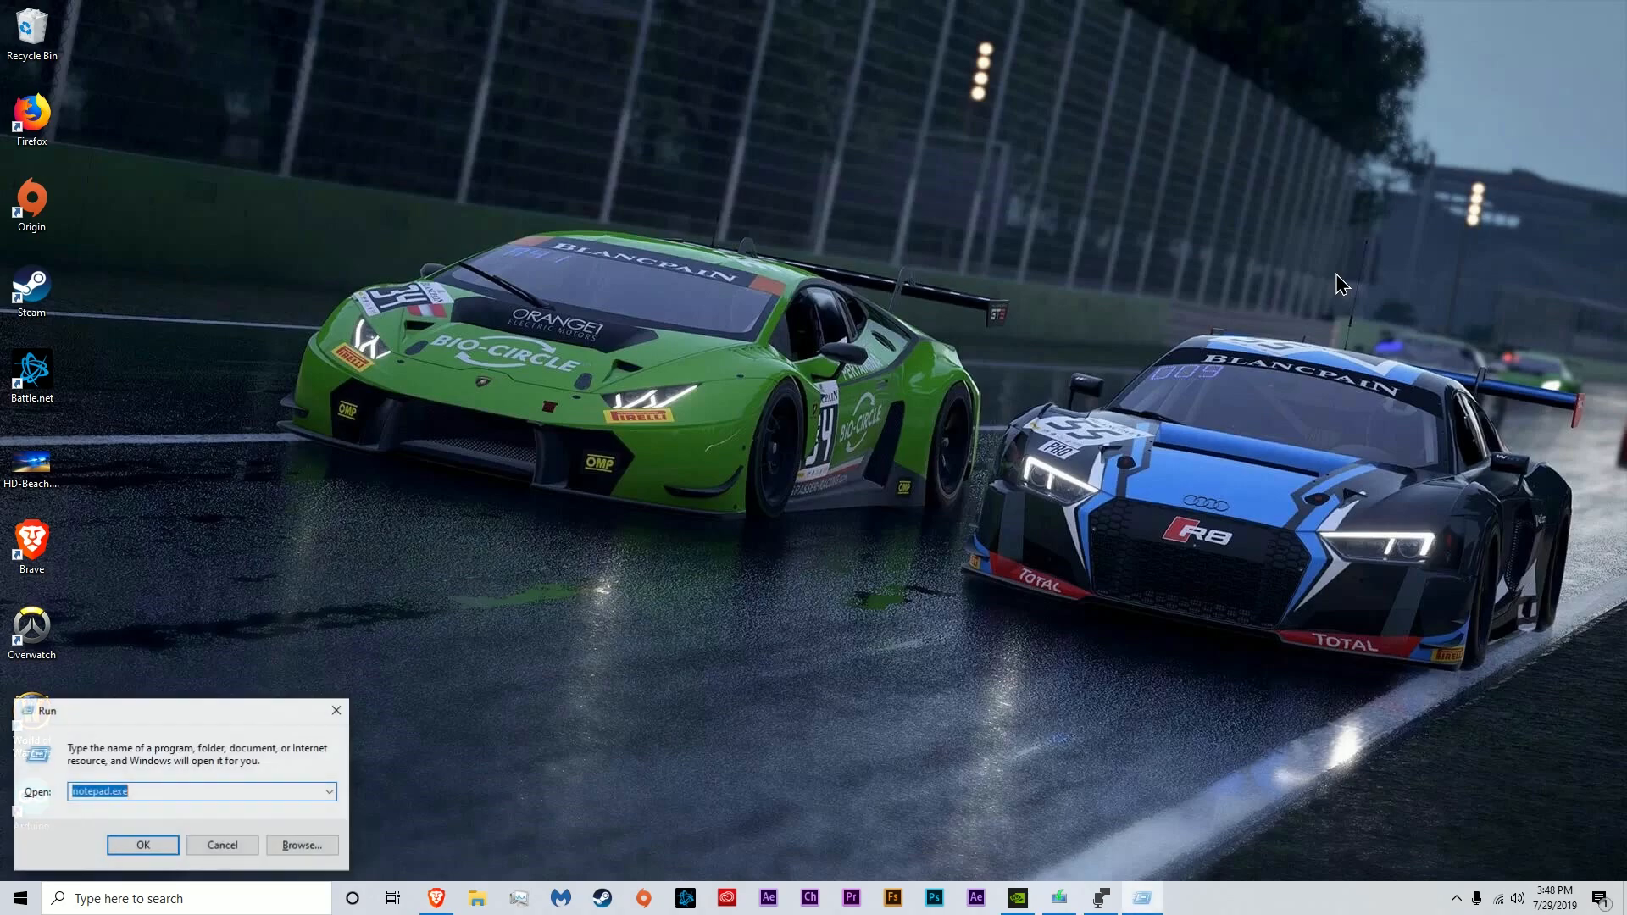
# Load Cher's Believe YouTube links in two Internet Explorer tabs and enter notepad.exe again
pyautogui.click(142, 844)
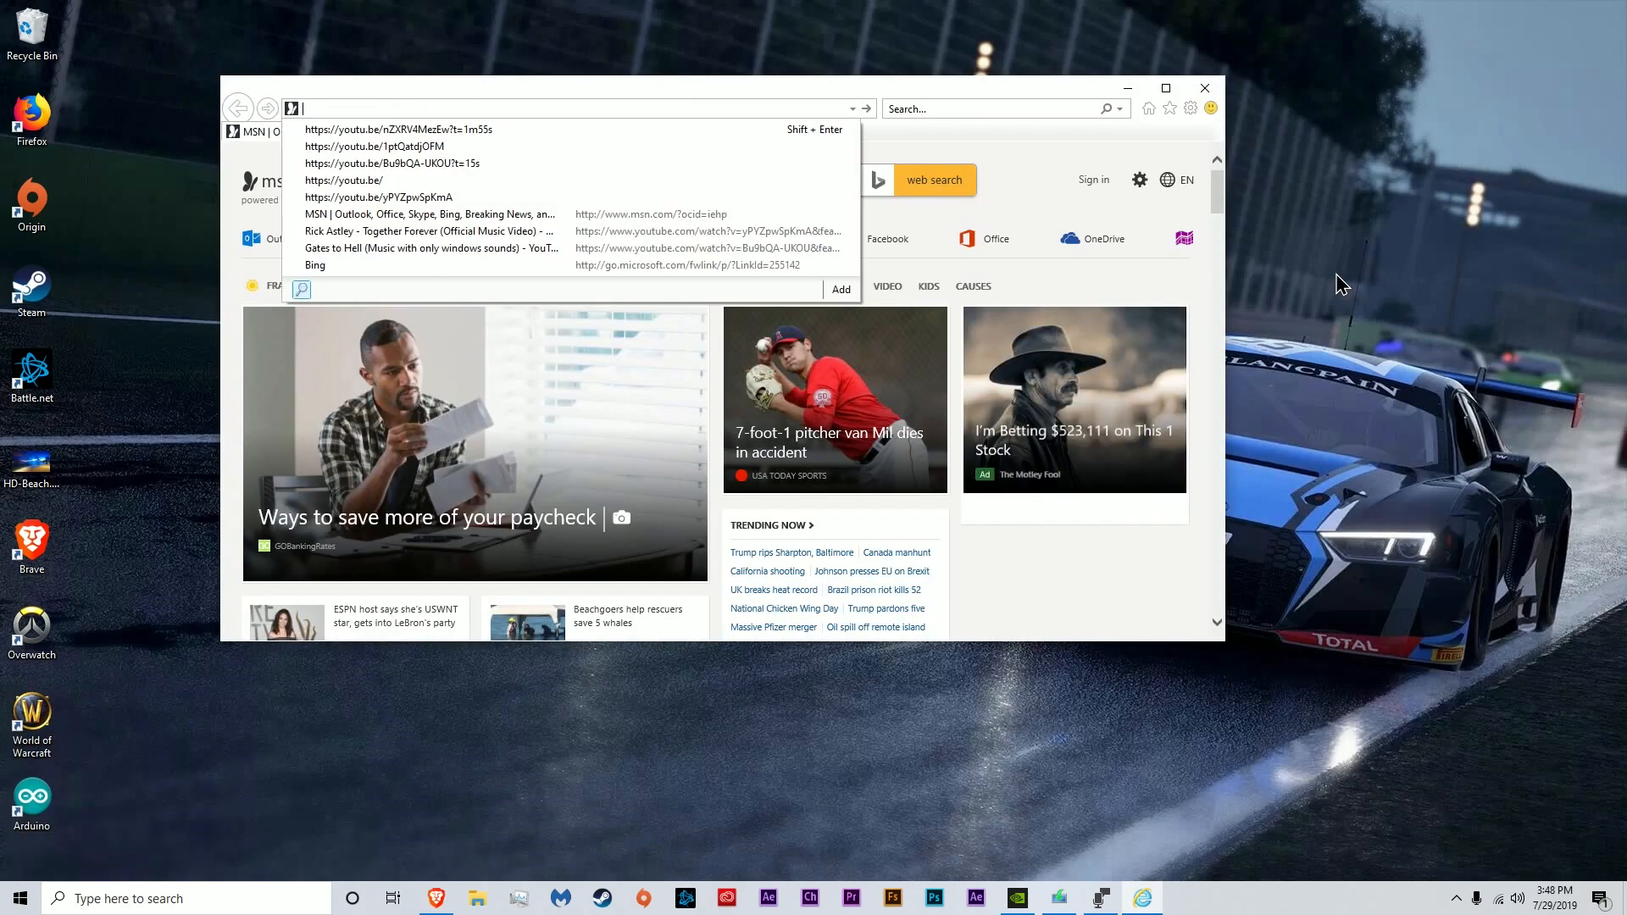
pyautogui.click(392, 163)
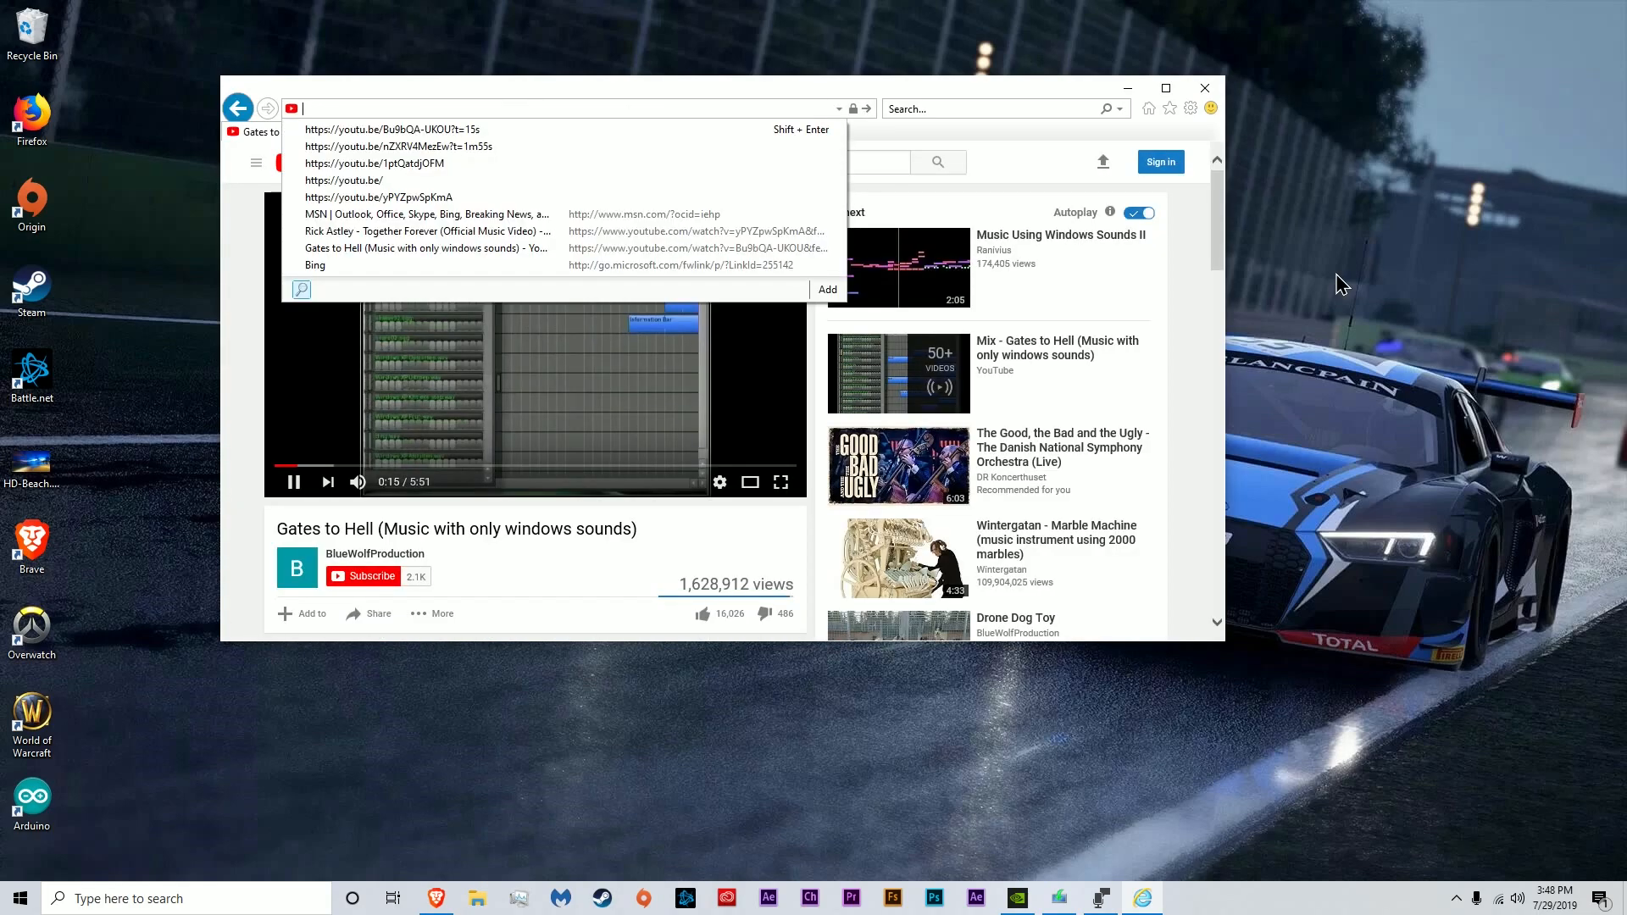
pyautogui.click(374, 162)
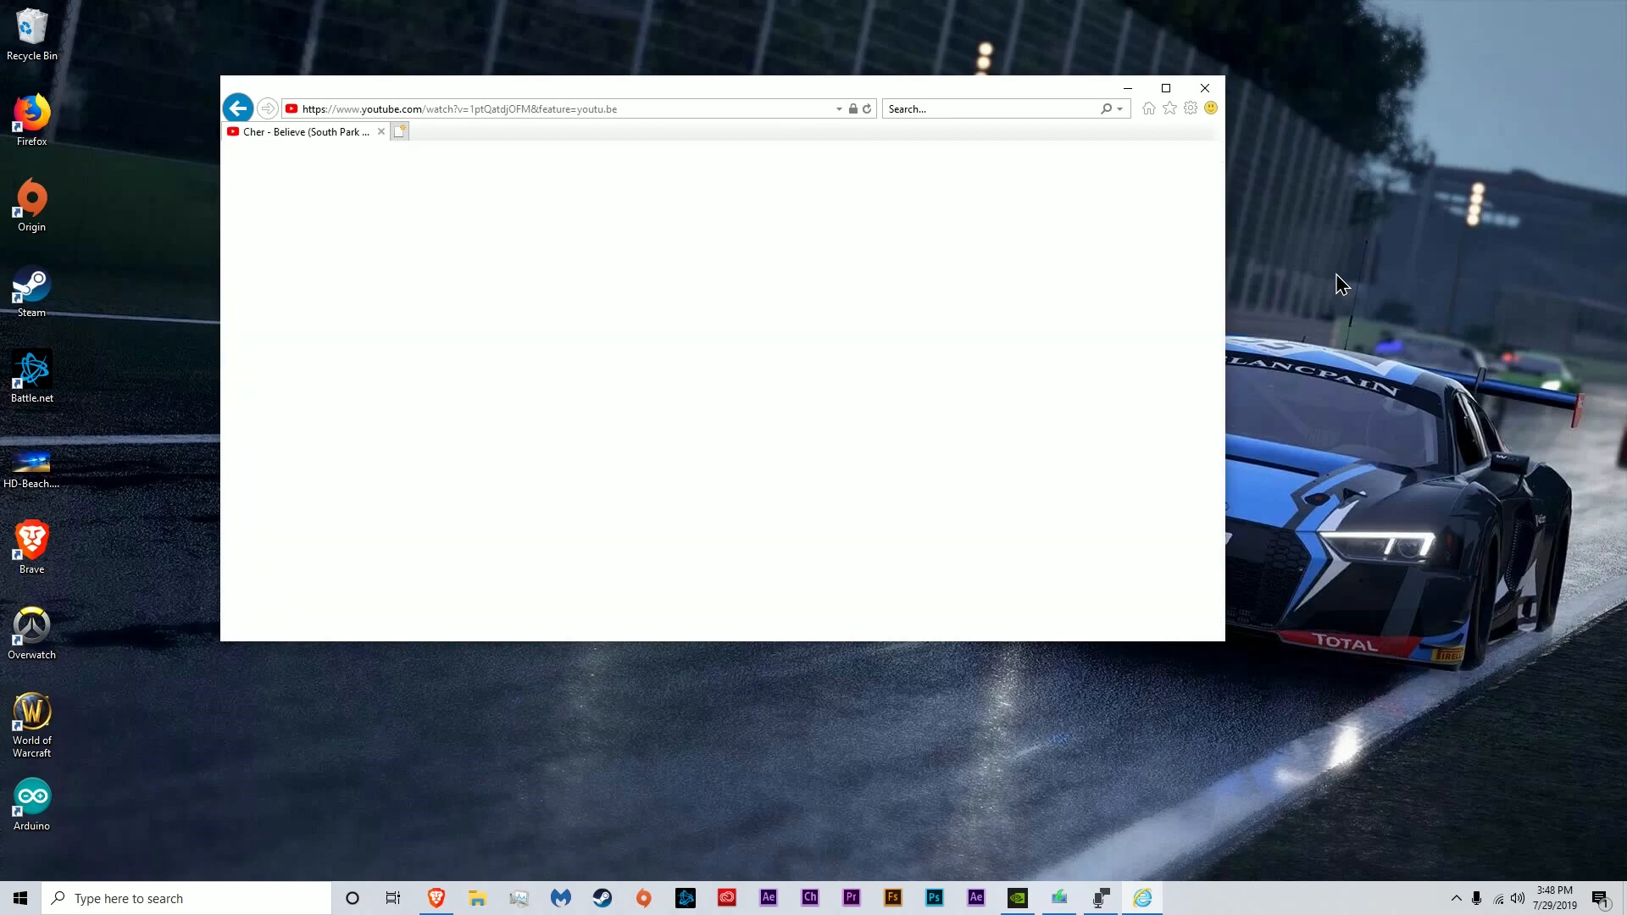
pyautogui.click(561, 109)
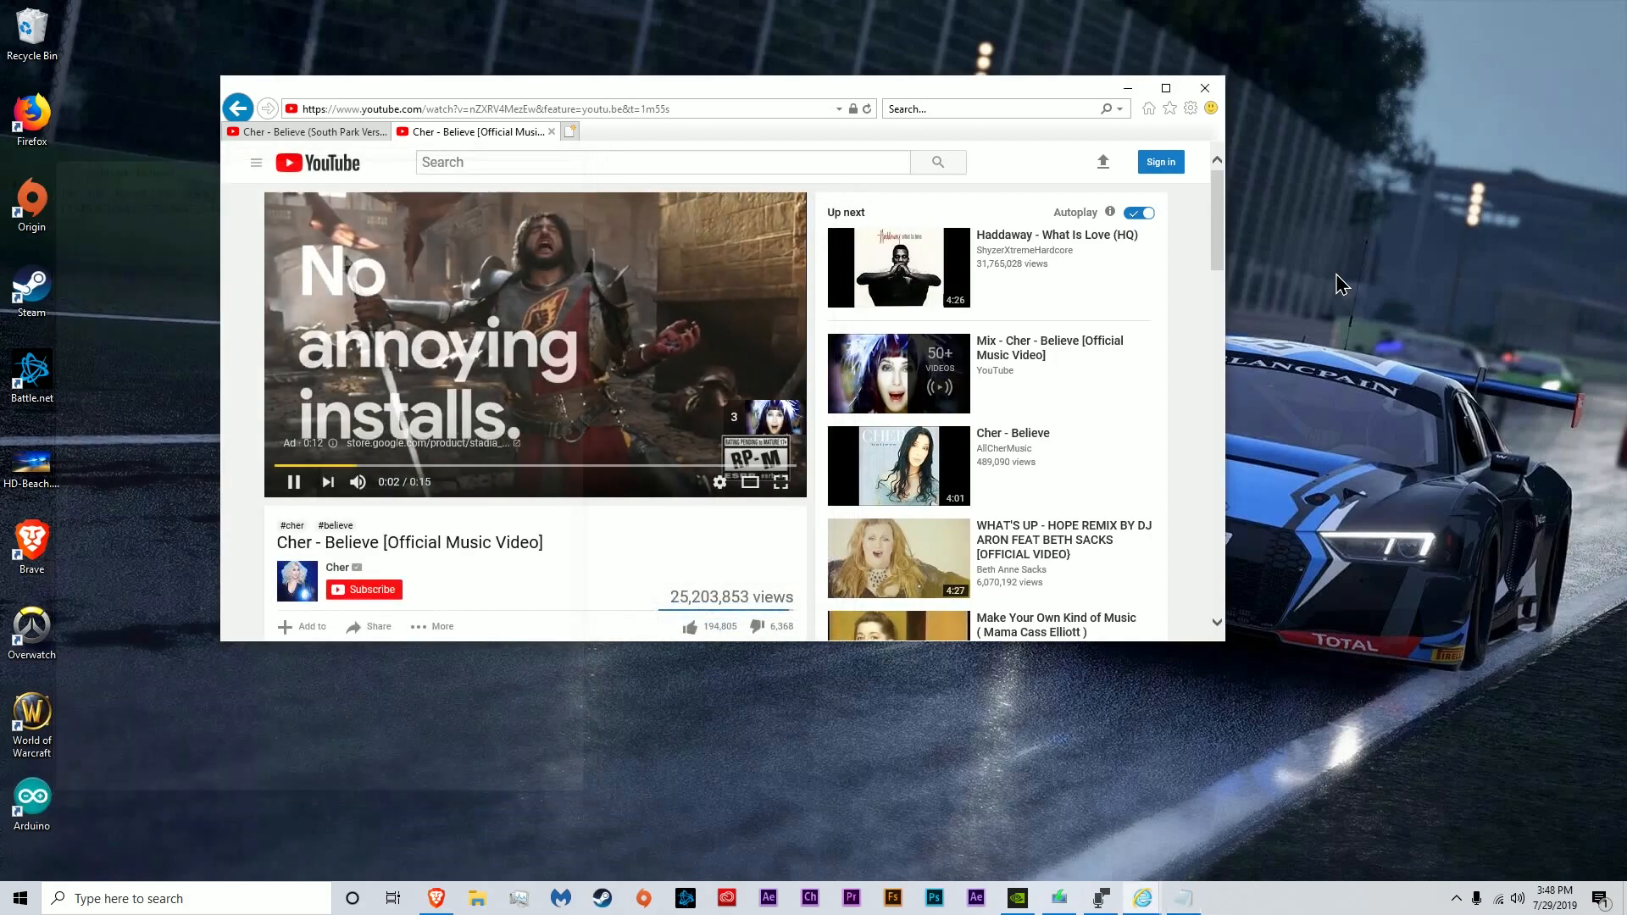
pyautogui.write('notepad.exe')
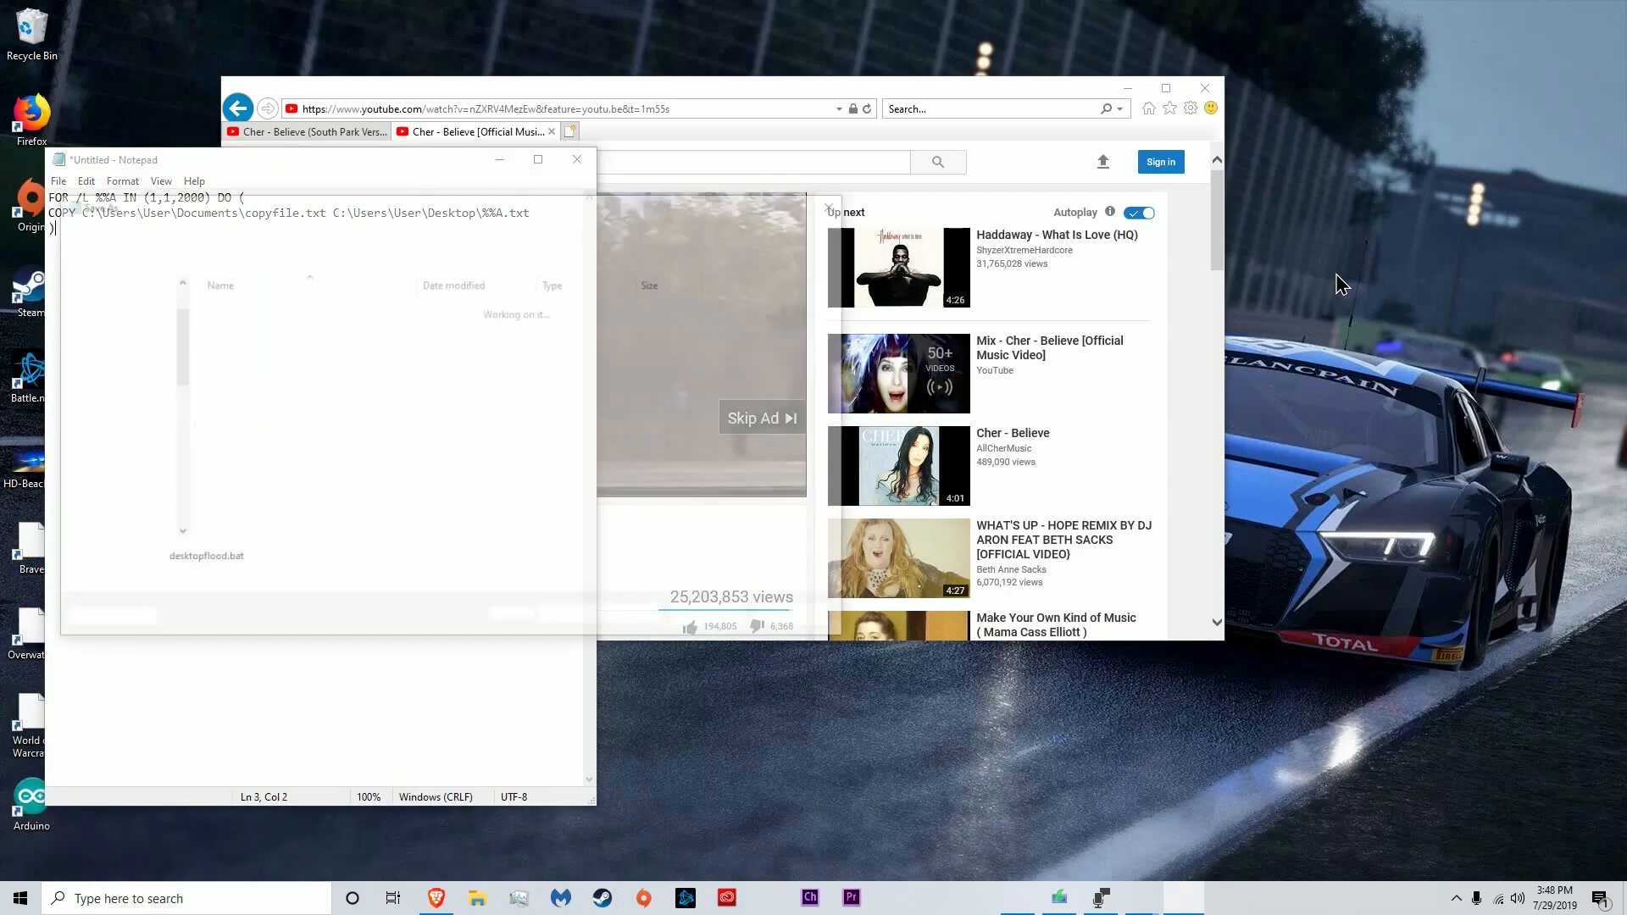
# Run desktopflood.bat from Start search to flood the desktop with numbered text files
pyautogui.write('desktopflood.bat')
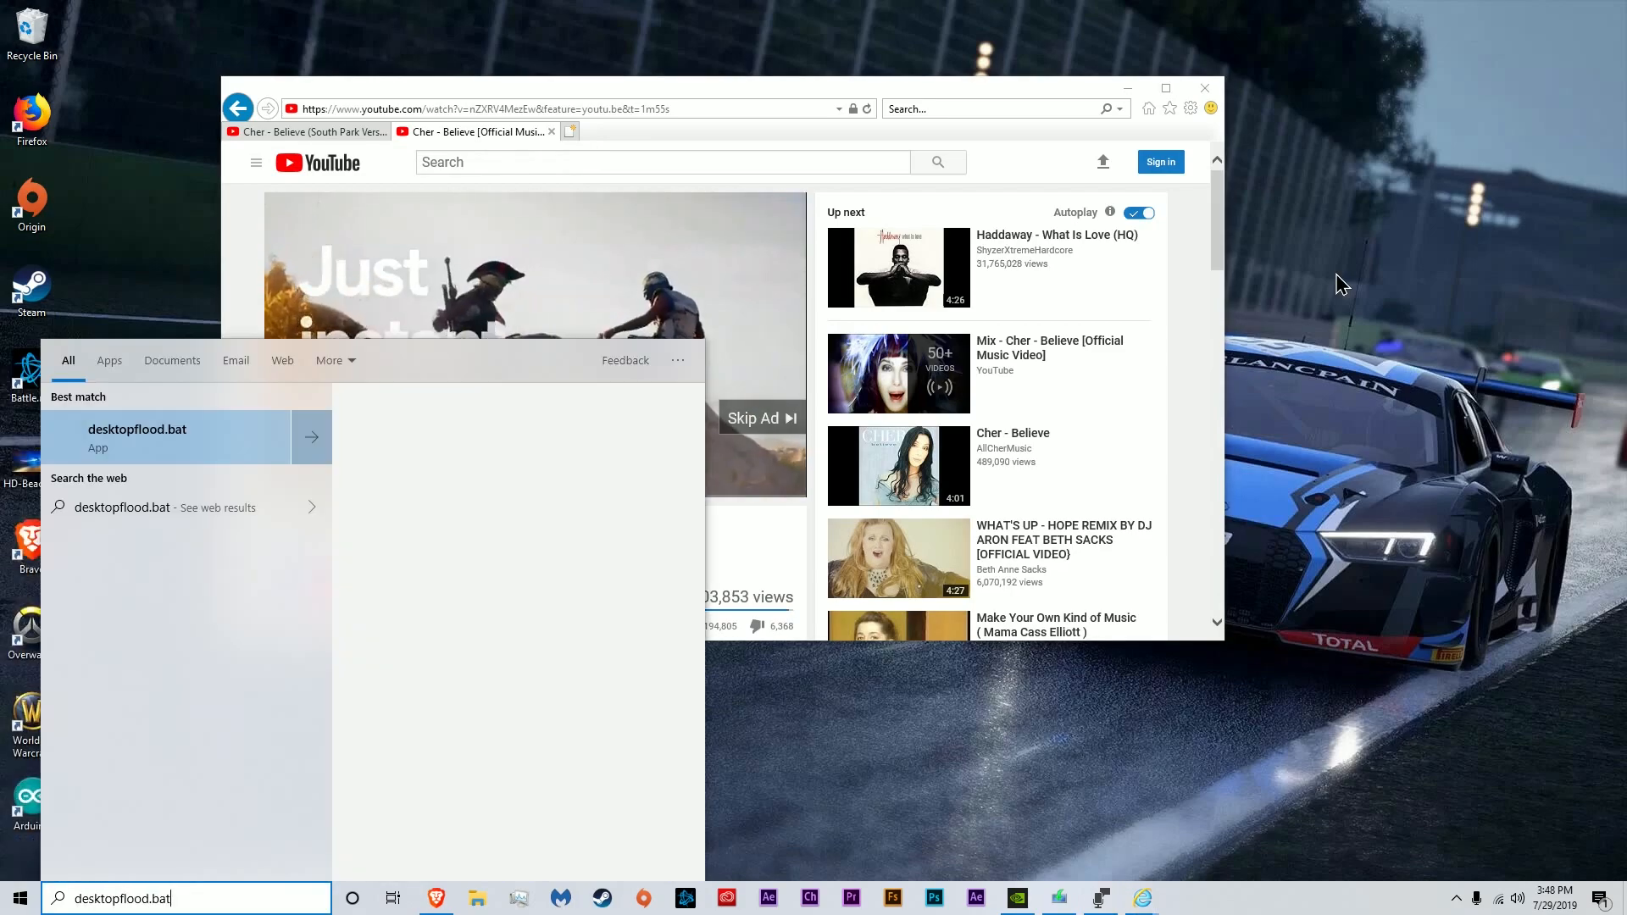
pyautogui.press('enter')
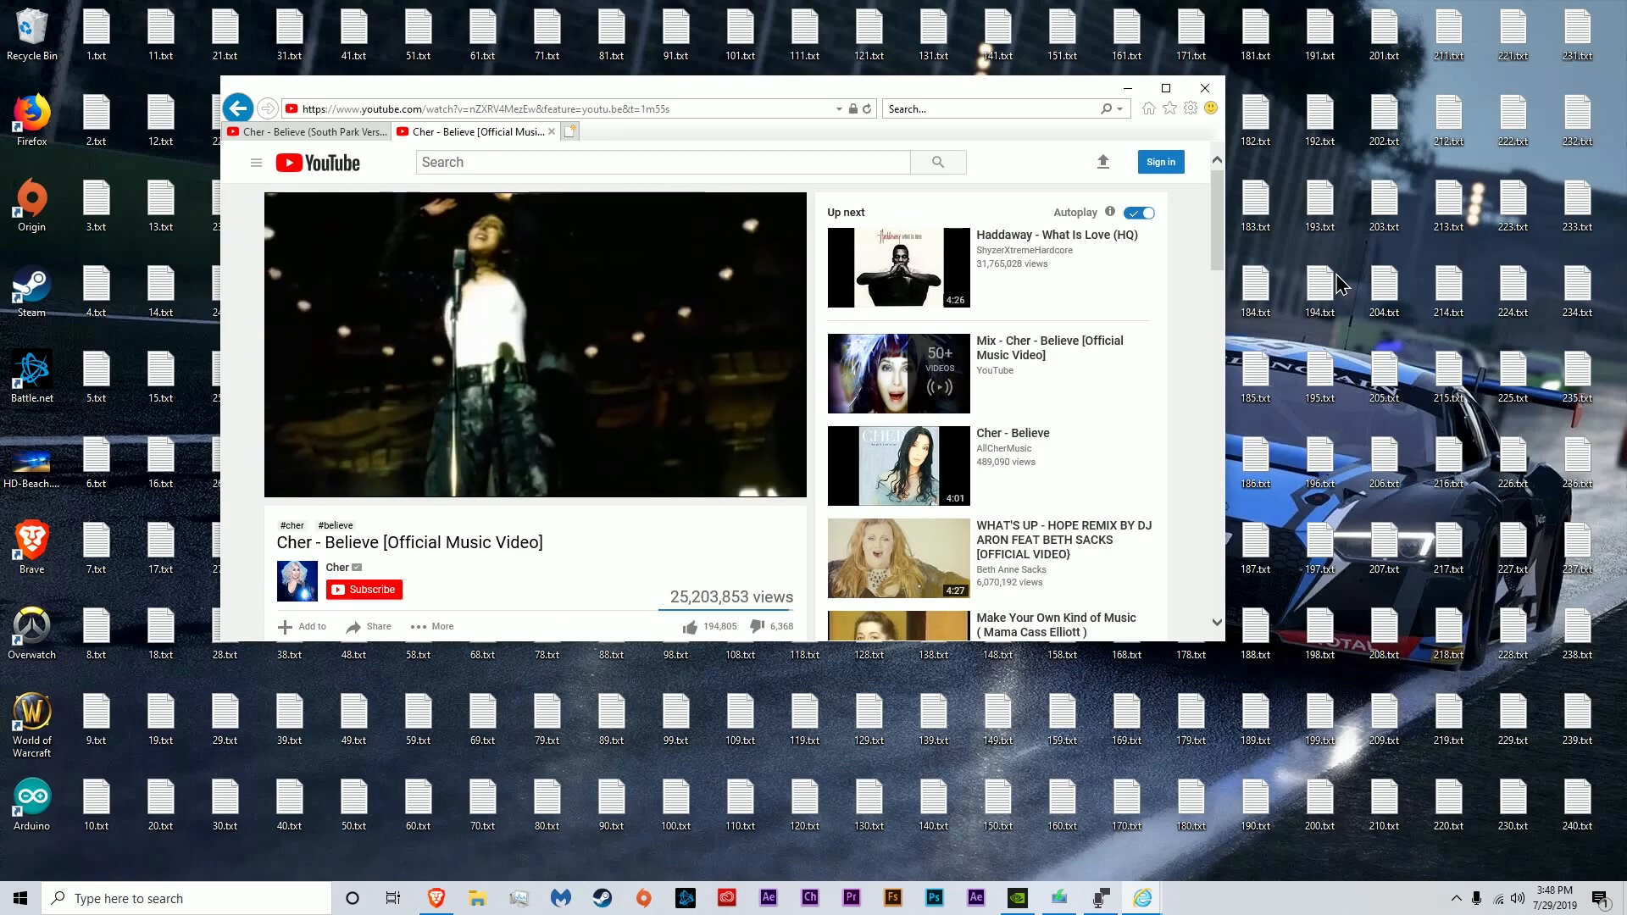
# Close the full-screen Internet Explorer window and confirm closing all YouTube tabs
pyautogui.click(1164, 88)
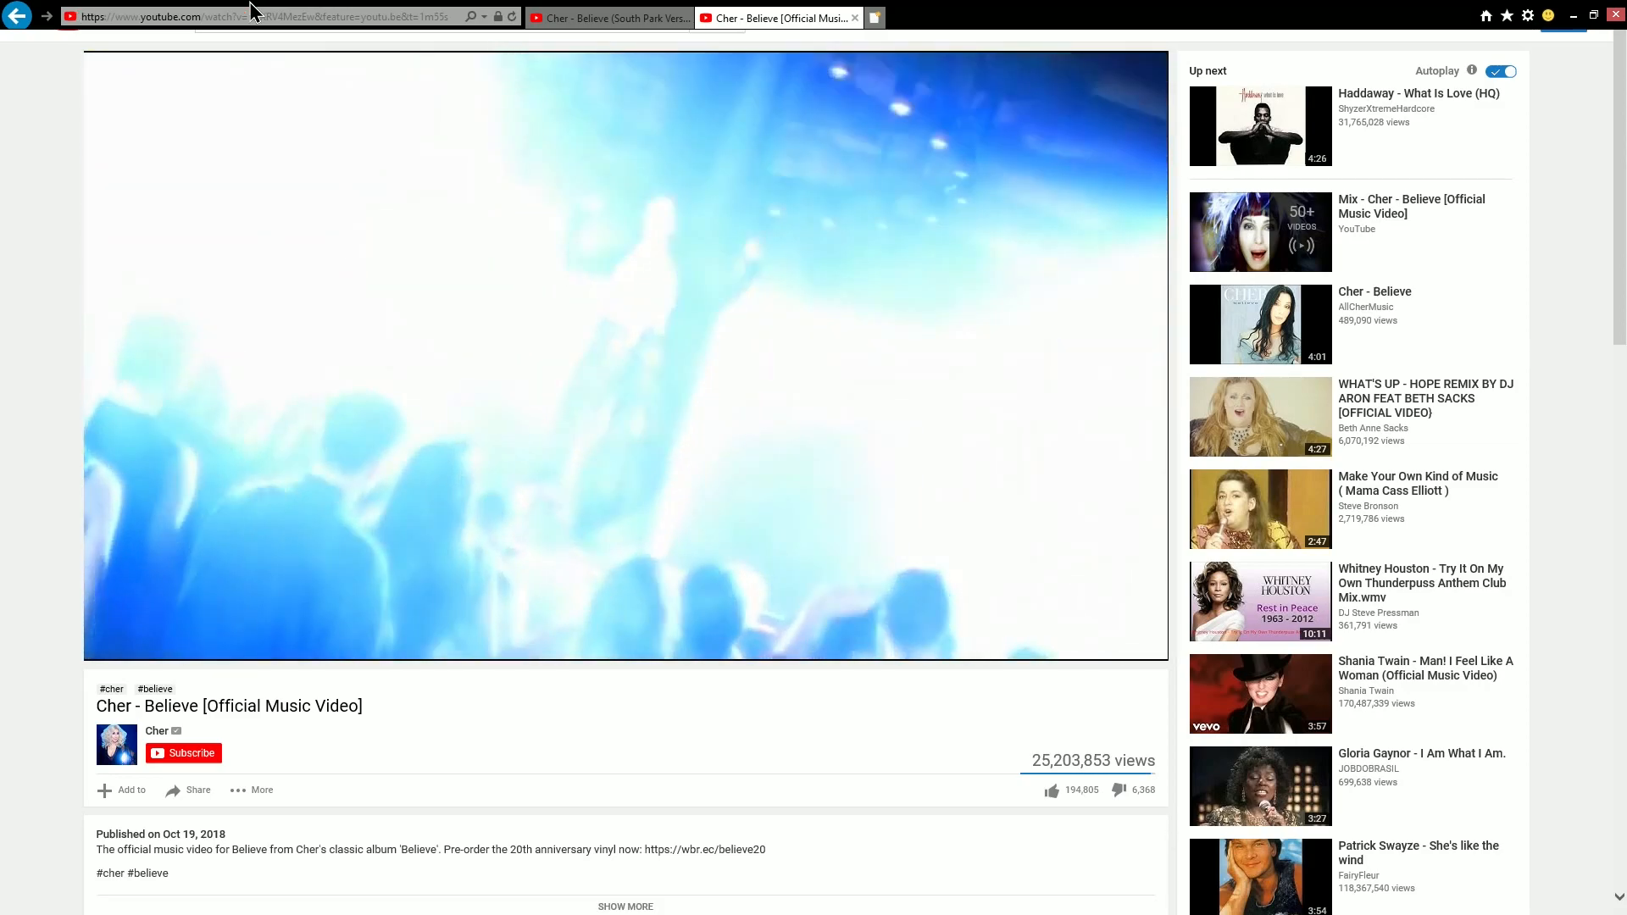
pyautogui.click(1615, 17)
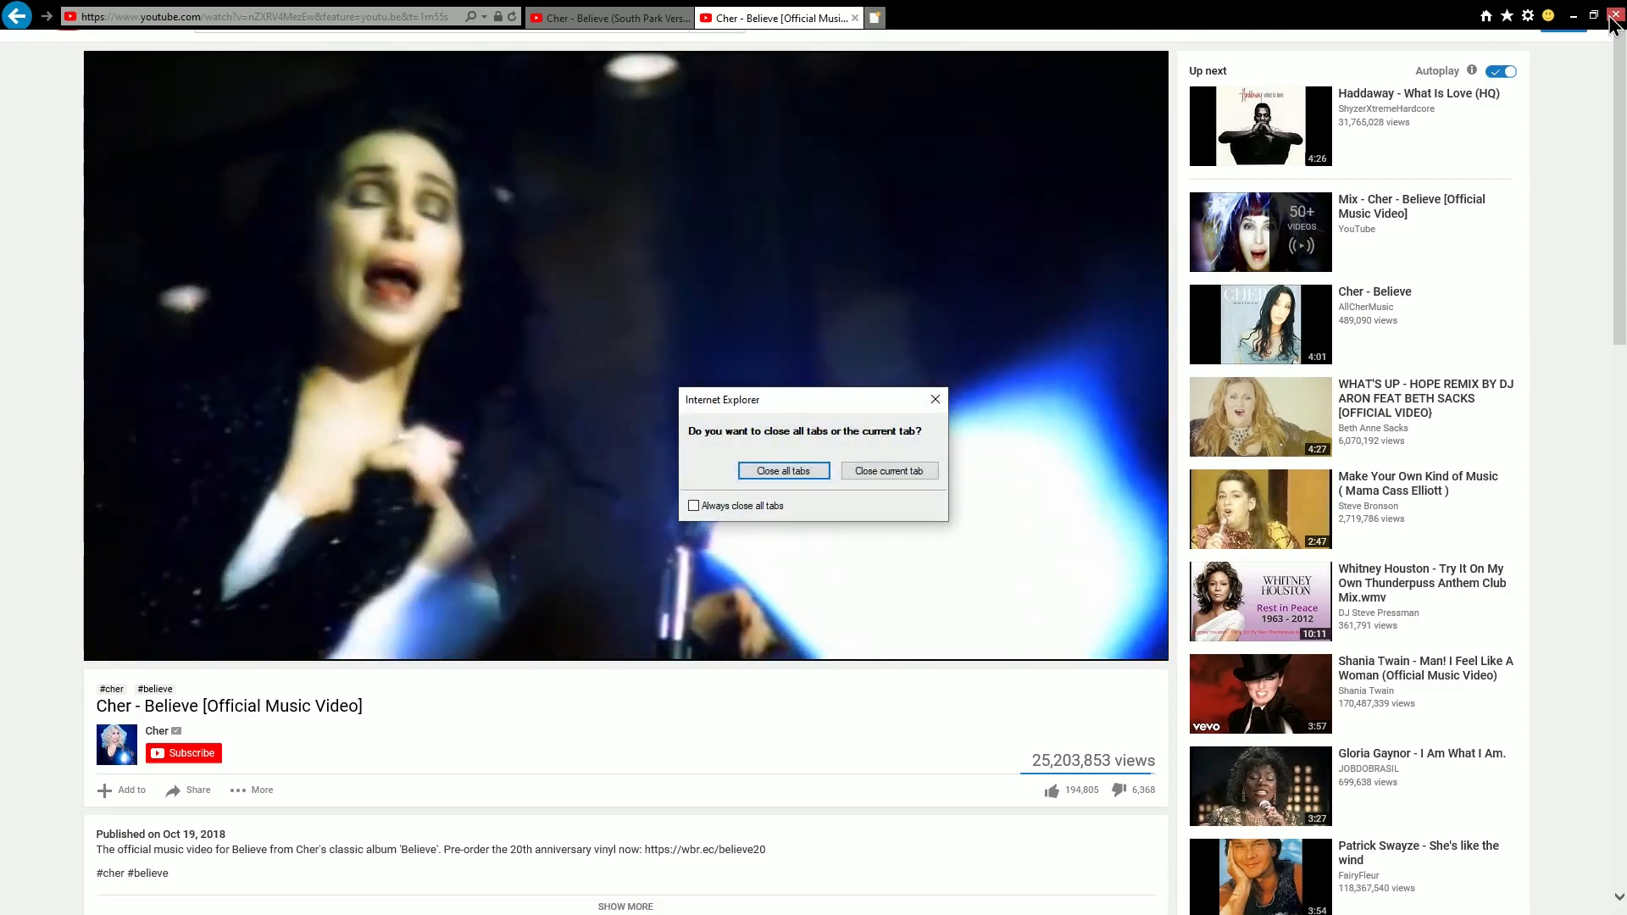
pyautogui.click(783, 470)
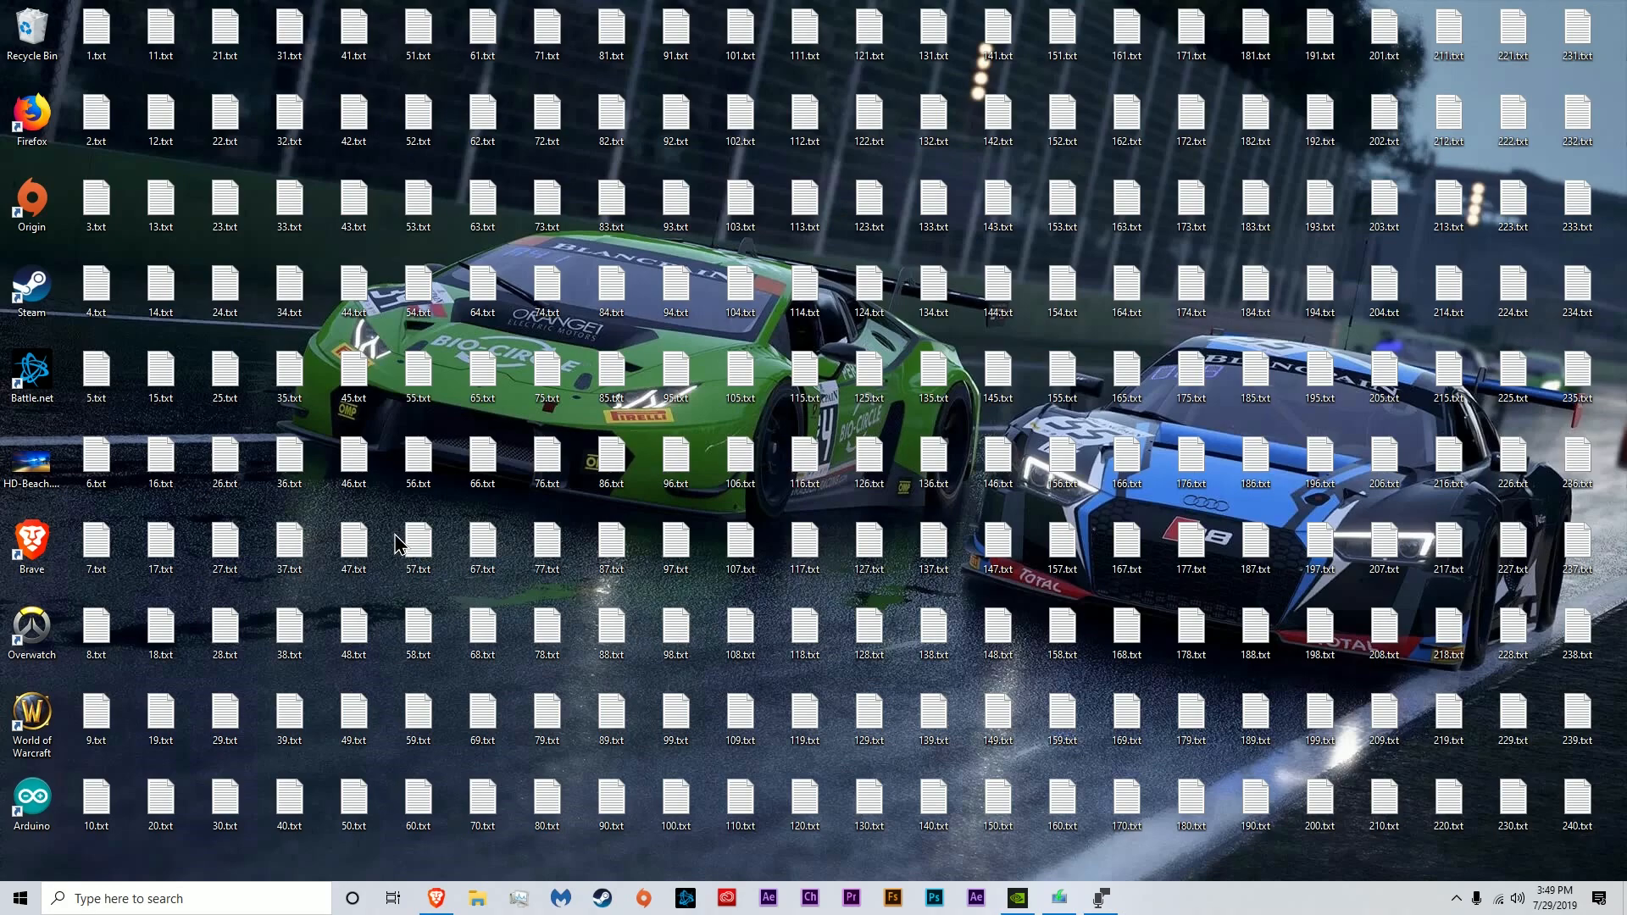
pyautogui.moveTo(332, 855)
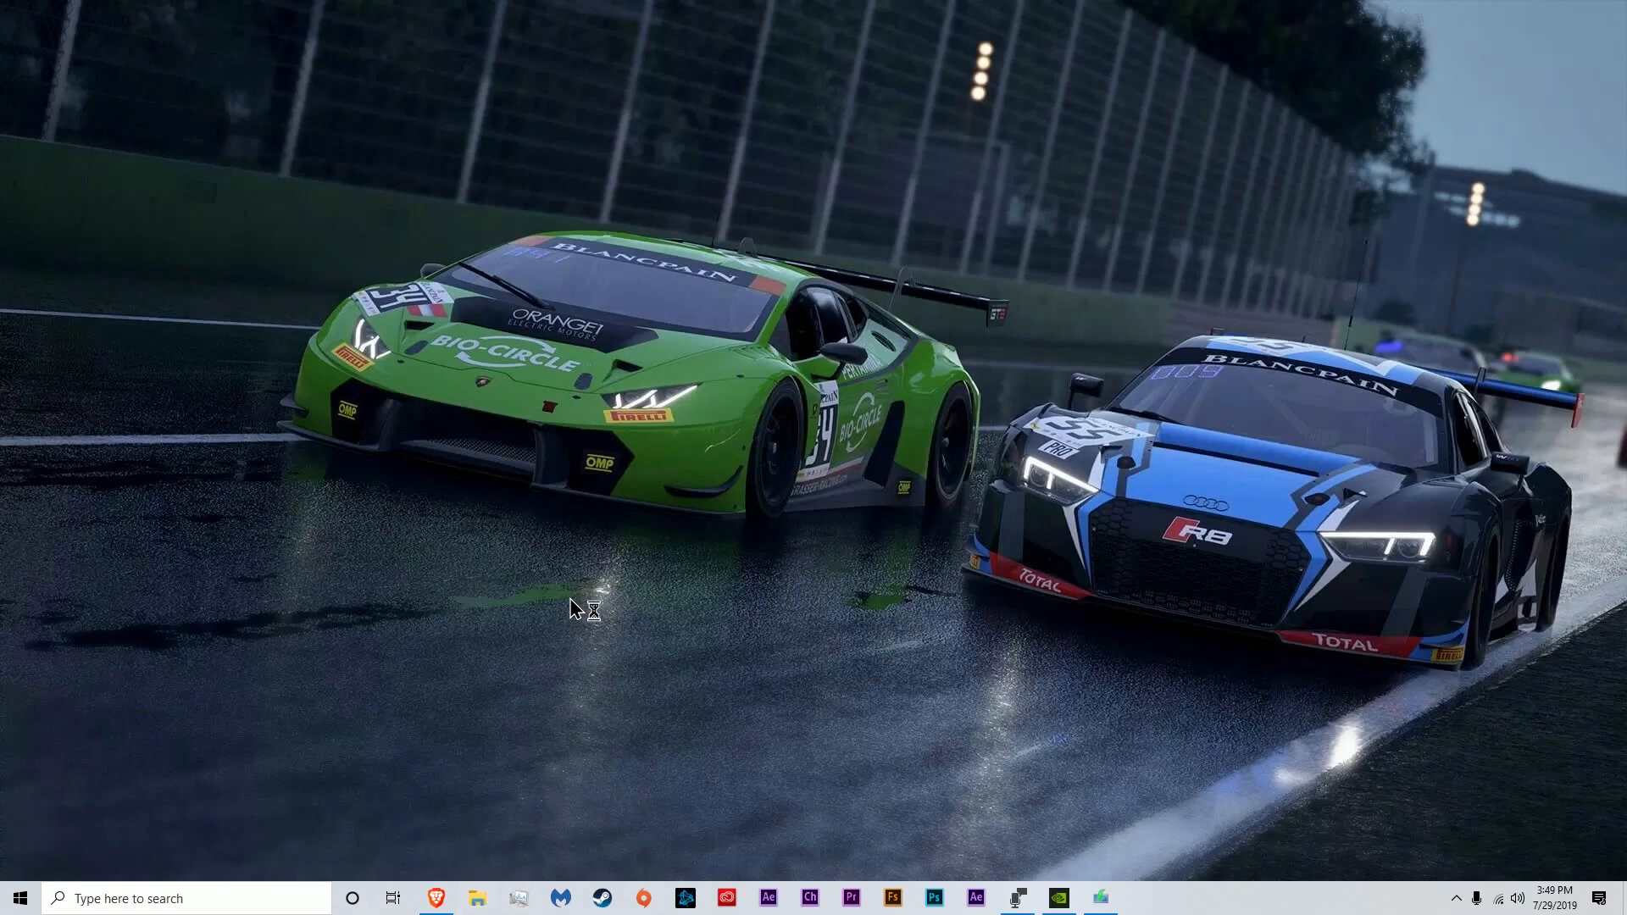
pyautogui.moveTo(954, 839)
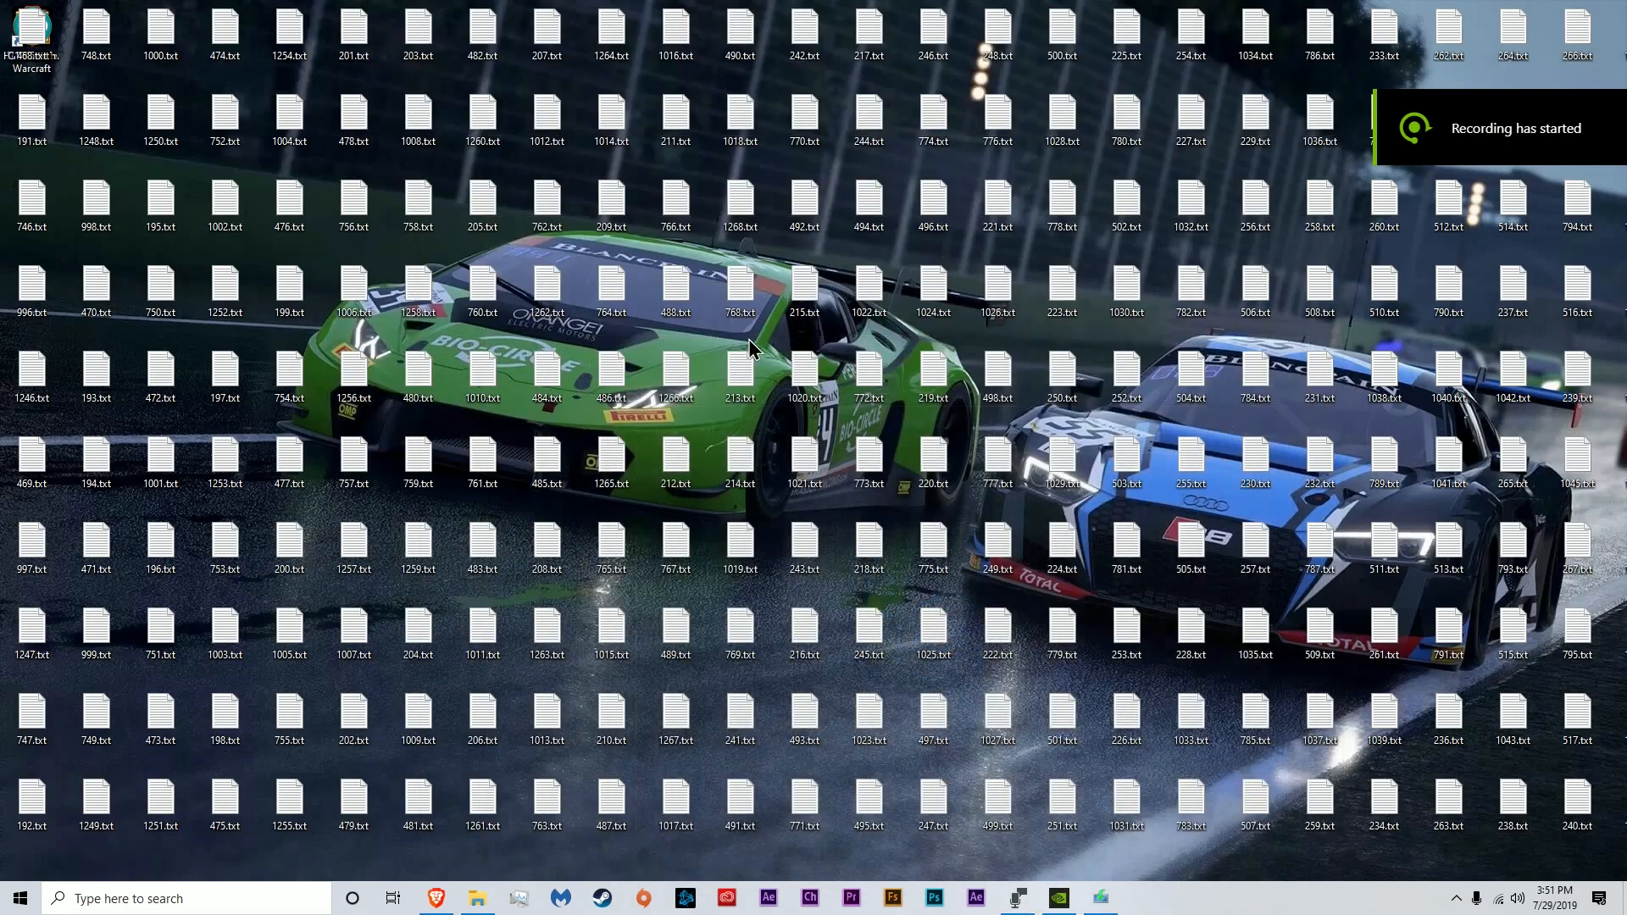
pyautogui.moveTo(952, 859)
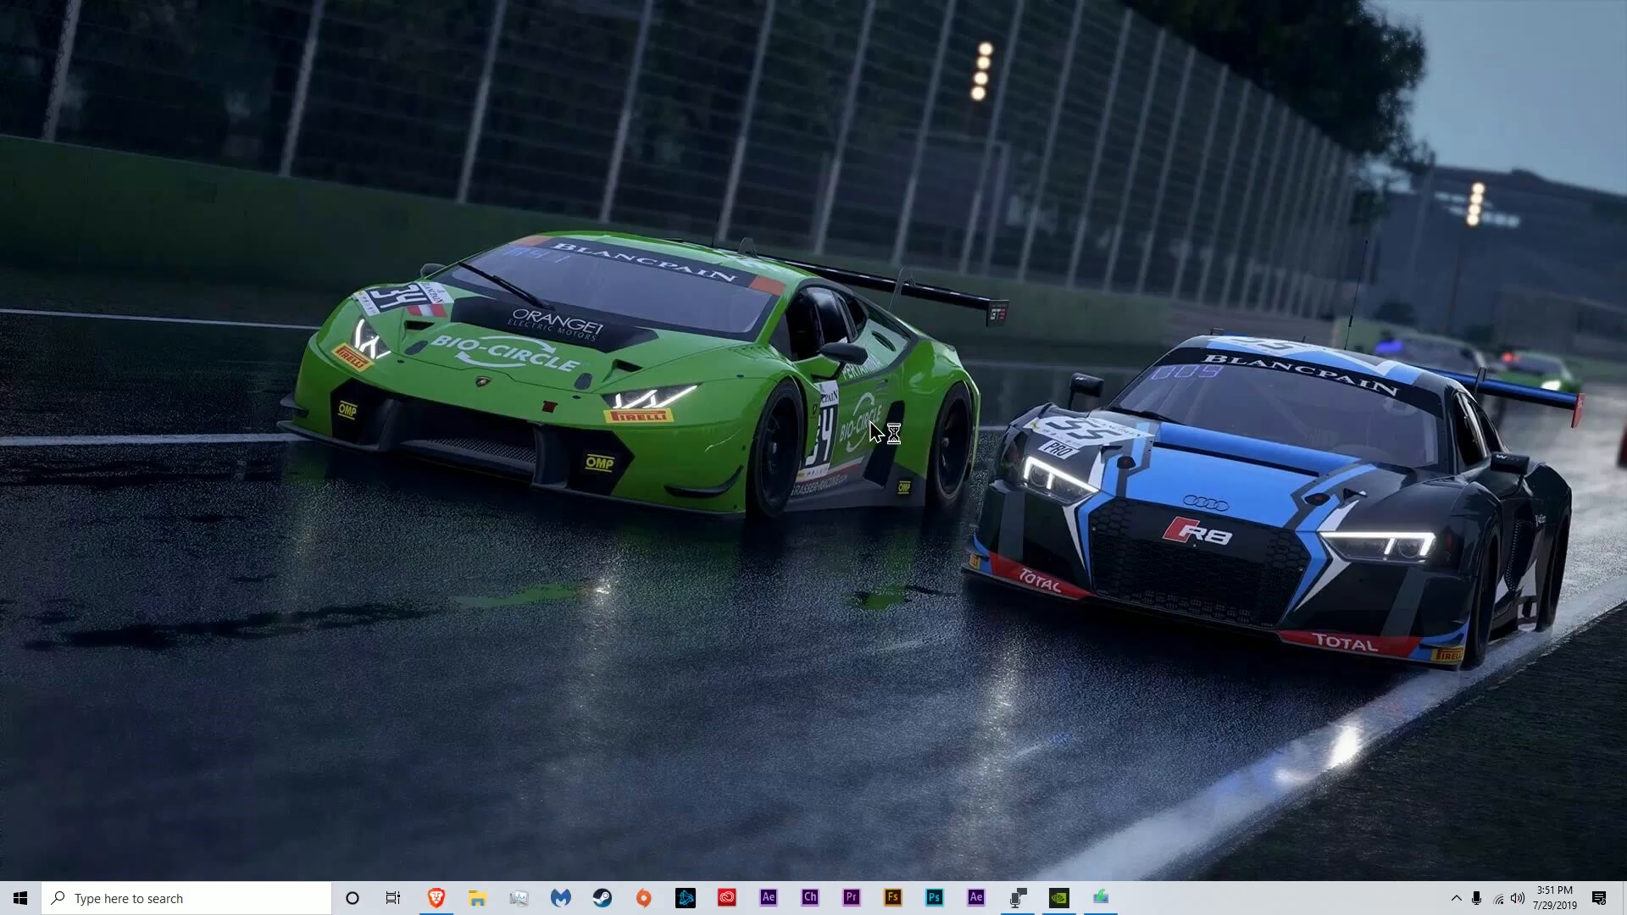
pyautogui.moveTo(773, 681)
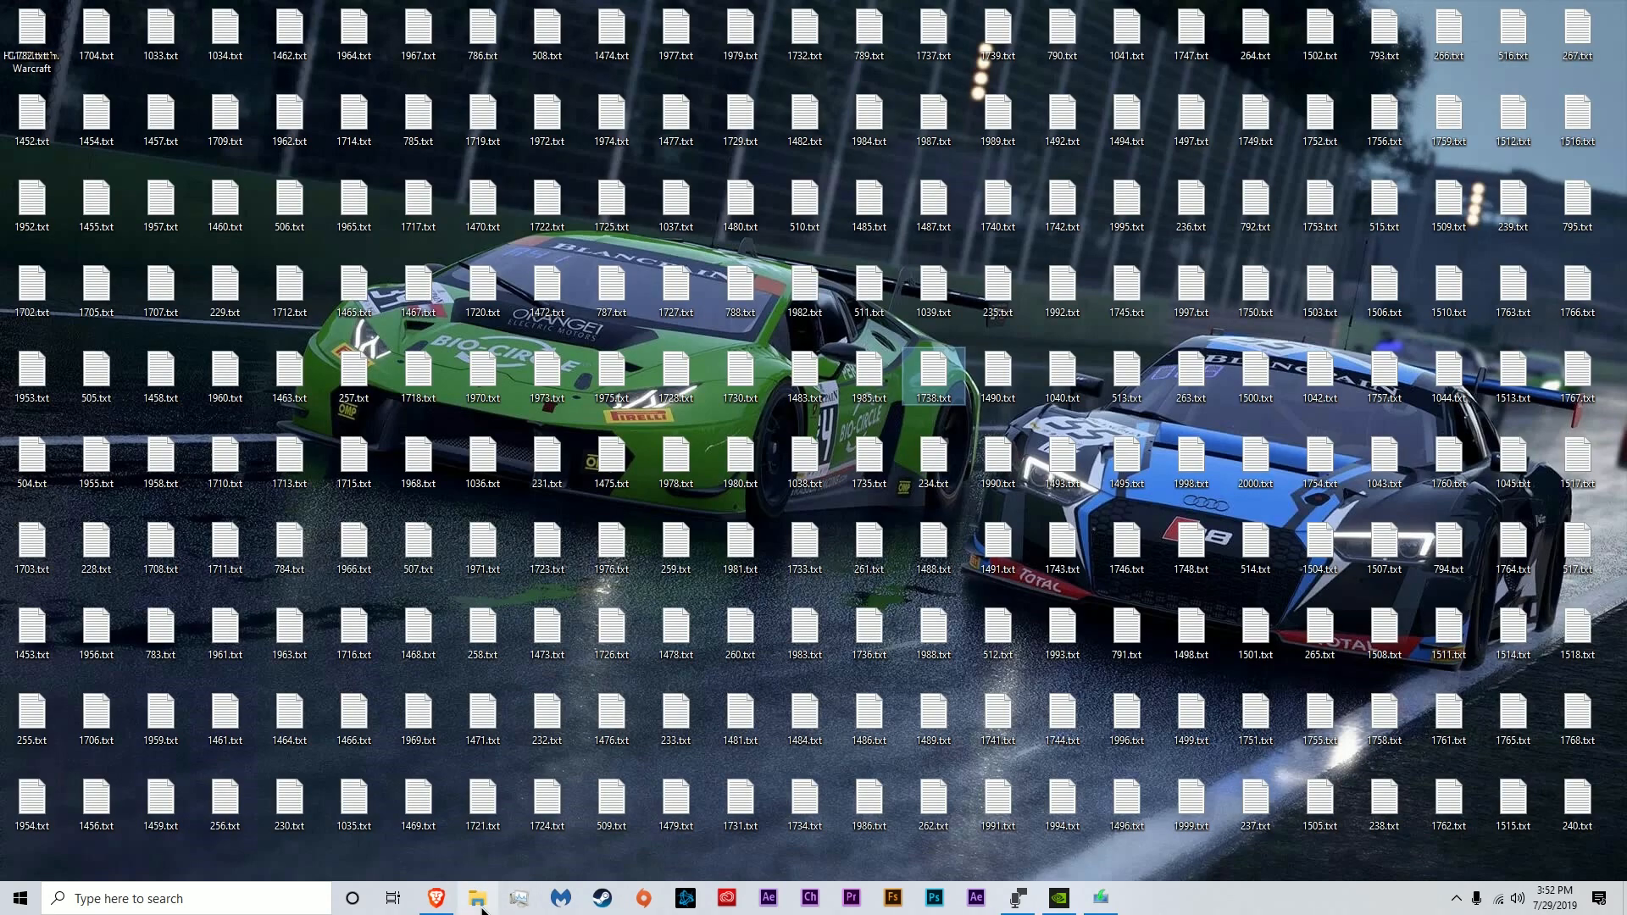
pyautogui.moveTo(9, 22)
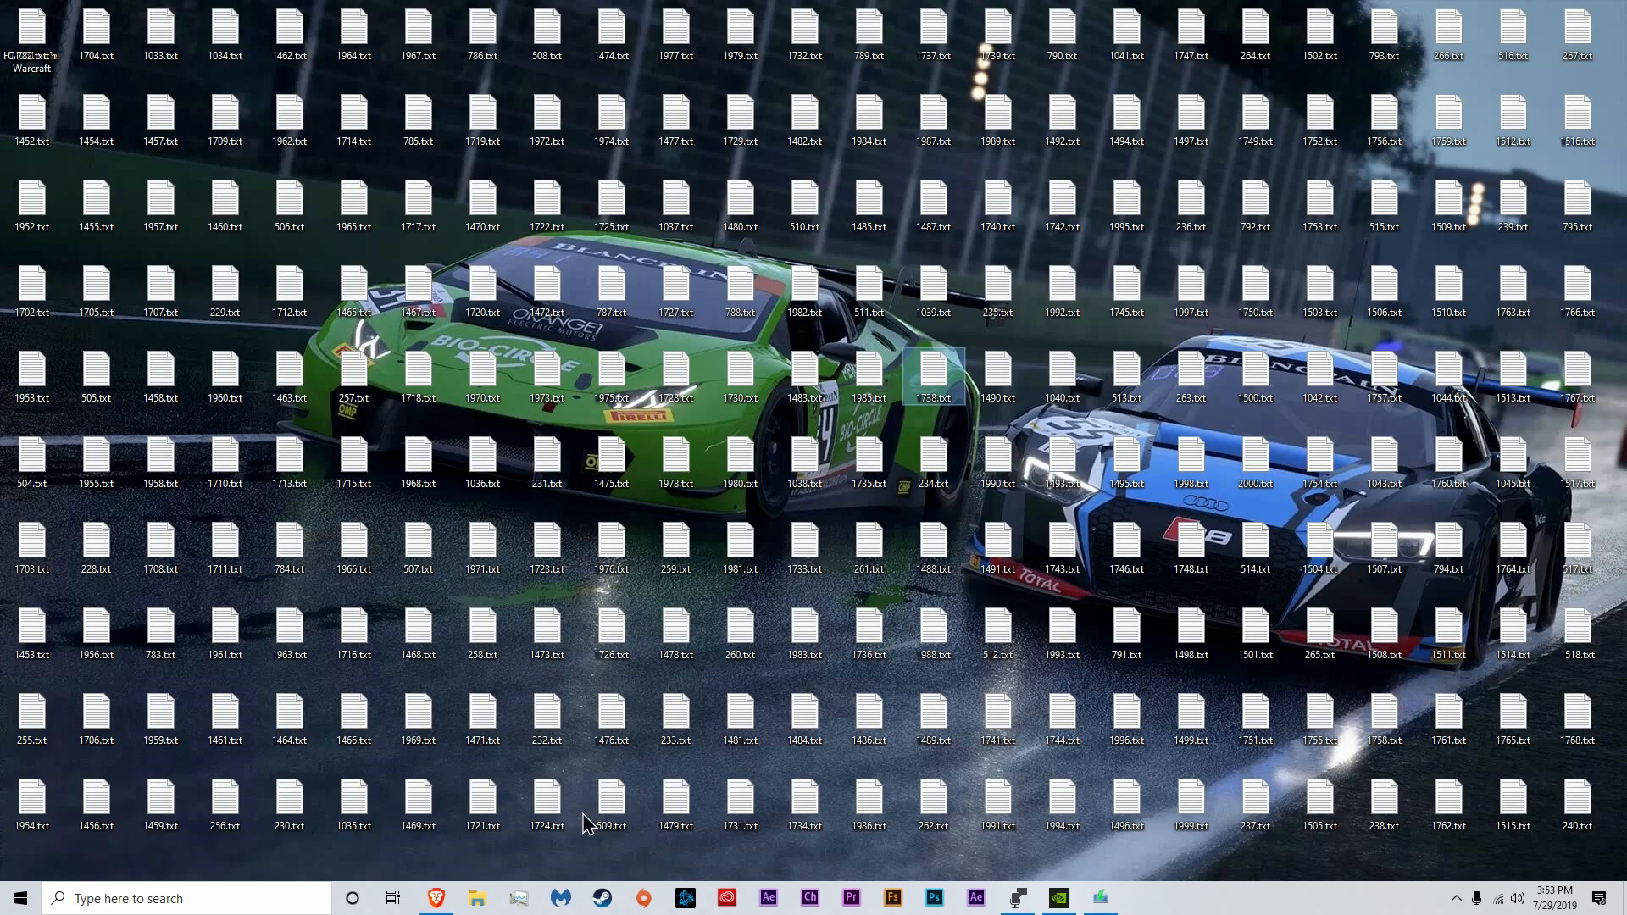
# Bring up File Explorer to reach the Desktop's flooded .txt files
pyautogui.click(476, 898)
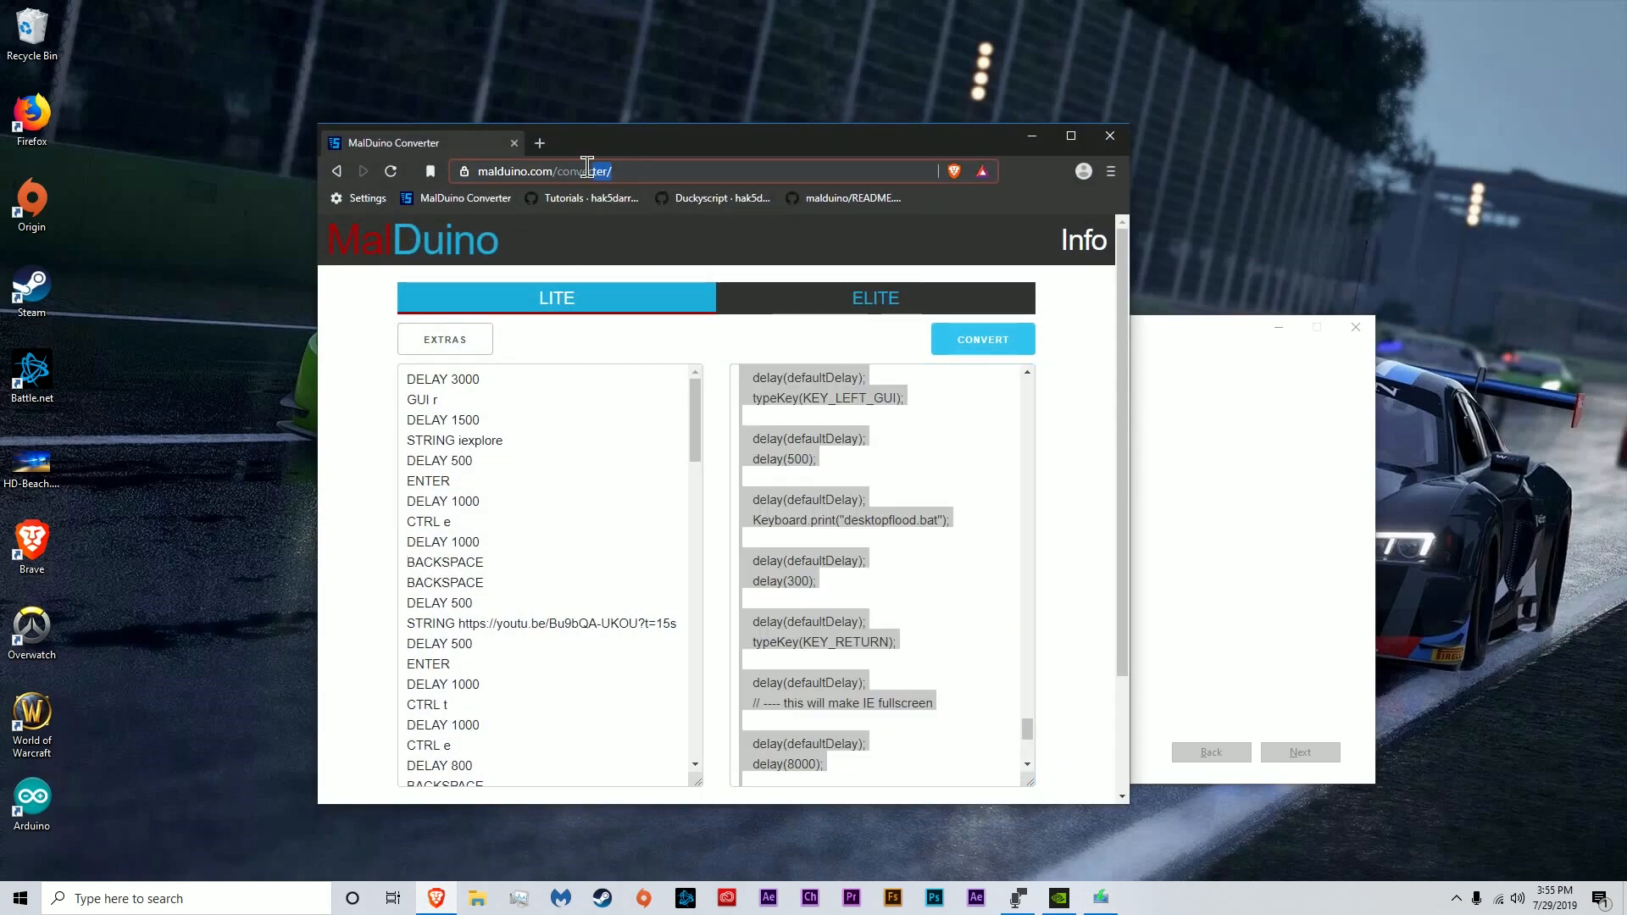
# Go to malduino.com, then start a Google search for rubber ducky usb
pyautogui.click(622, 171)
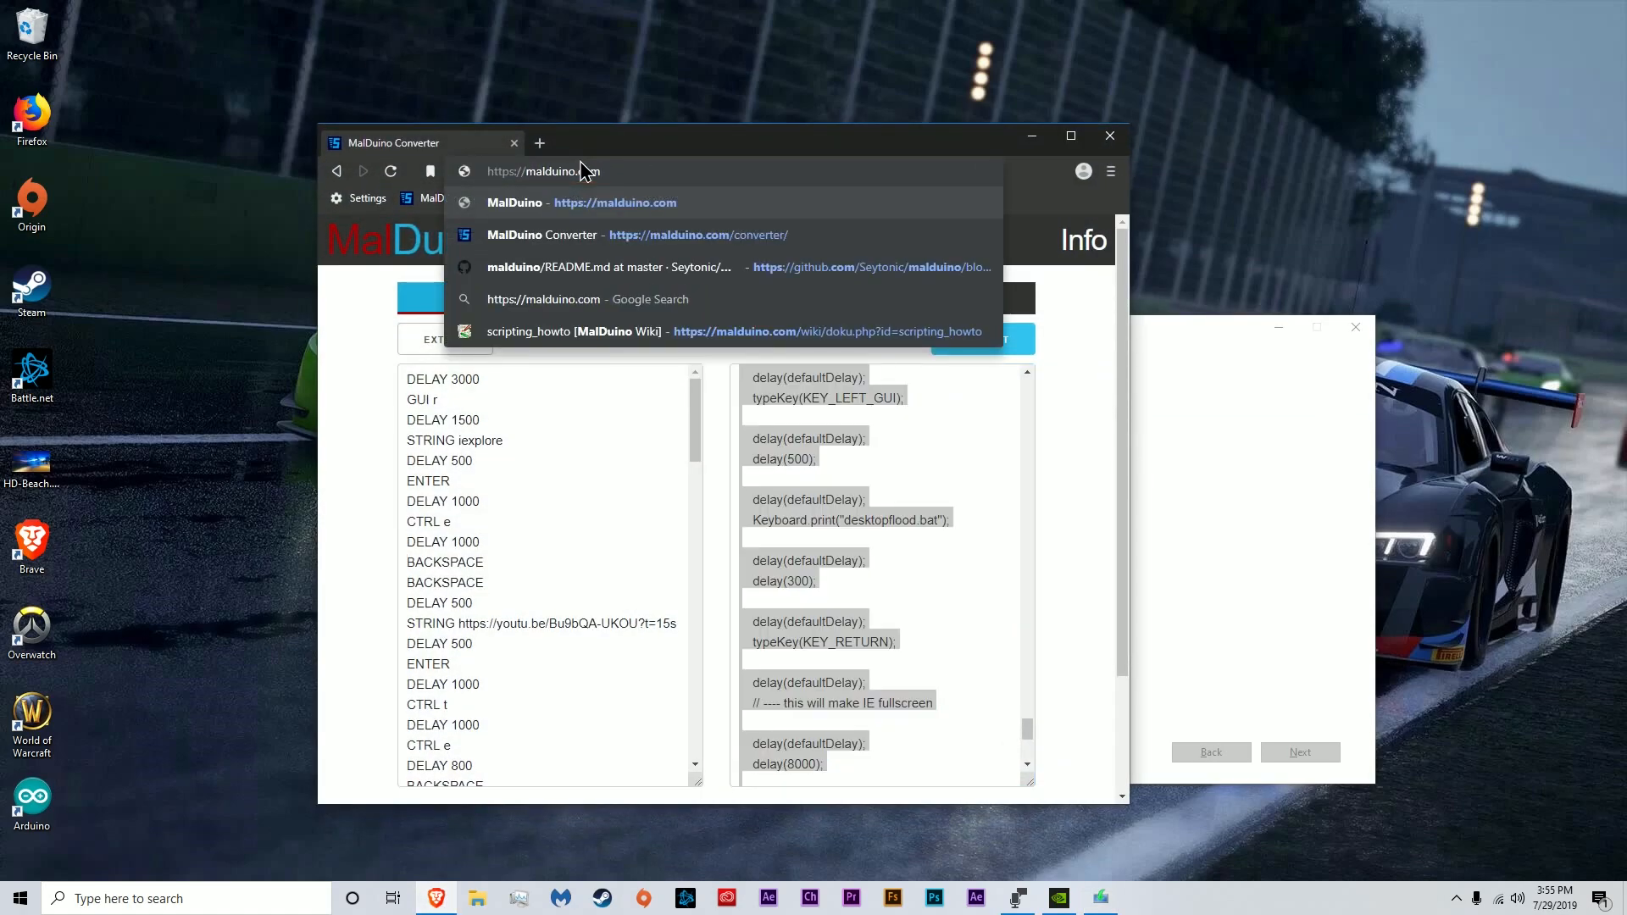
pyautogui.click(614, 202)
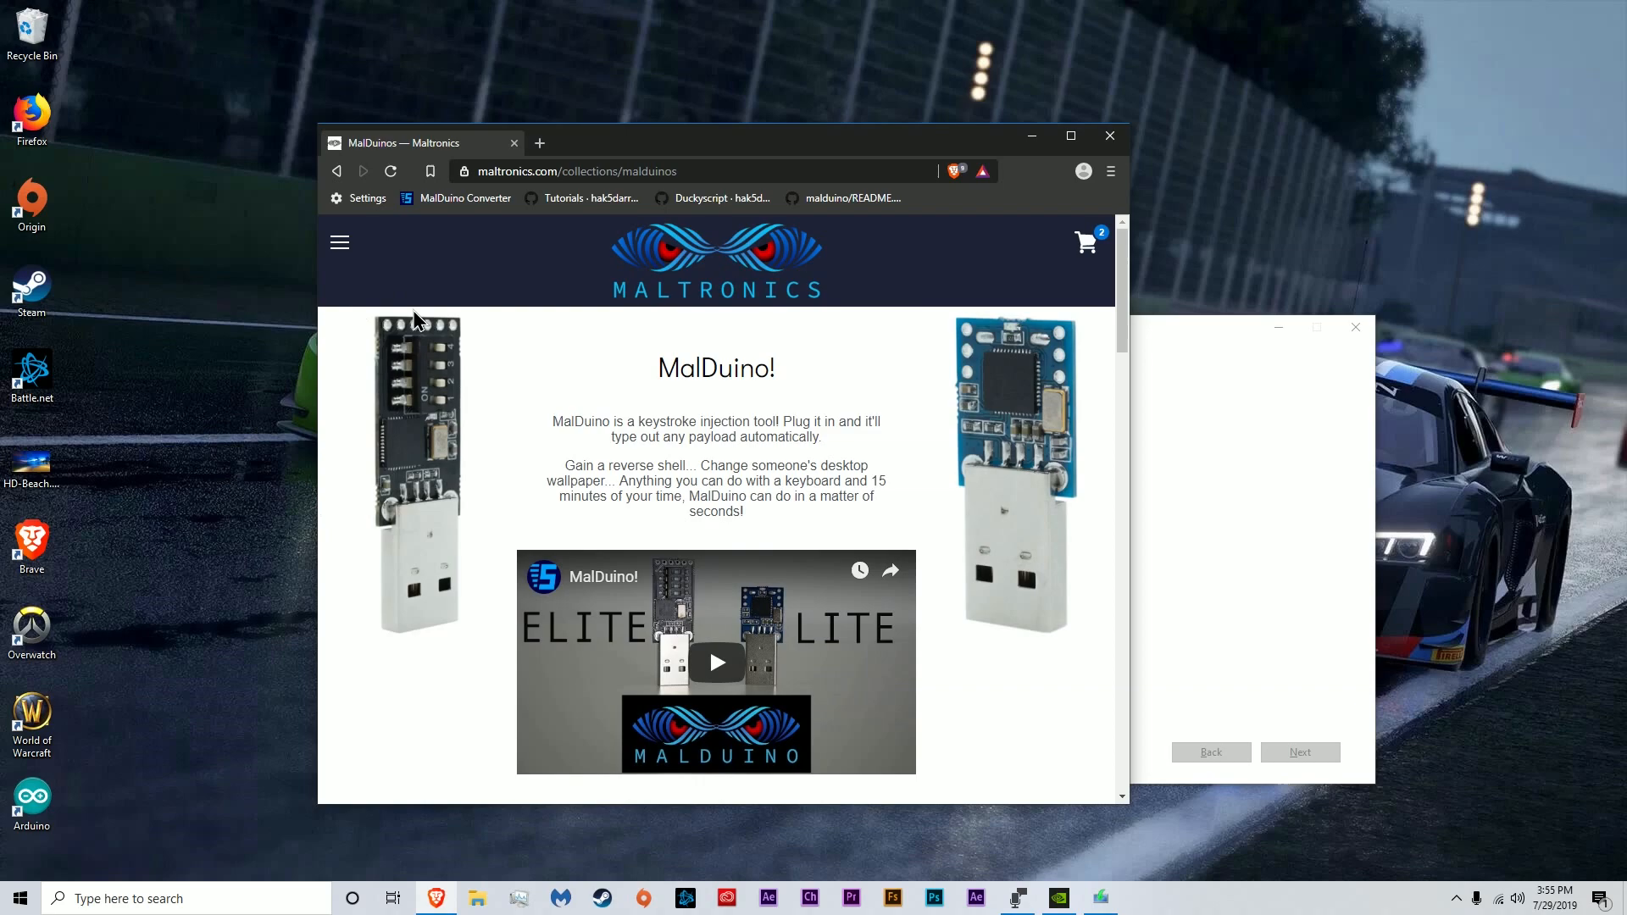
pyautogui.write('rucker')
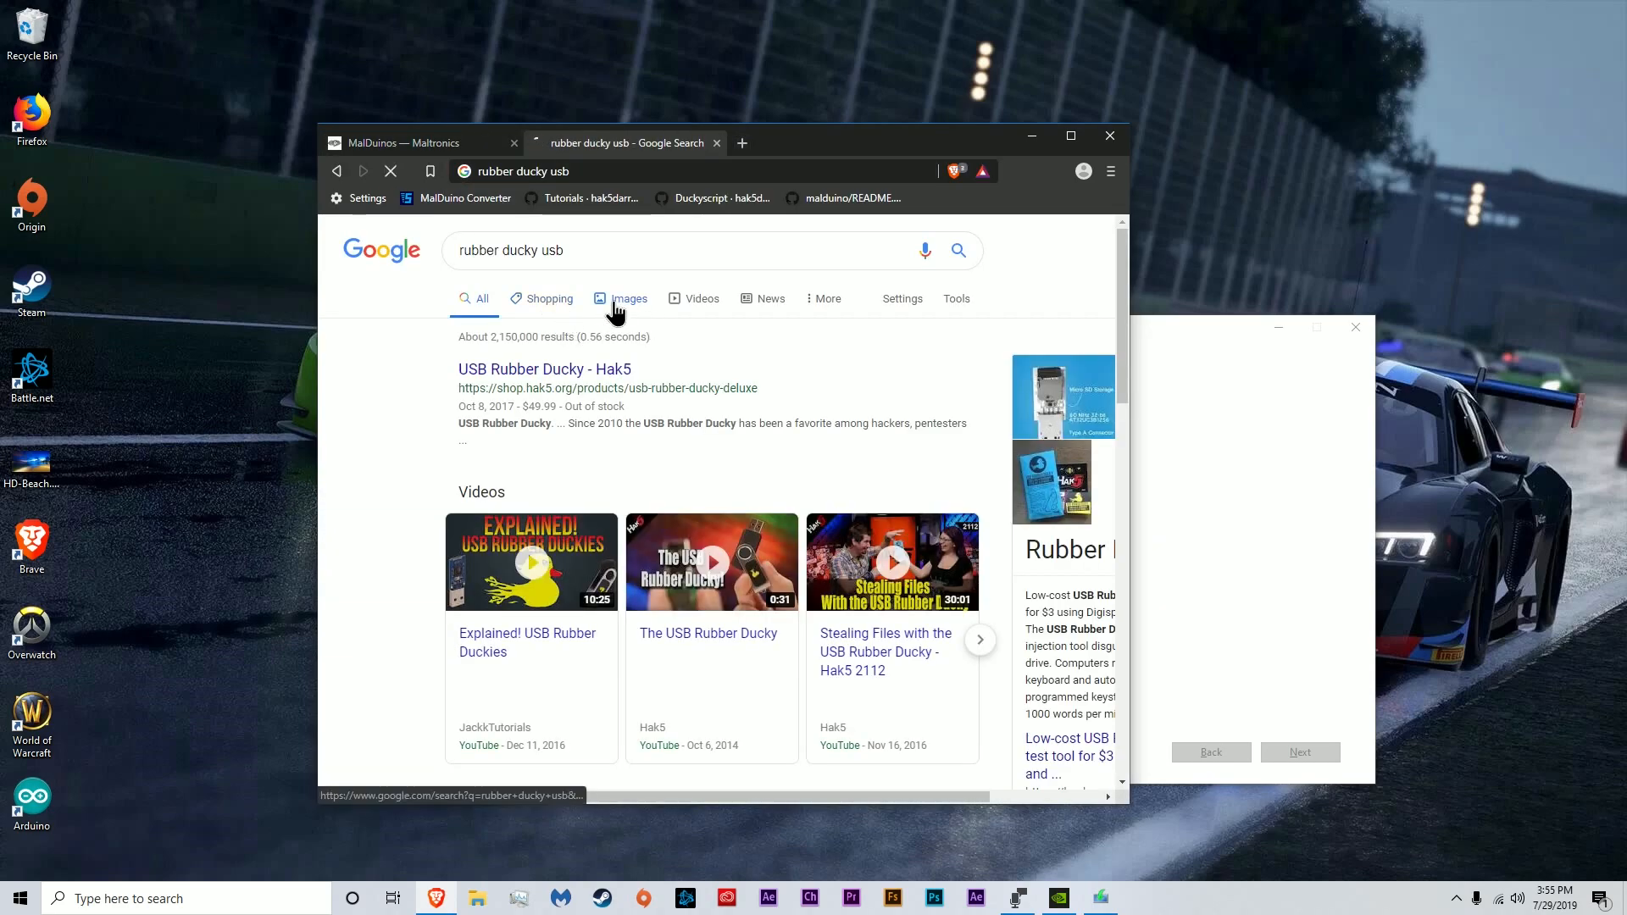
# Show Google Images results for rubber ducky usb
pyautogui.click(627, 299)
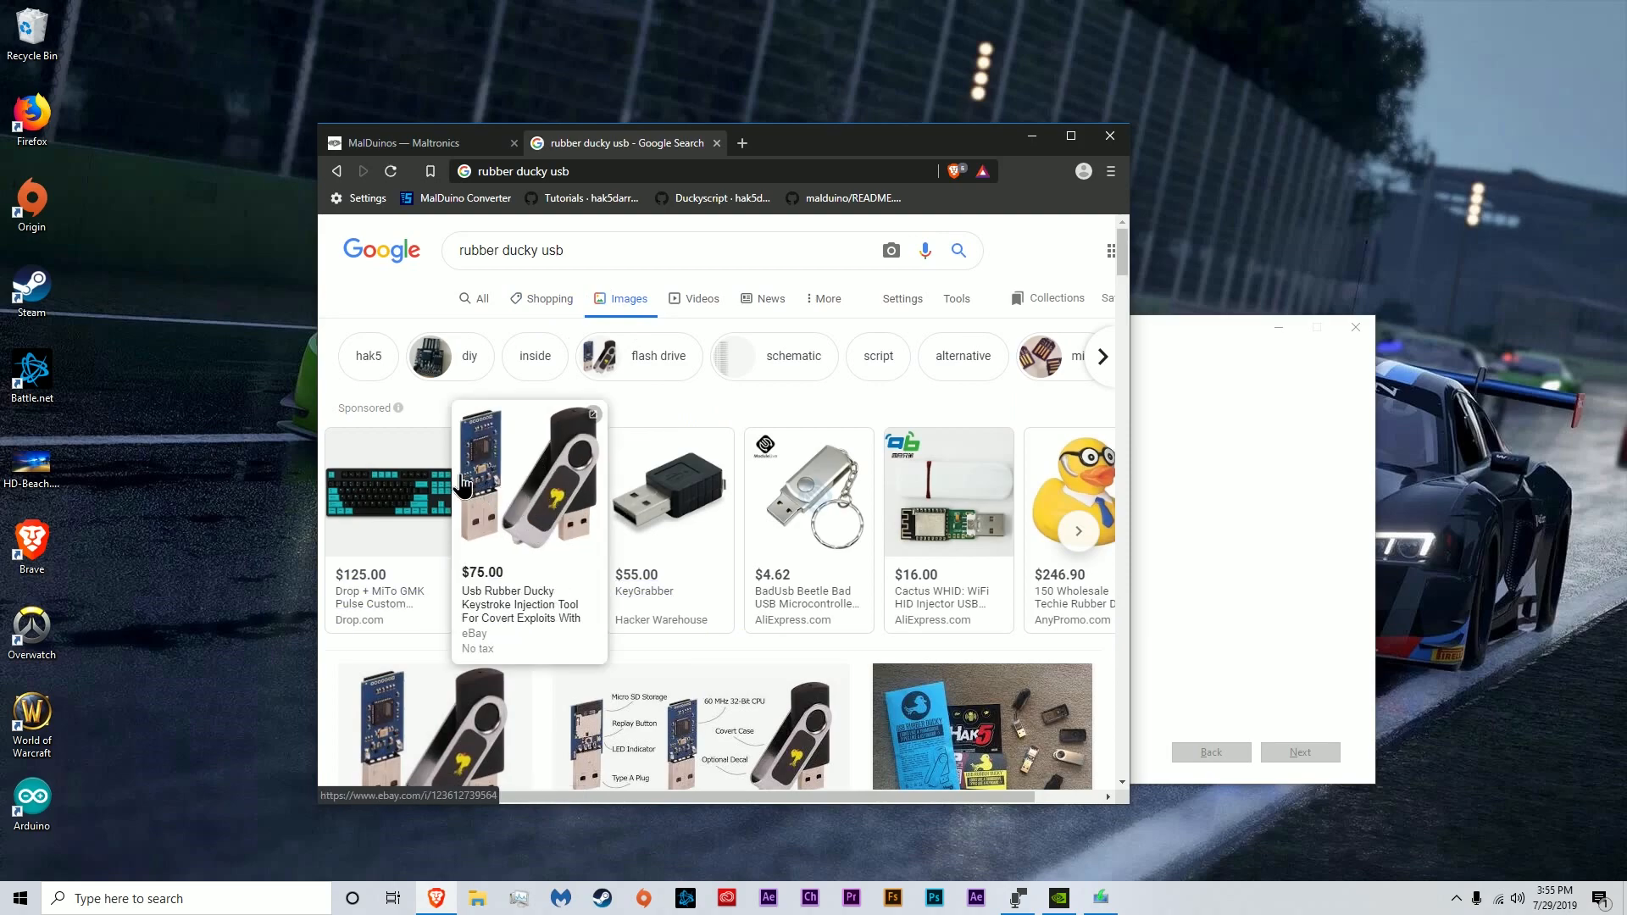
pyautogui.moveTo(492, 488)
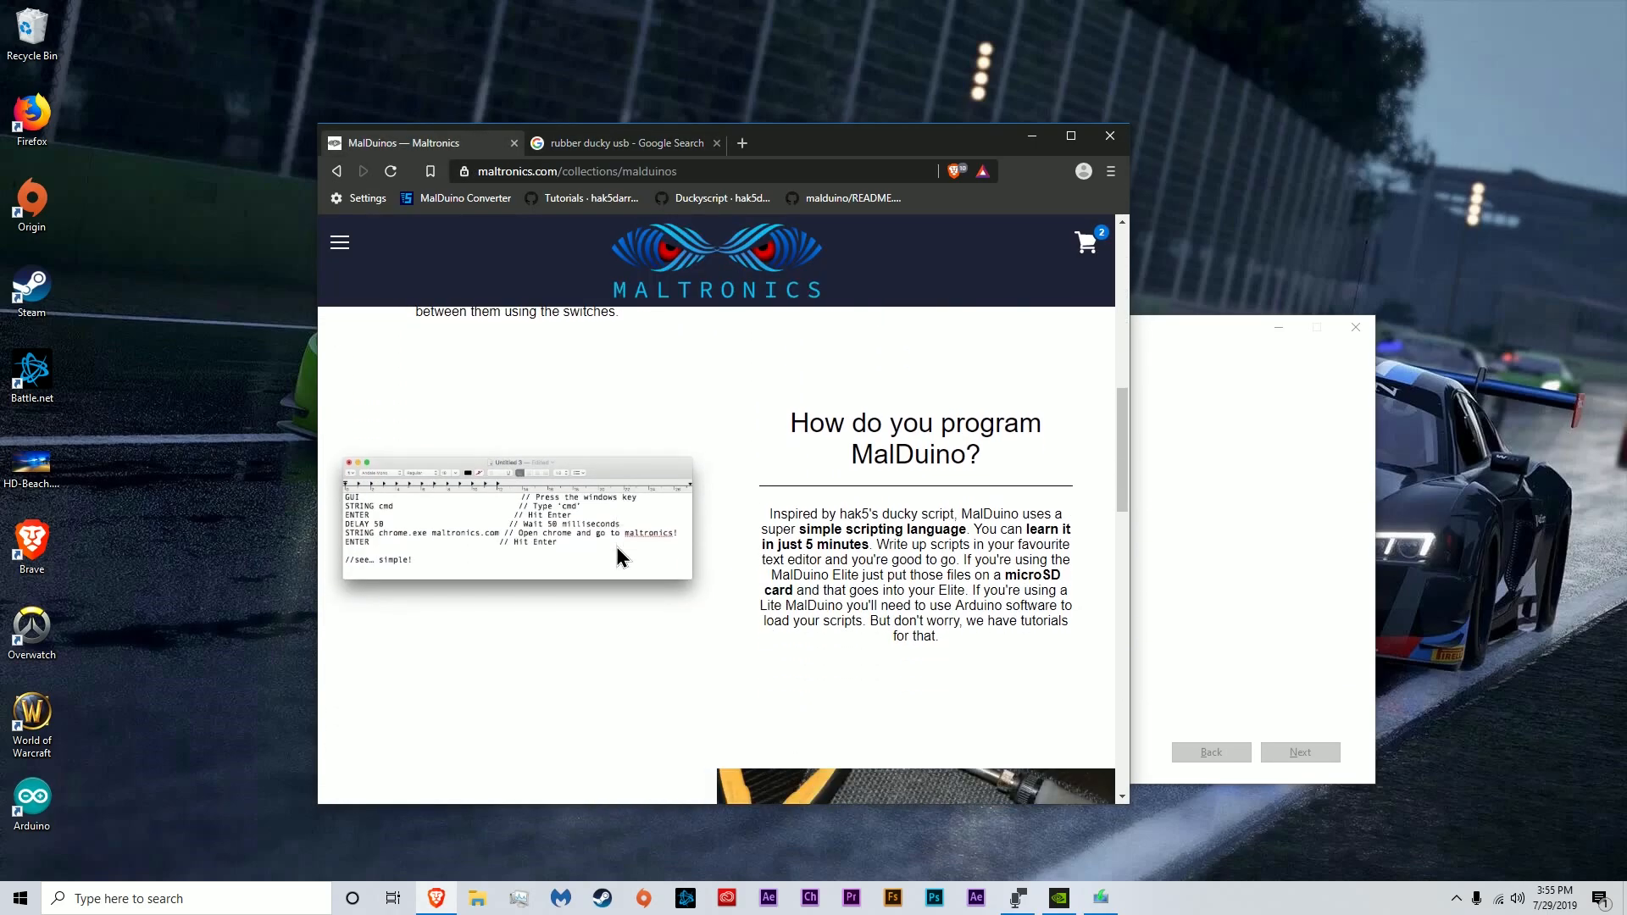
# Scroll to the MalDuino Elite and sold-out Lite product cards, then close the browser
pyautogui.scroll(-3)
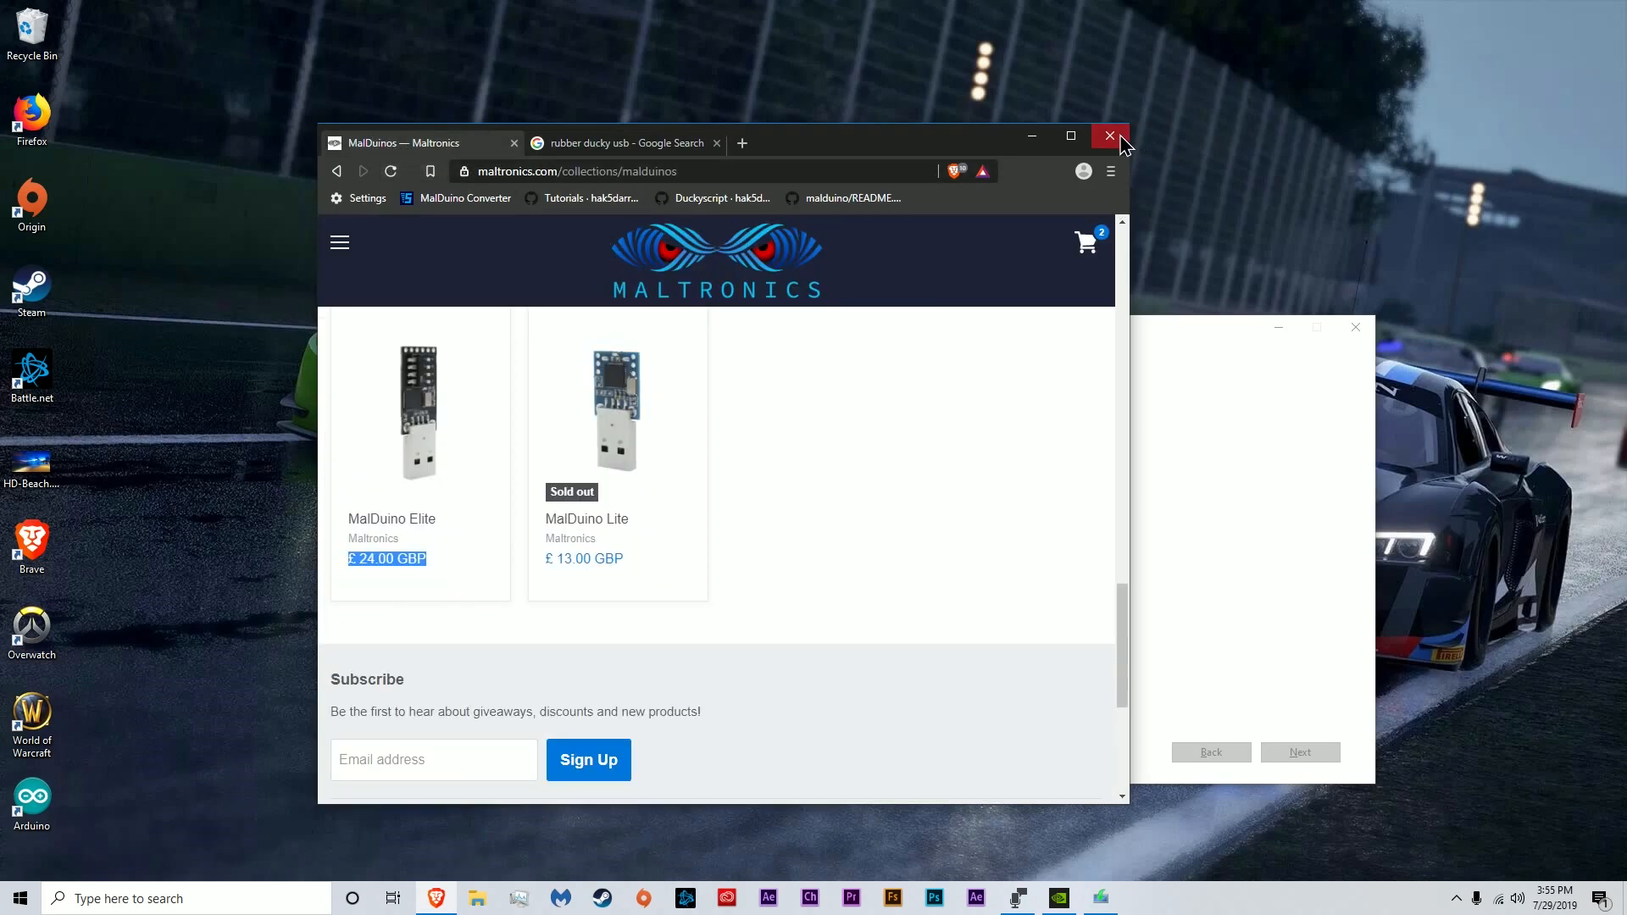
pyautogui.click(1109, 136)
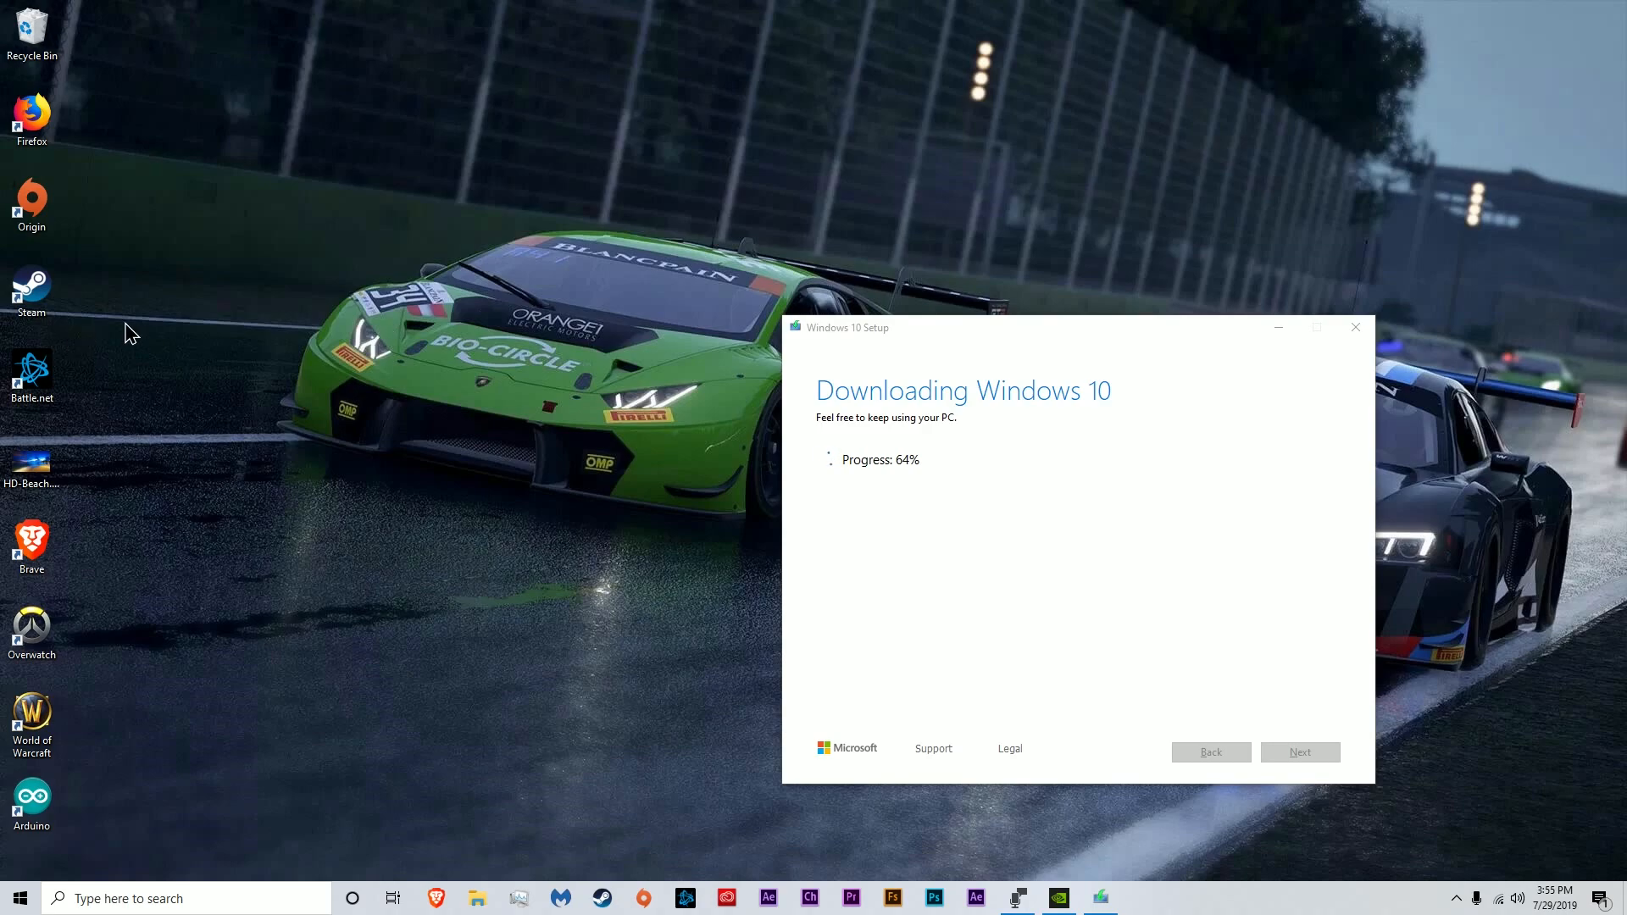